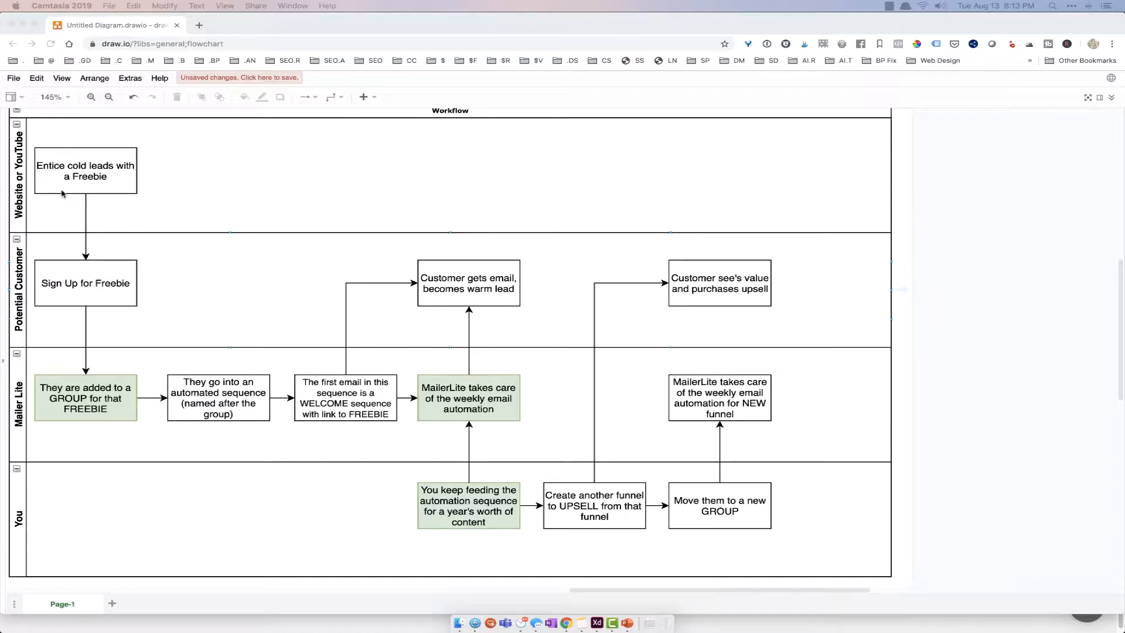
mouse_move(89, 456)
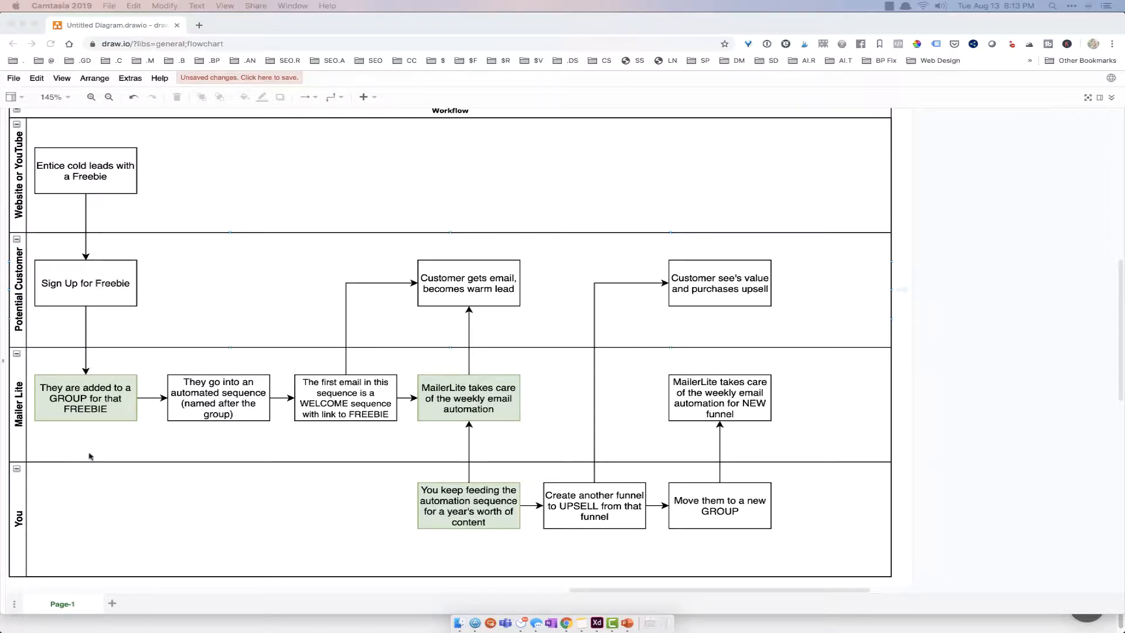
mouse_move(214, 207)
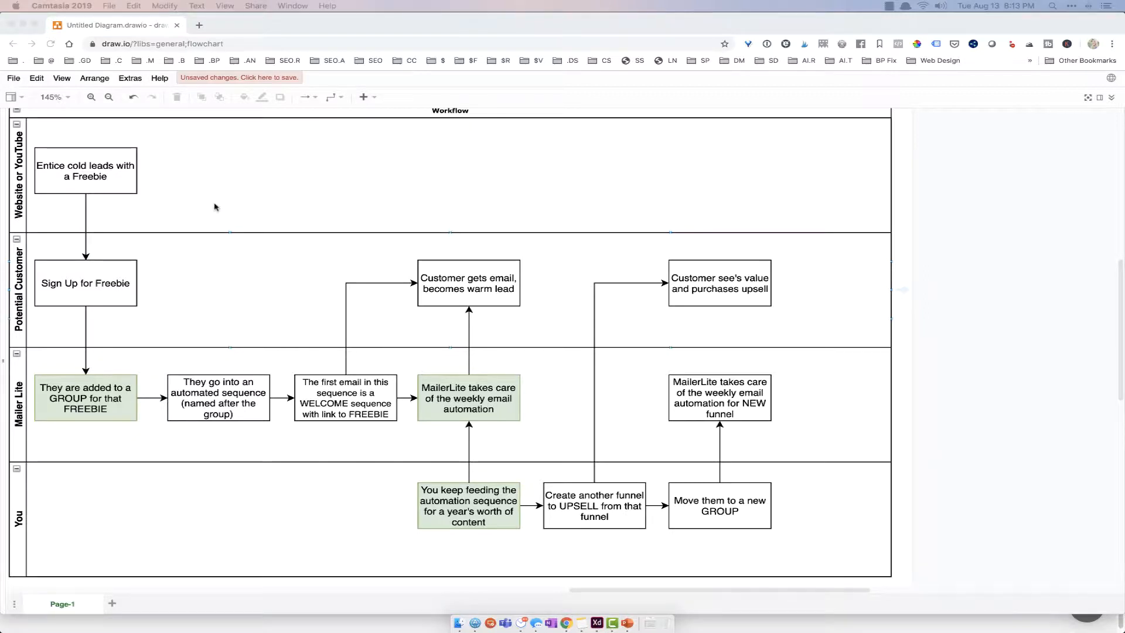
mouse_move(224, 309)
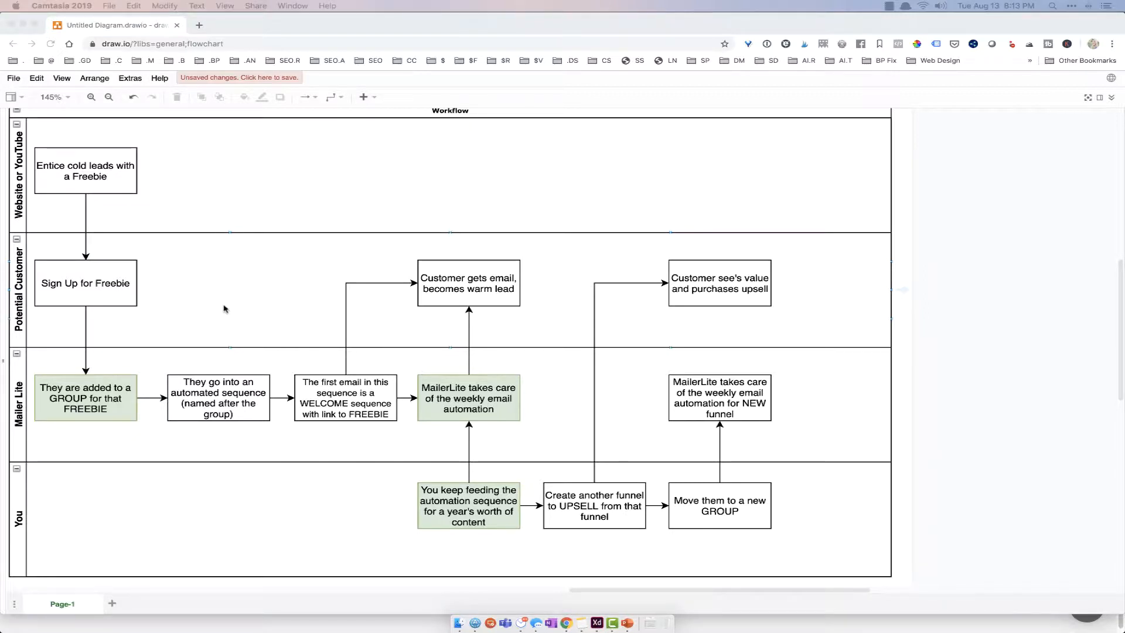
mouse_move(268, 423)
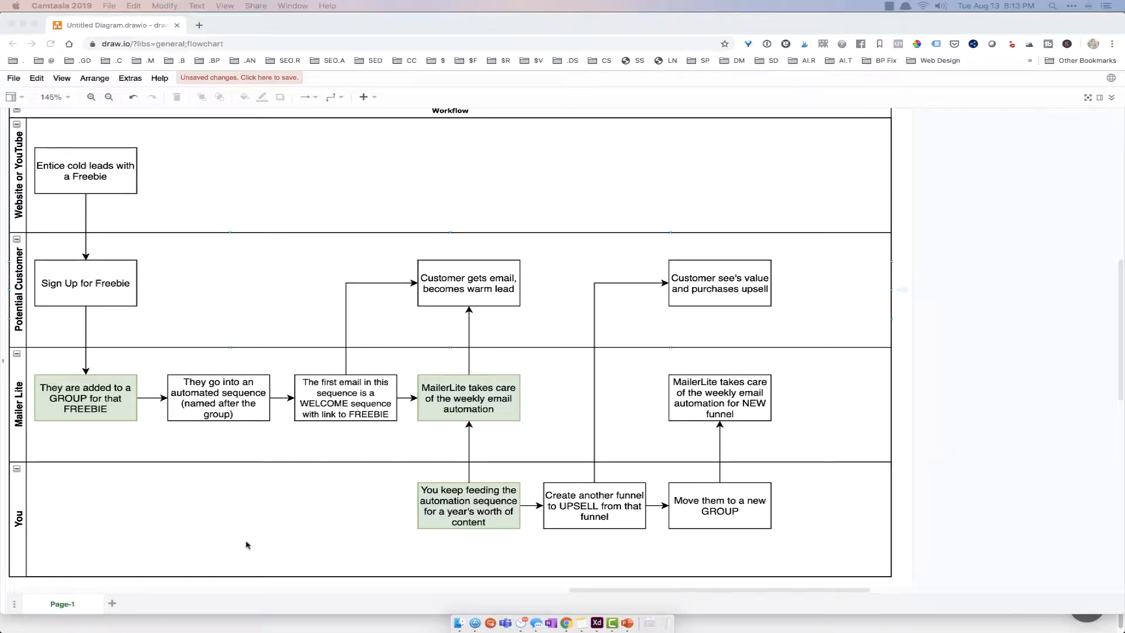
mouse_move(232, 520)
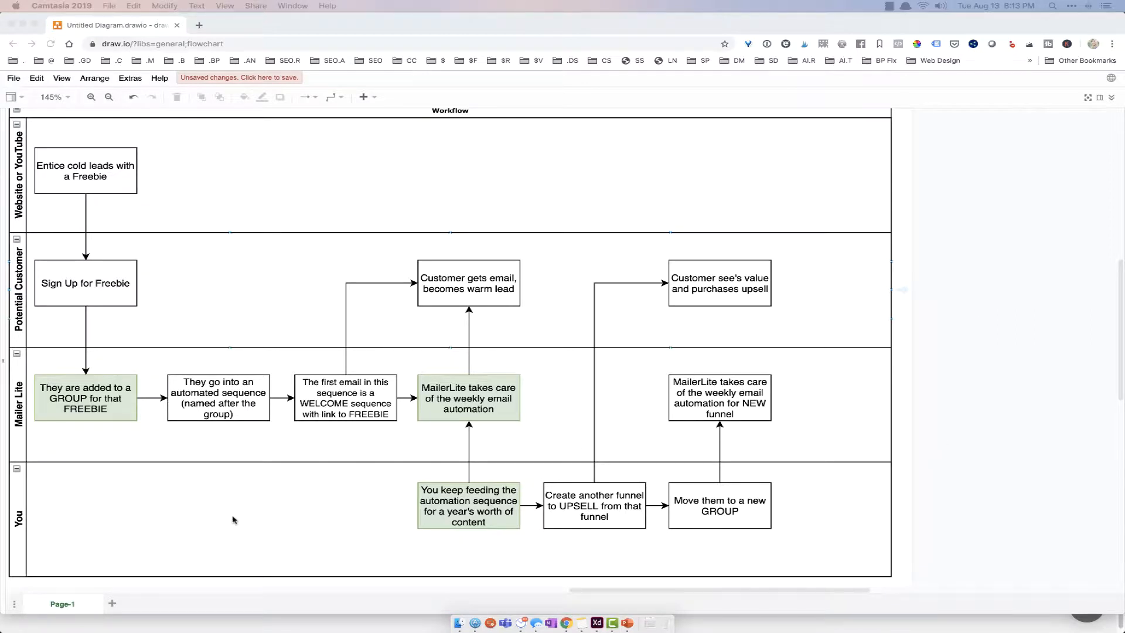
mouse_move(200, 248)
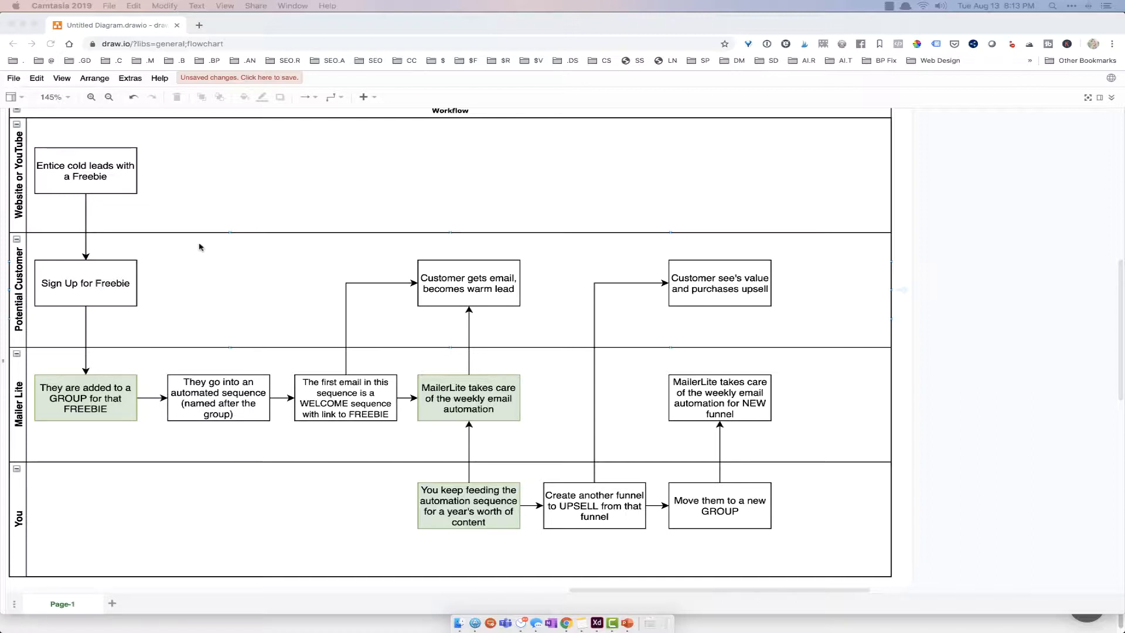
mouse_move(198, 243)
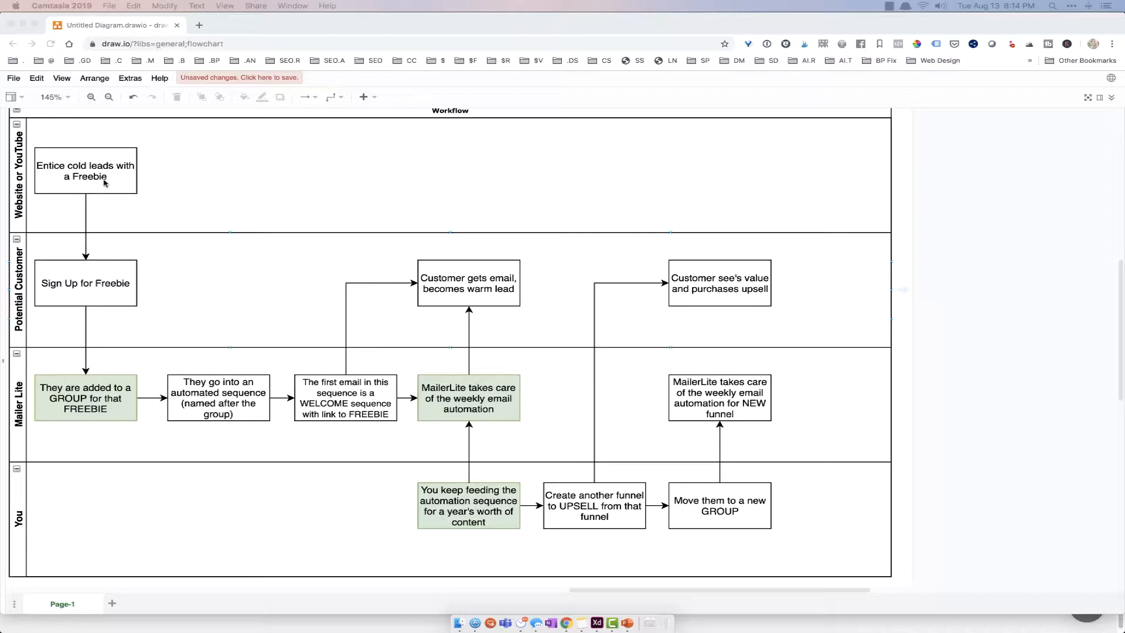
mouse_move(399, 432)
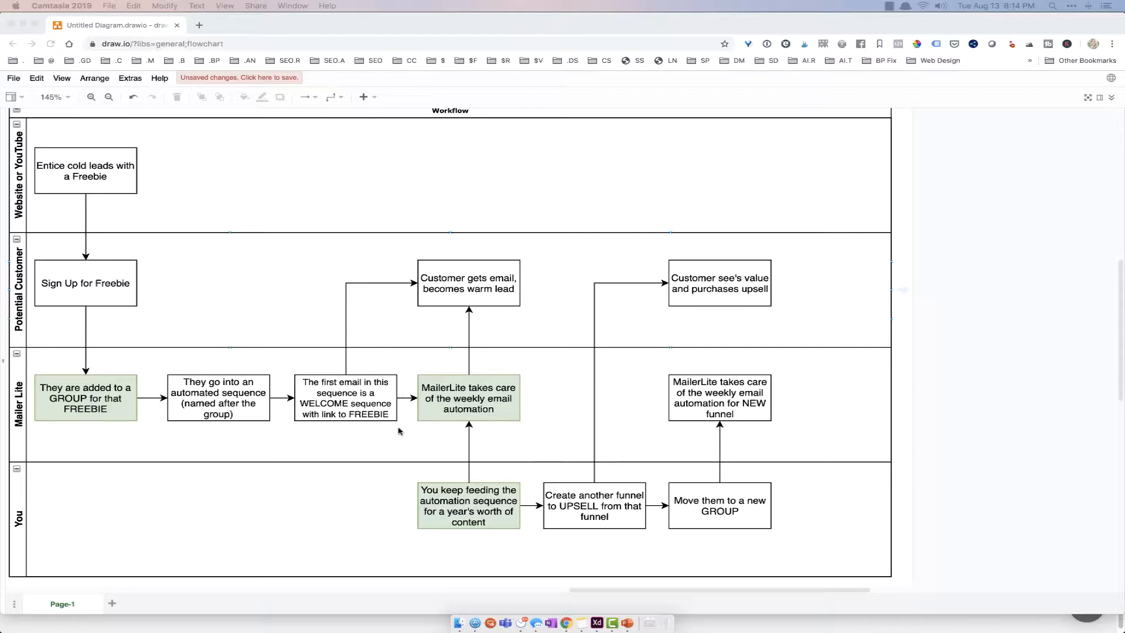
mouse_move(227, 280)
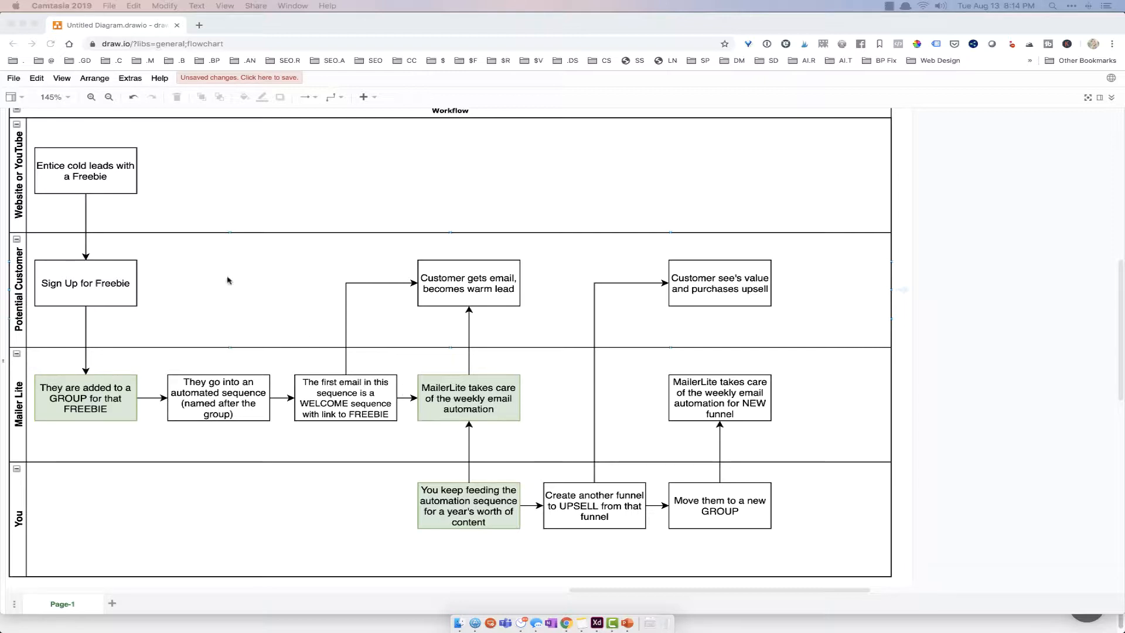
mouse_move(131, 184)
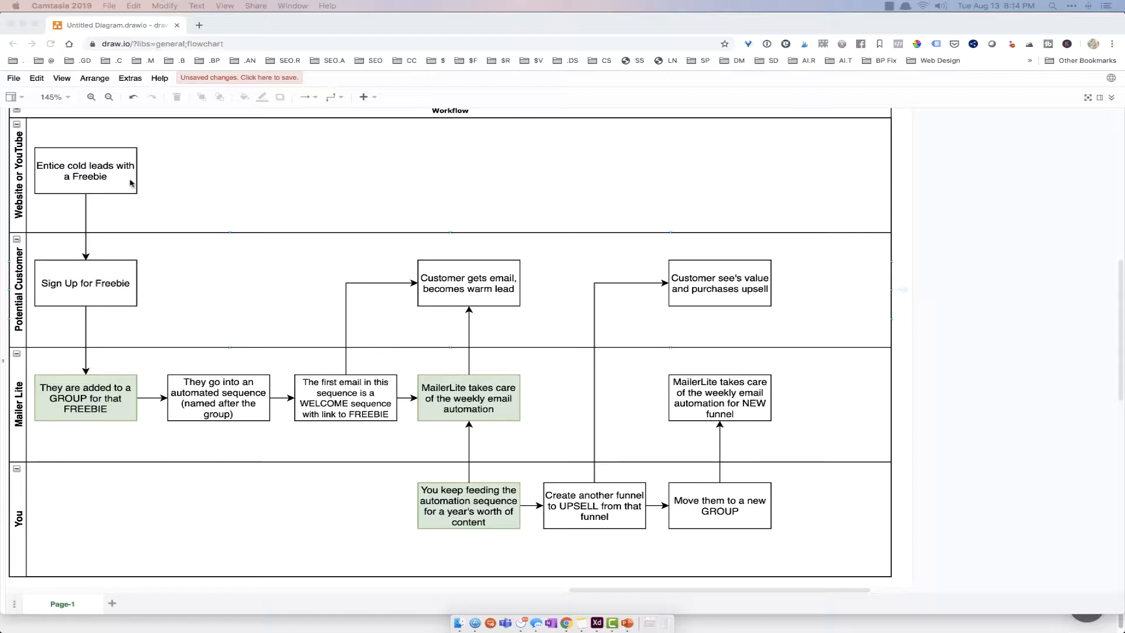
mouse_move(140, 265)
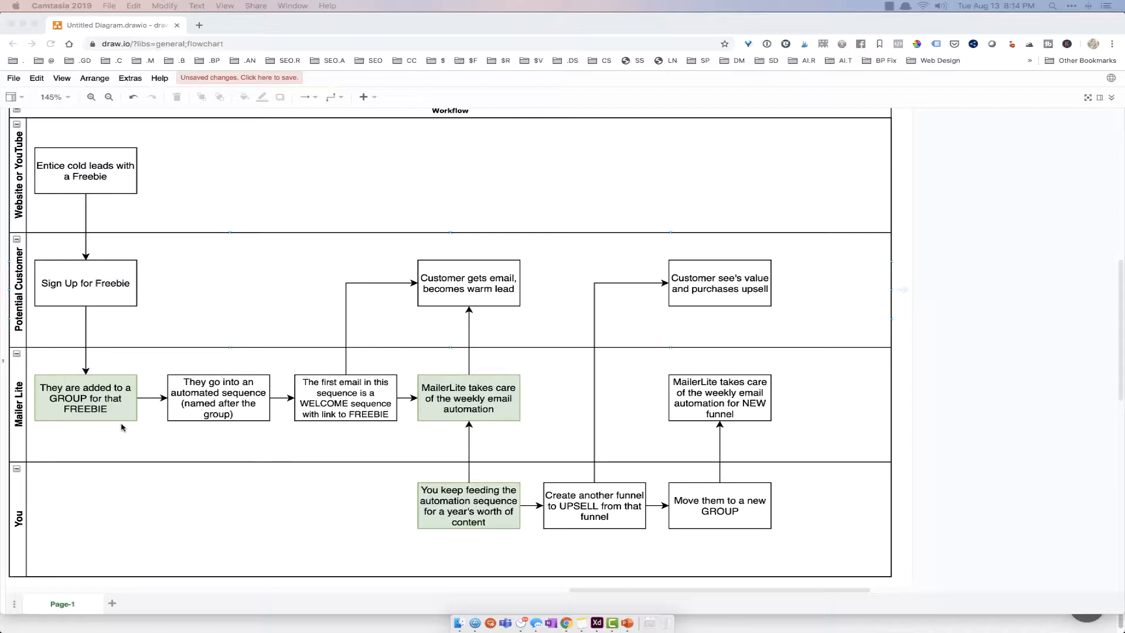
mouse_move(268, 432)
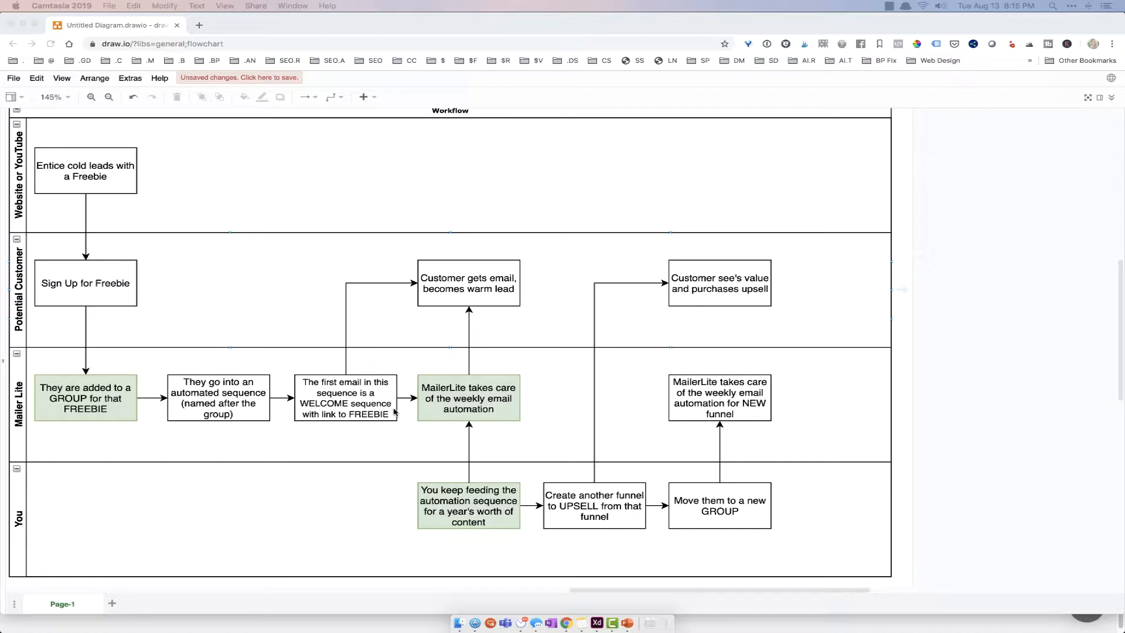
mouse_move(478, 465)
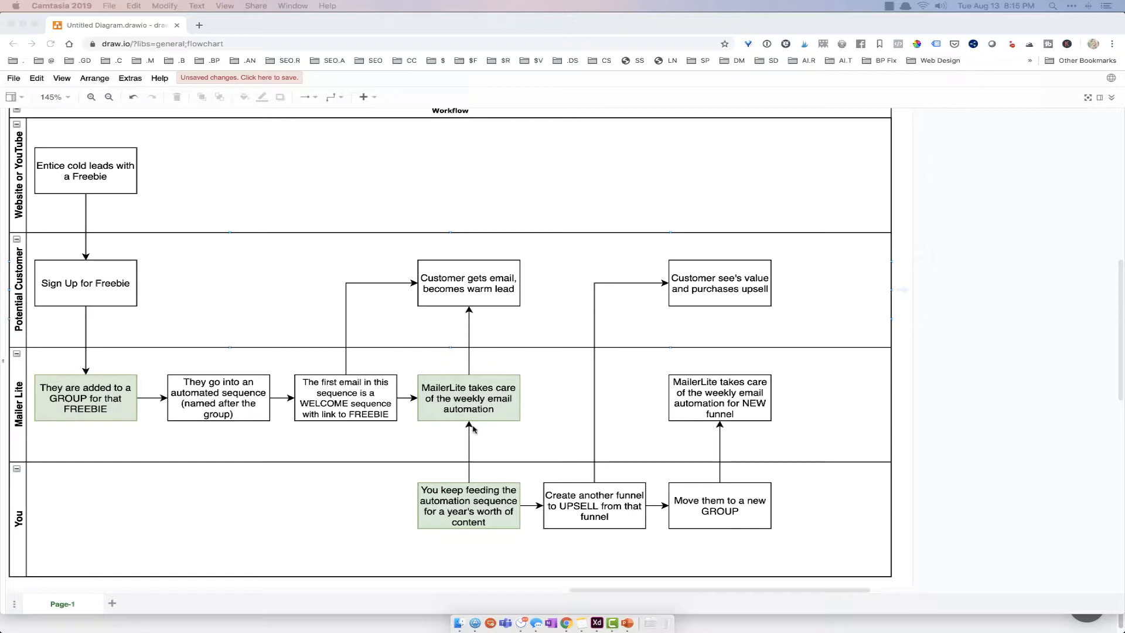
mouse_move(102, 422)
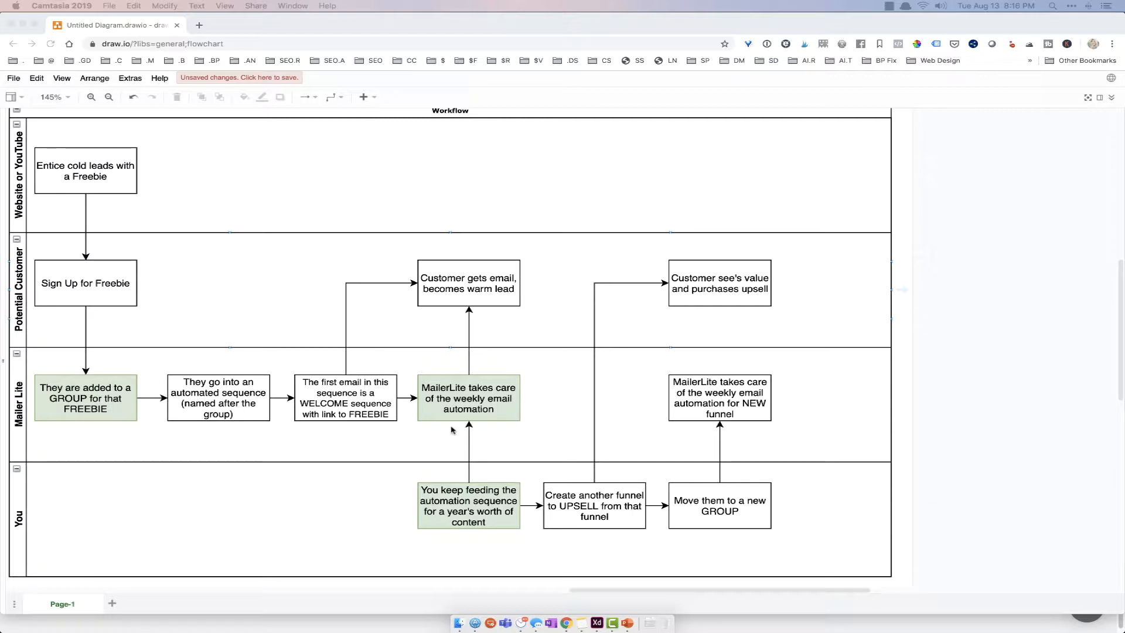
mouse_move(489, 509)
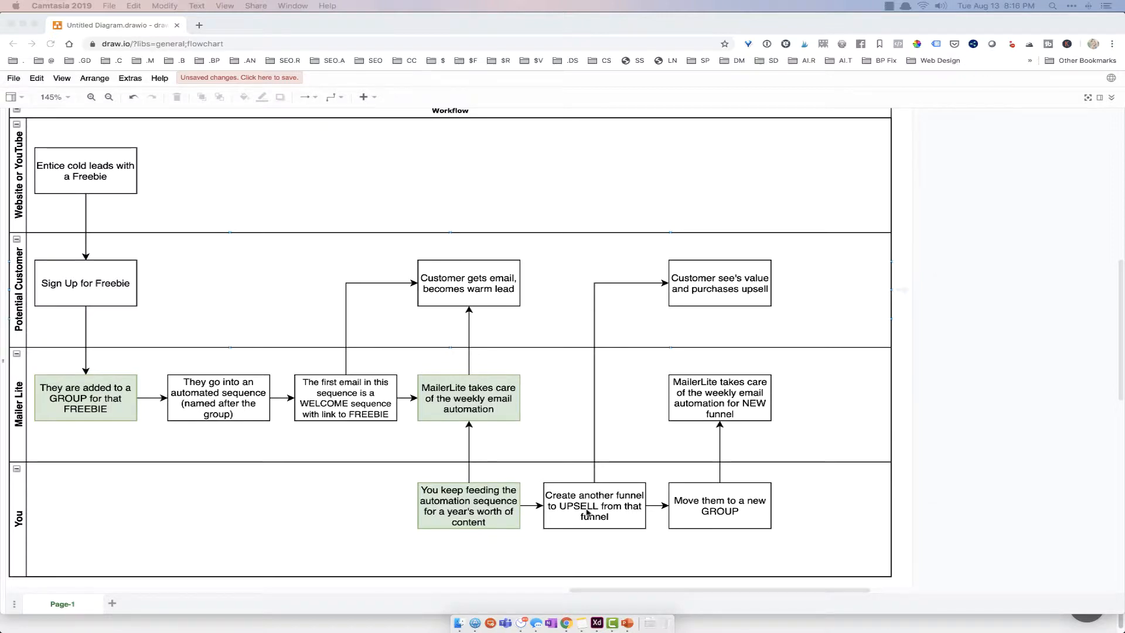
mouse_move(199, 496)
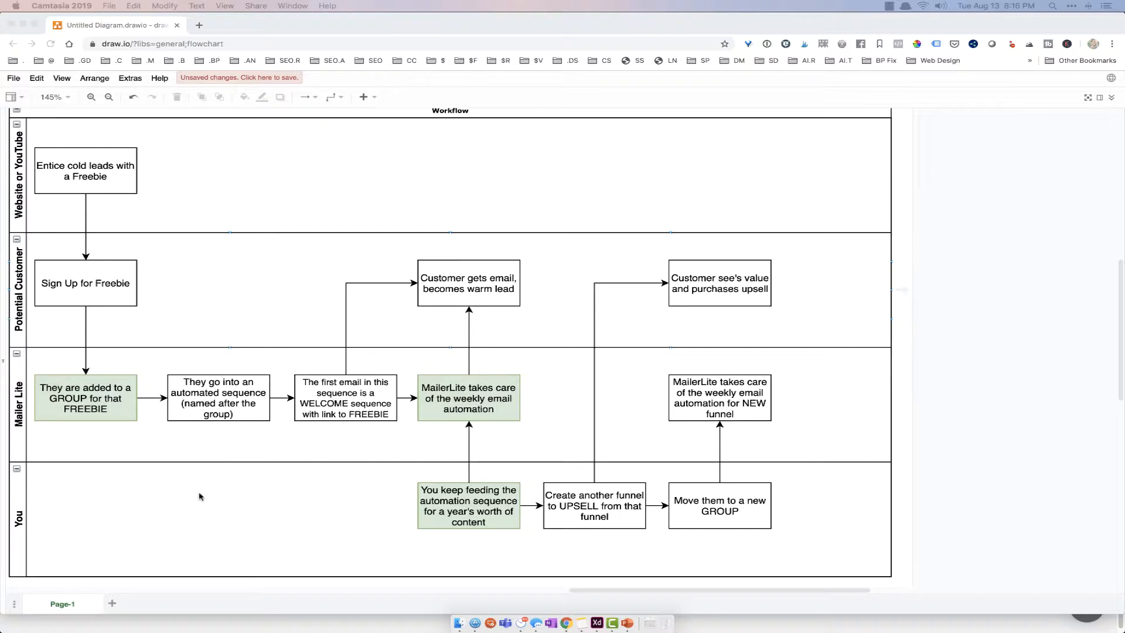
mouse_move(209, 492)
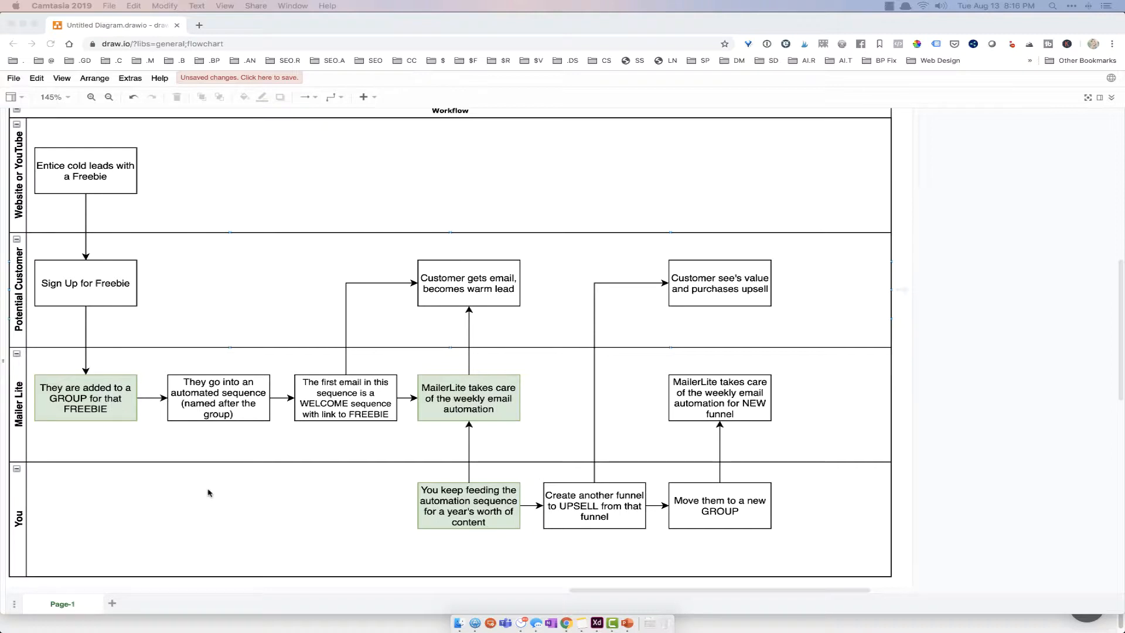
mouse_move(458, 284)
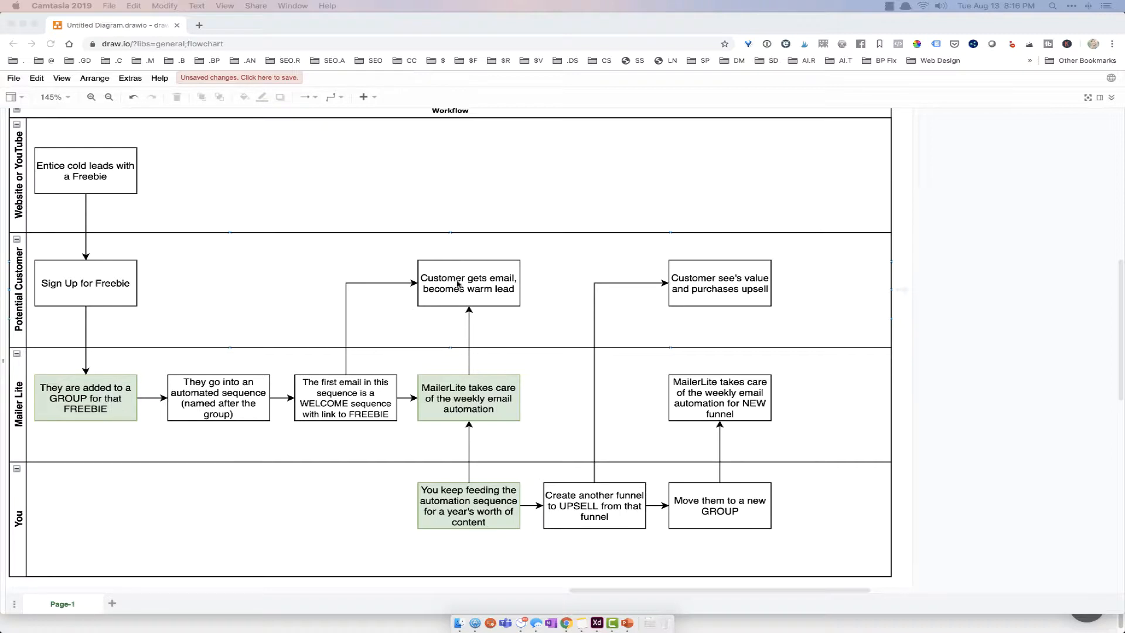
mouse_move(550, 450)
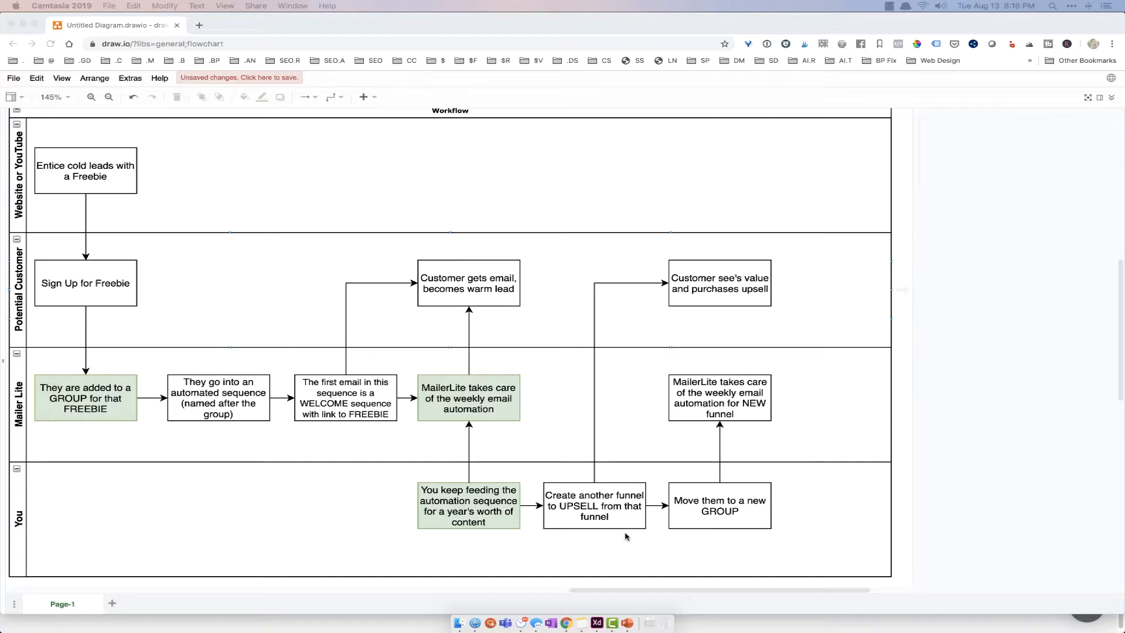
mouse_move(621, 307)
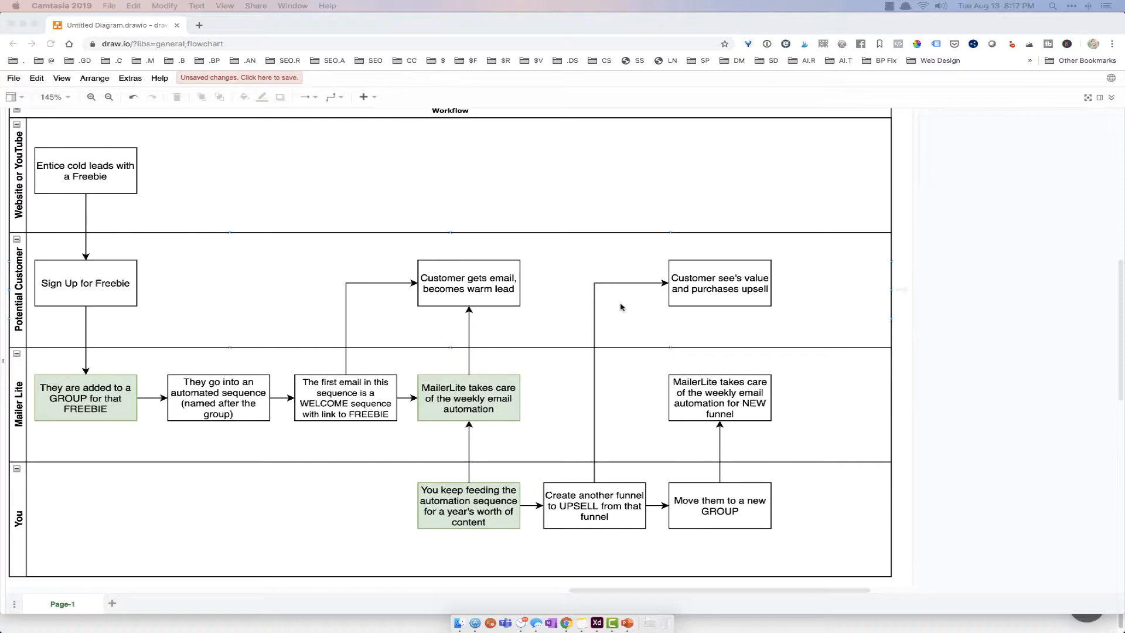
mouse_move(680, 271)
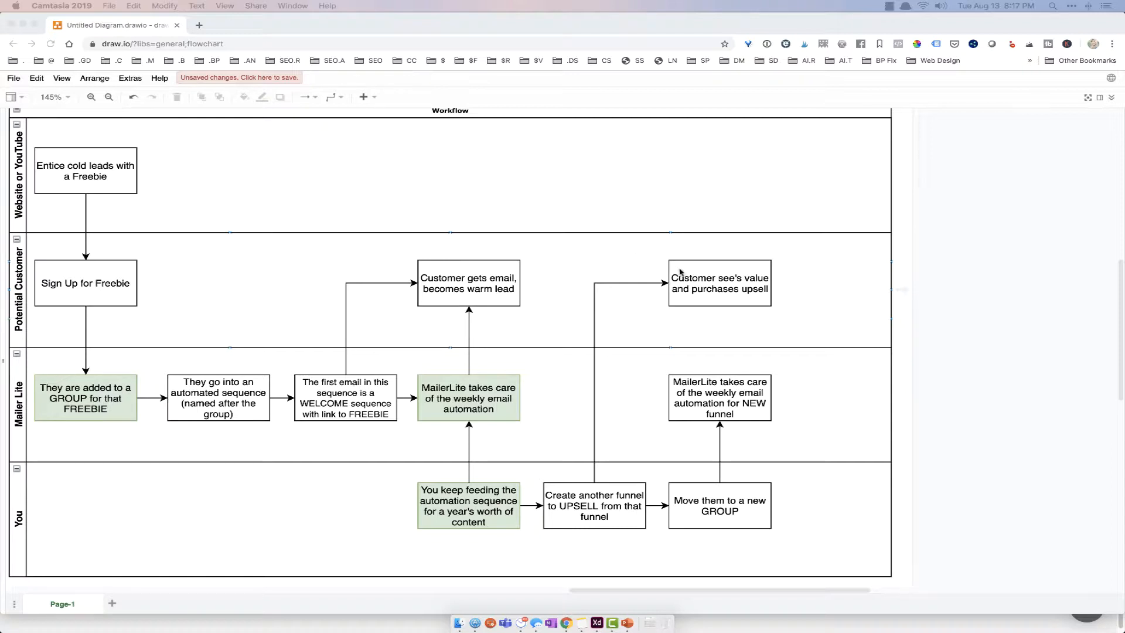
mouse_move(754, 281)
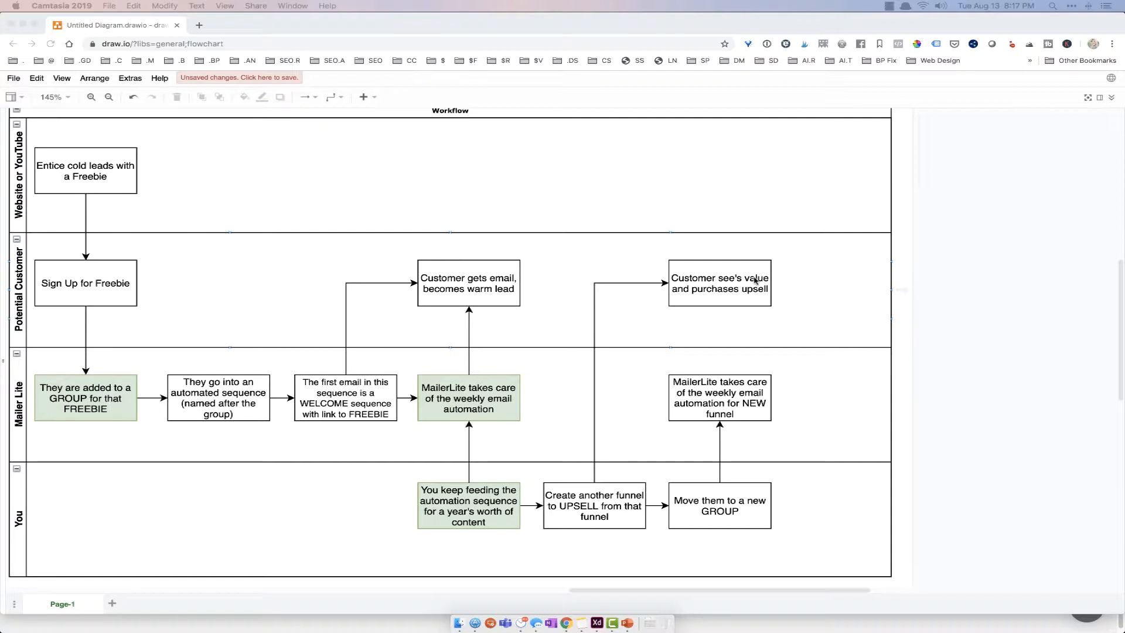
mouse_move(751, 223)
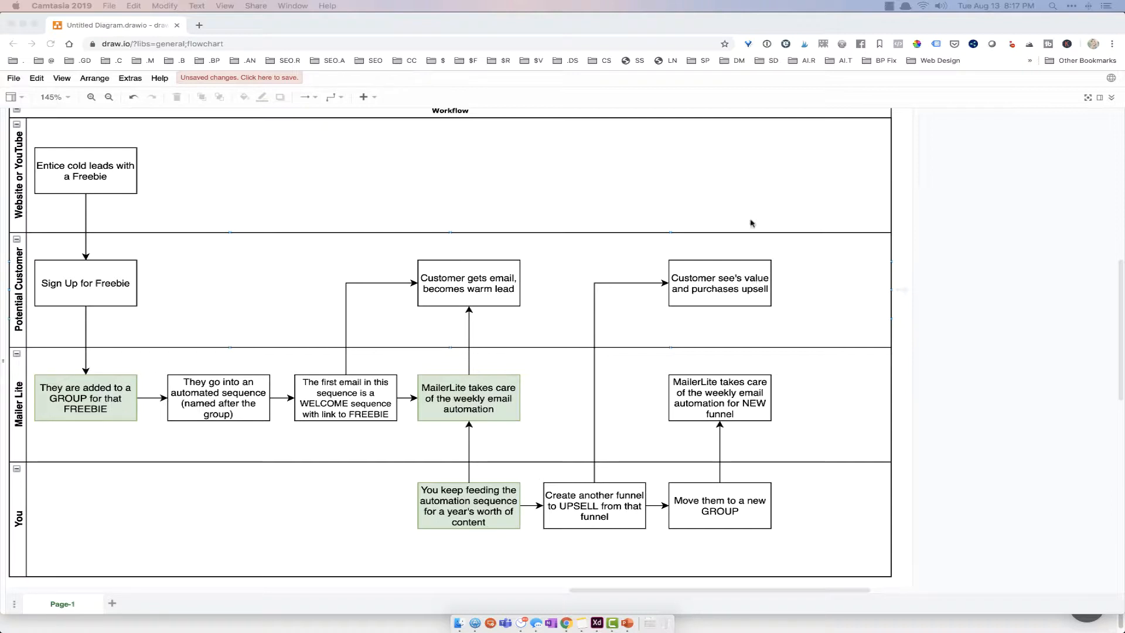
mouse_move(561, 516)
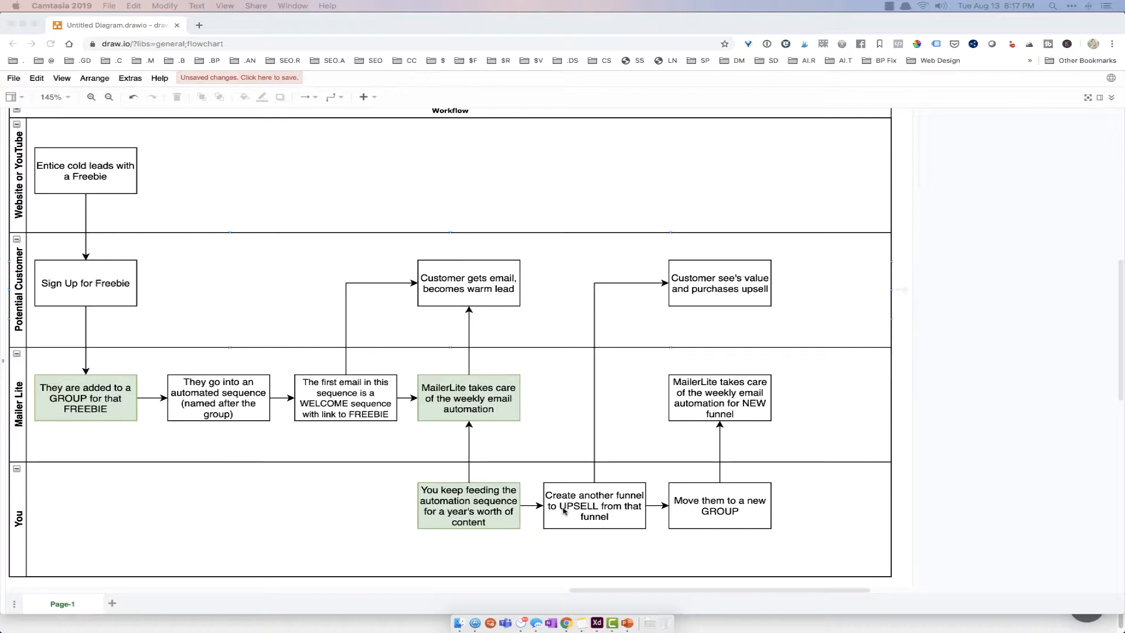
mouse_move(748, 521)
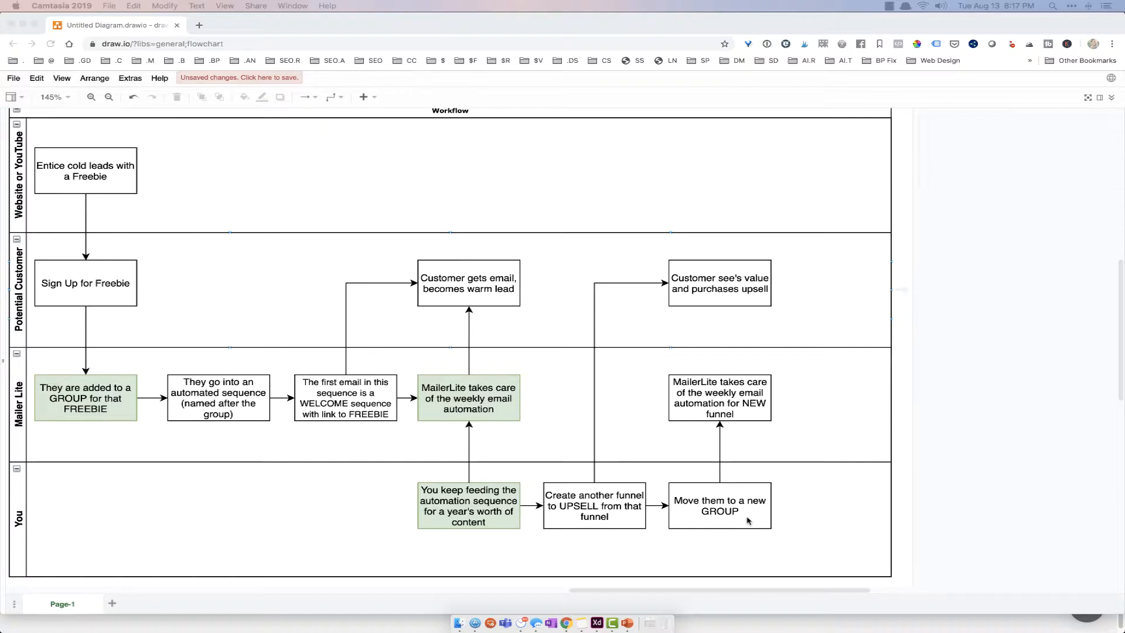
mouse_move(549, 622)
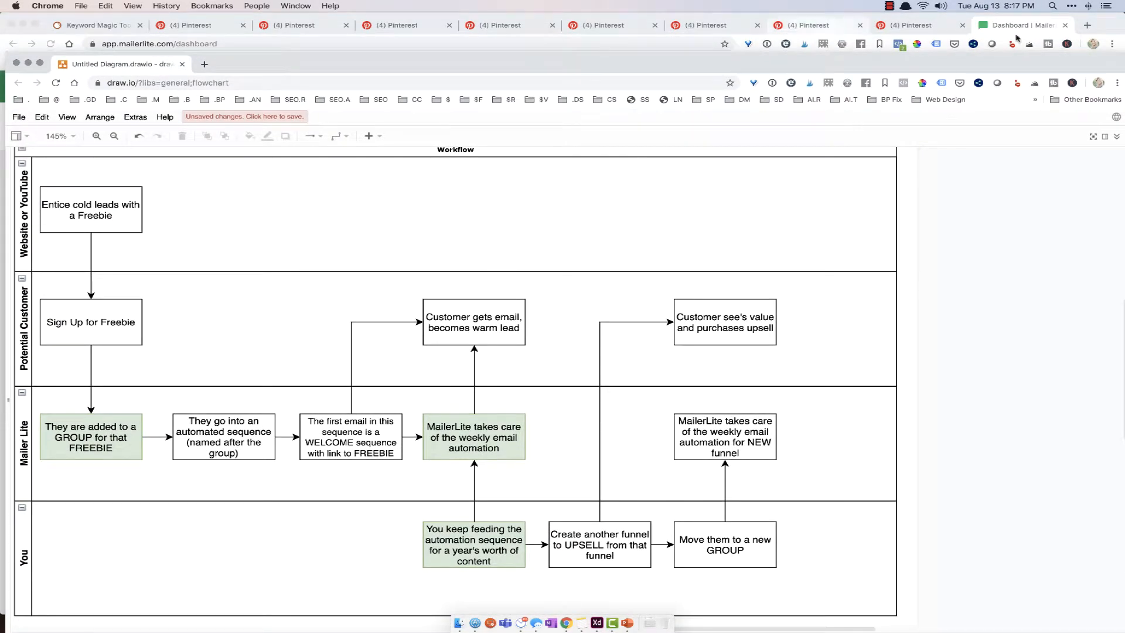
Open Subscribers and switch to the Groups tab to list the subscriber groups.
left_click(1019, 25)
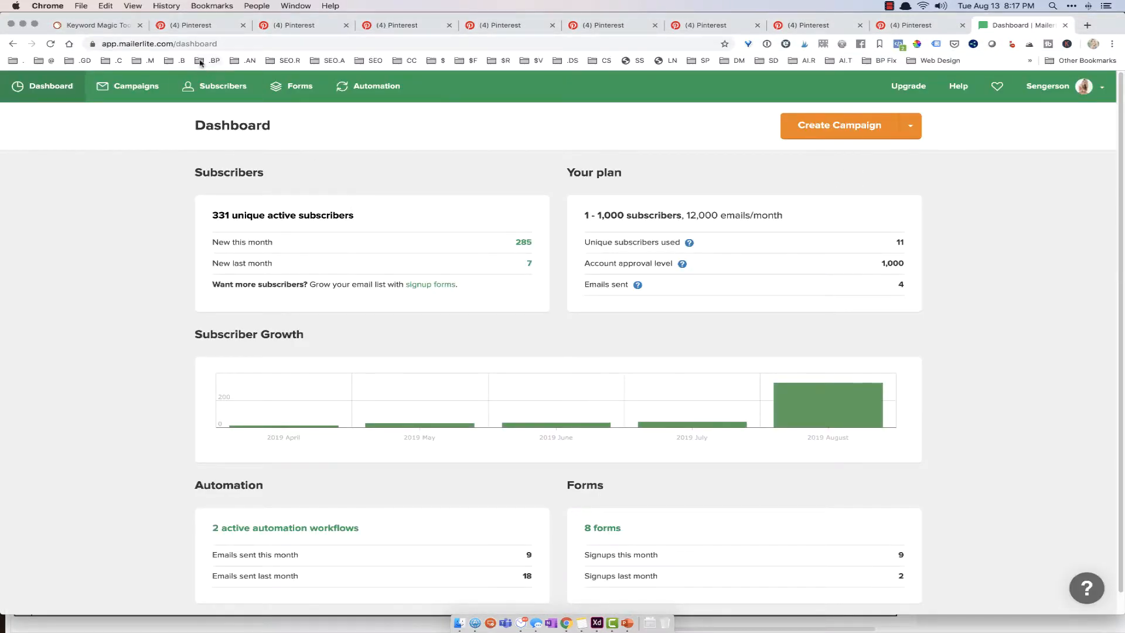
mouse_move(376, 86)
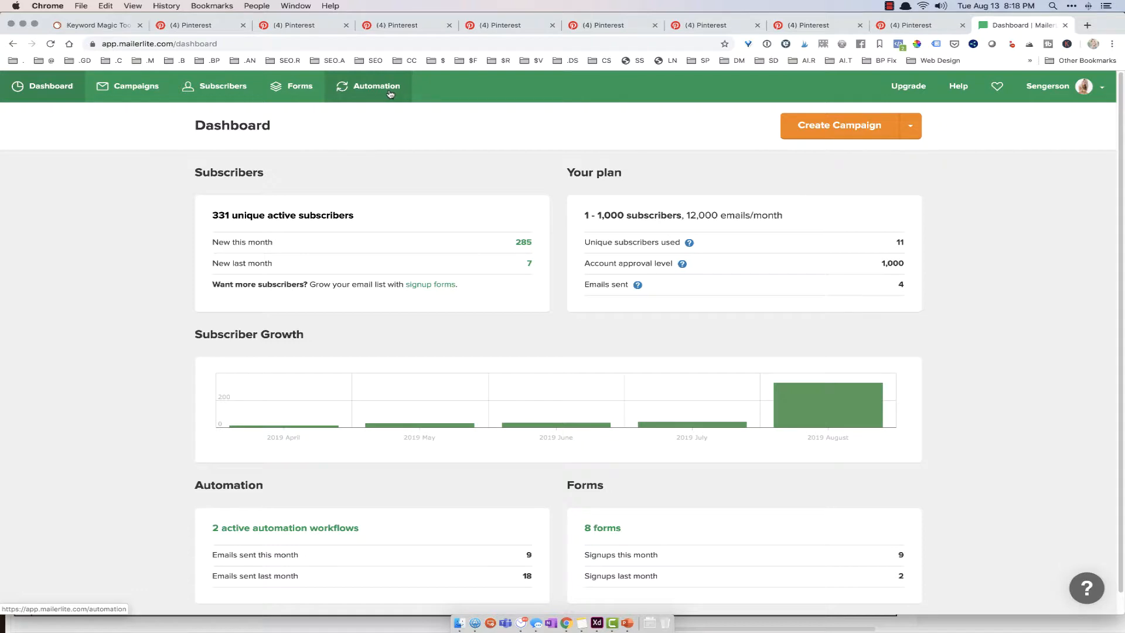
left_click(224, 86)
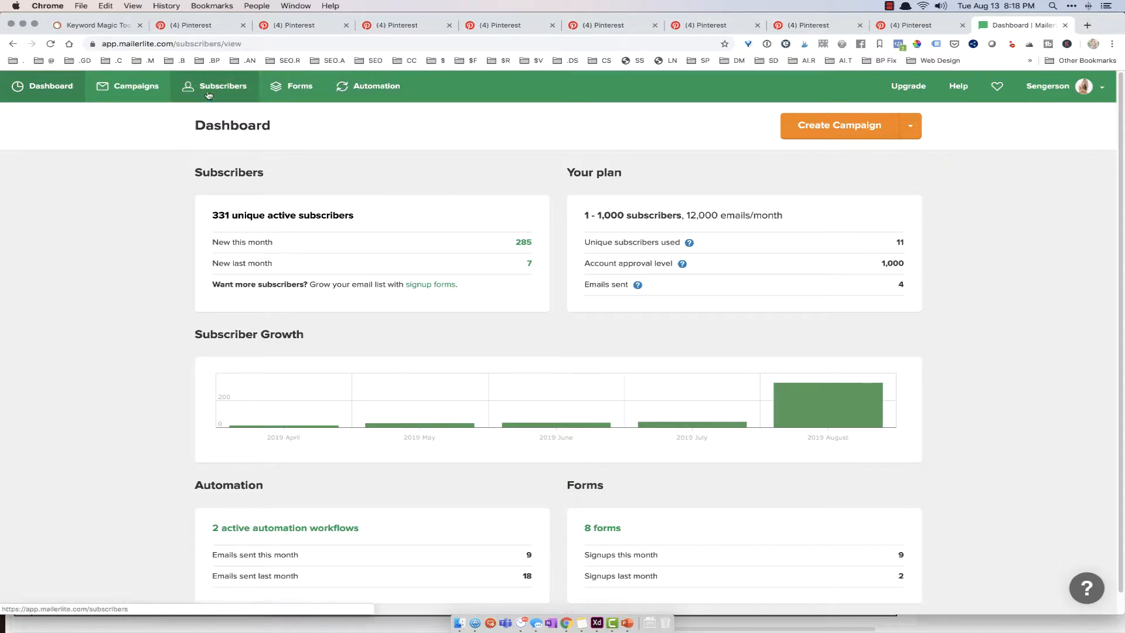
left_click(224, 86)
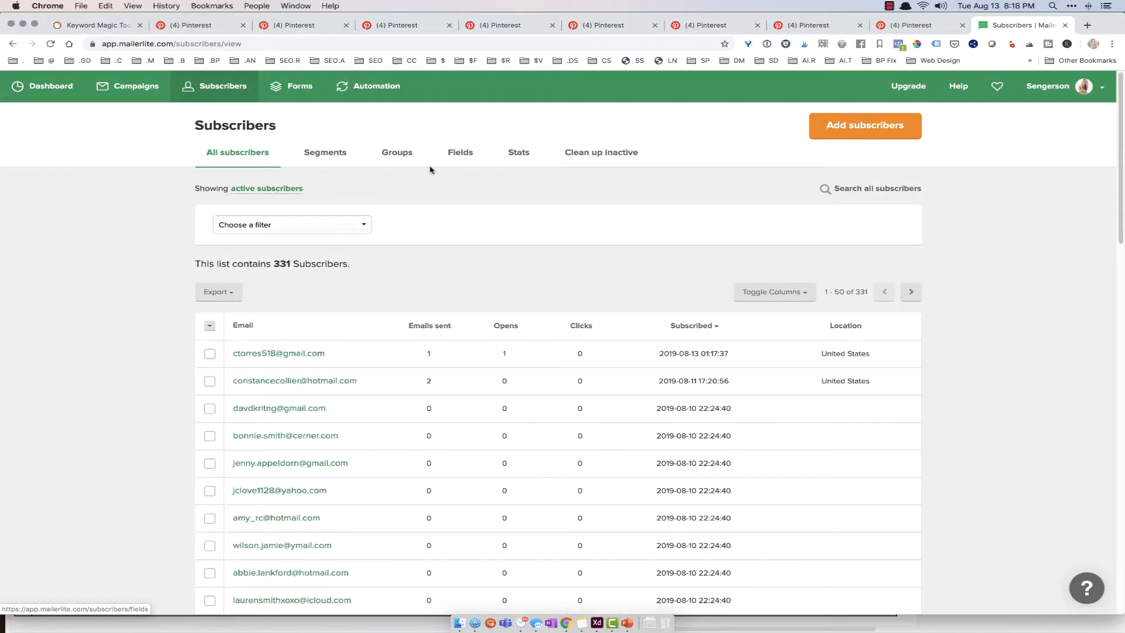
left_click(396, 152)
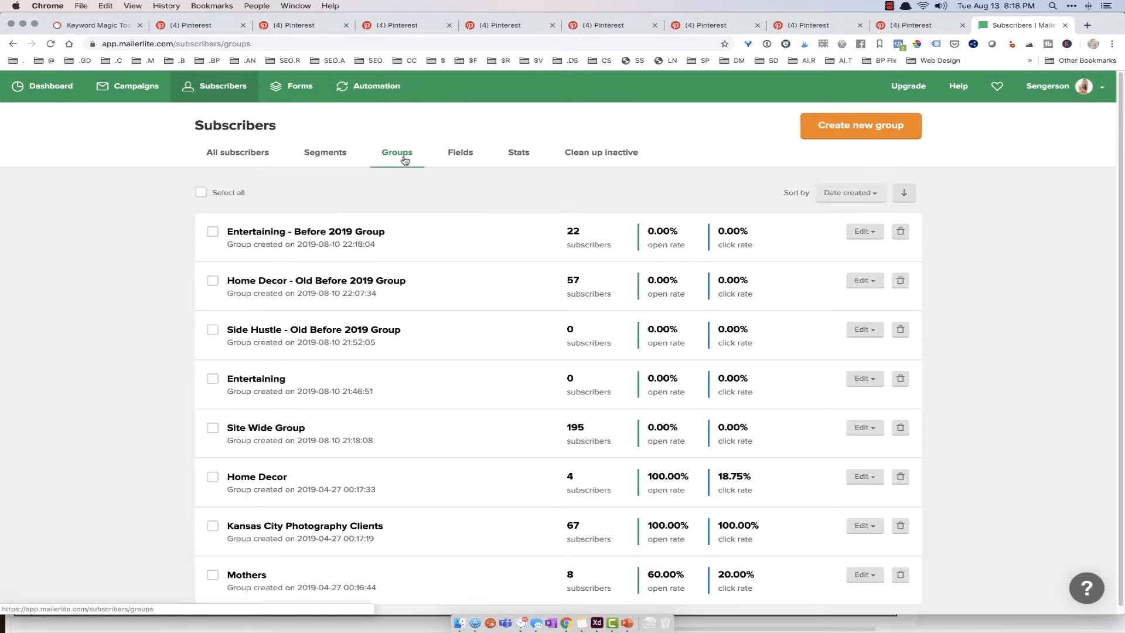
mouse_move(495, 266)
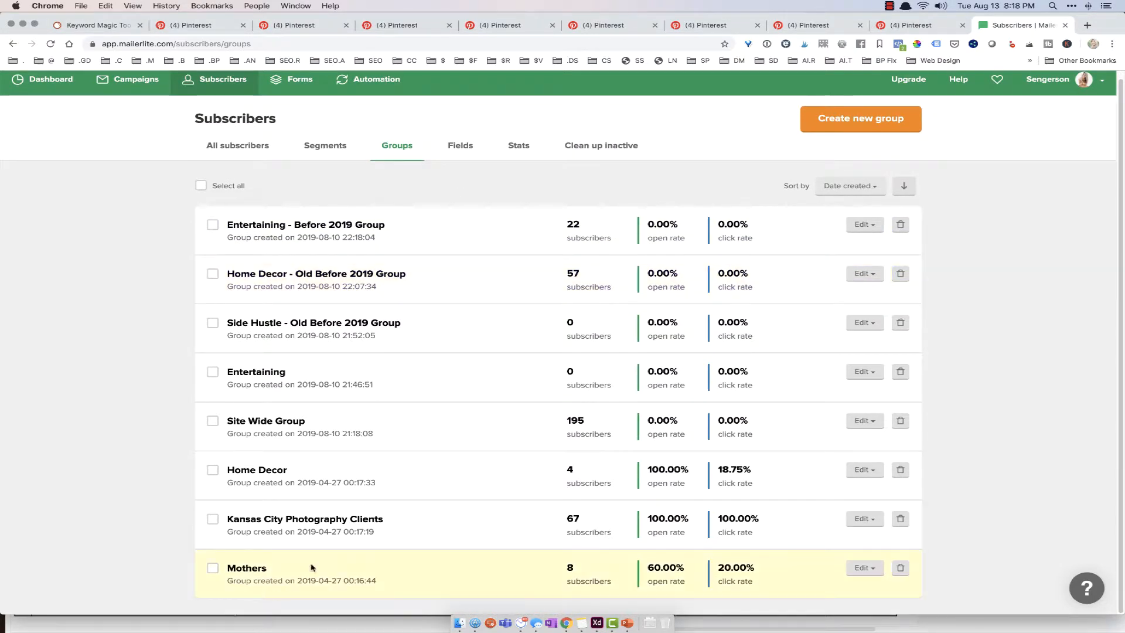
Filter the subscriber list to the Mothers group's 8 subscribers.
left_click(246, 568)
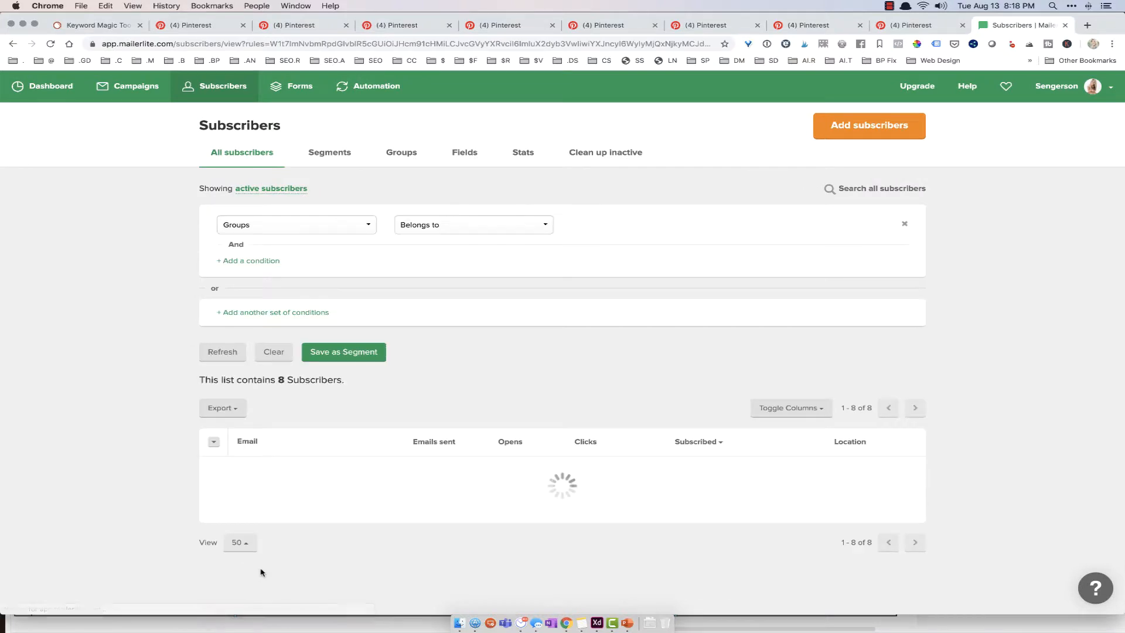
left_click(721, 225)
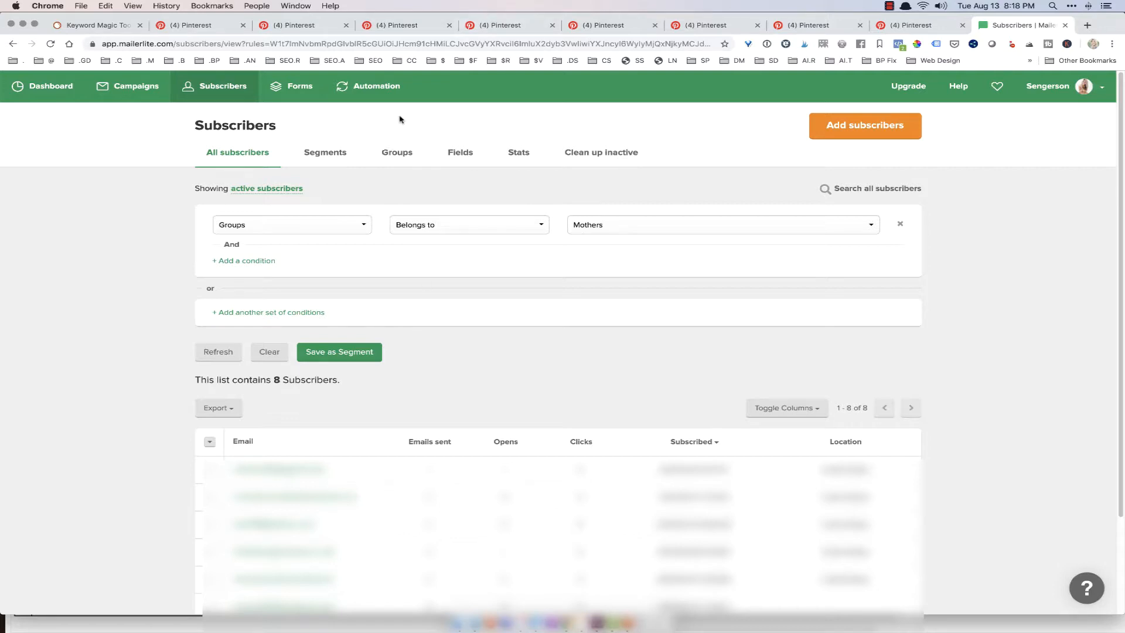
left_click(401, 152)
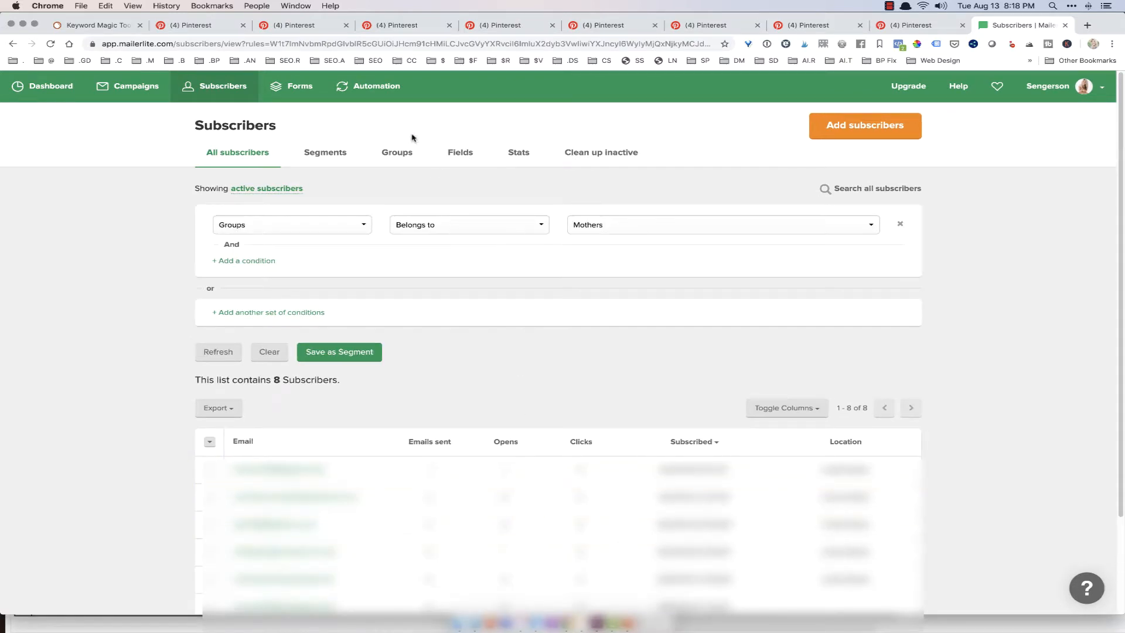
mouse_move(376, 86)
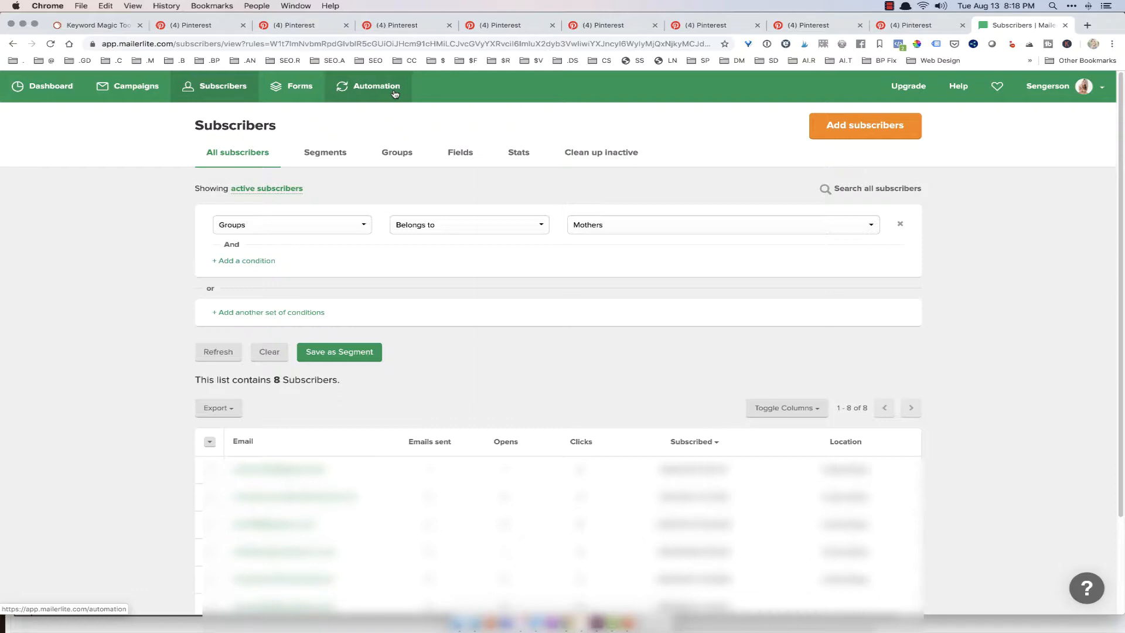
Go to Automation and scroll to the Motherhood: Mom Hacks and Routines workflow.
left_click(377, 86)
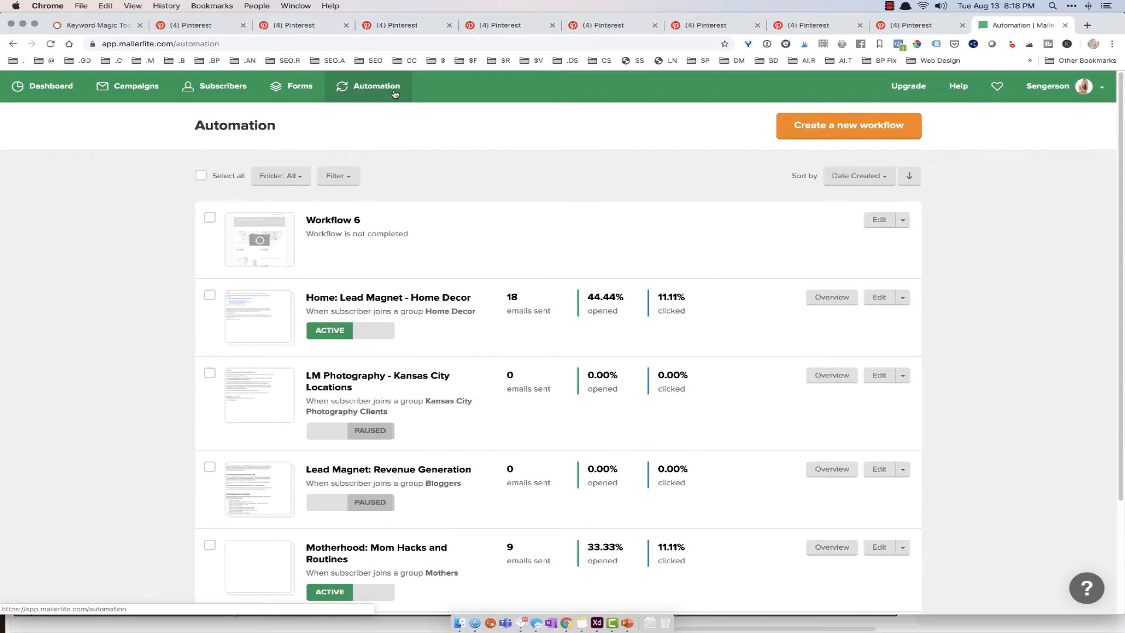
scroll("down", 3)
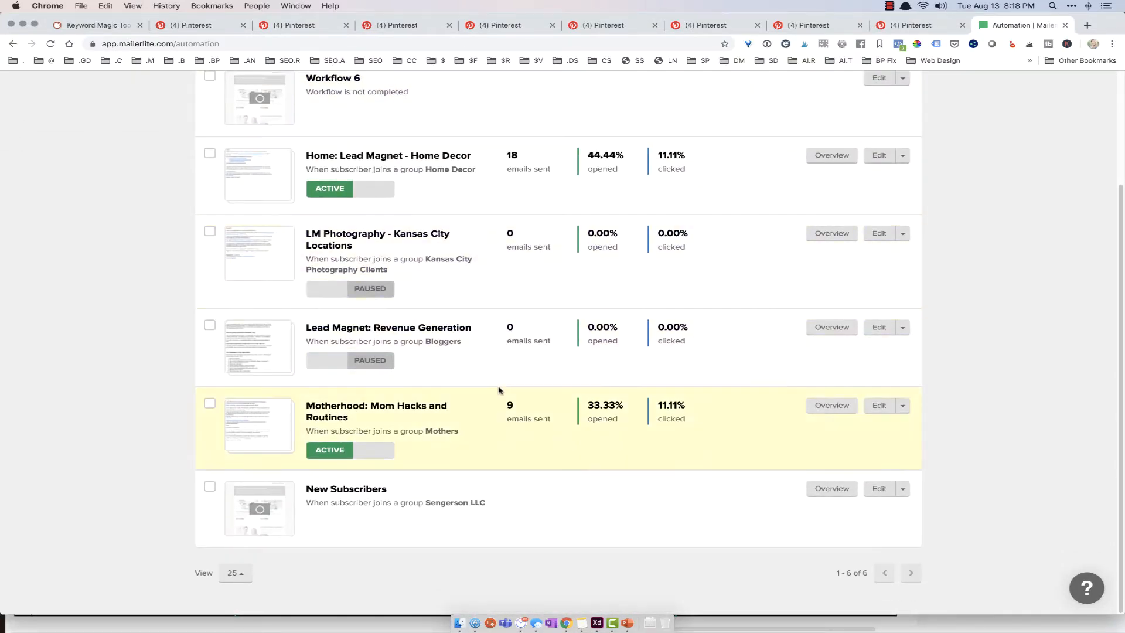
mouse_move(414, 424)
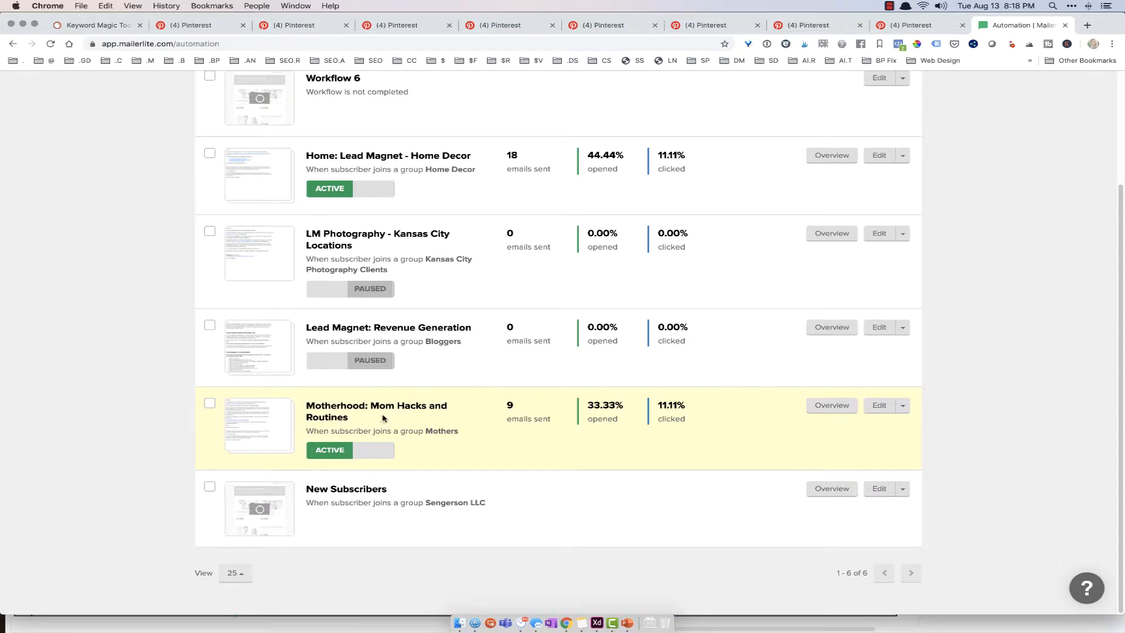
mouse_move(329, 419)
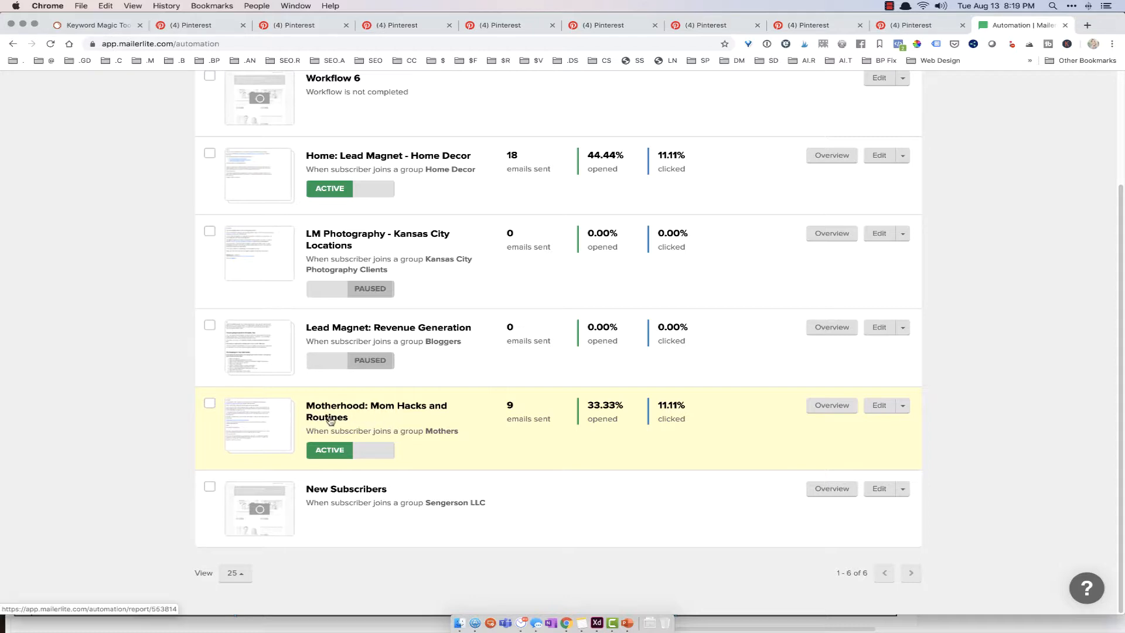
mouse_move(391, 418)
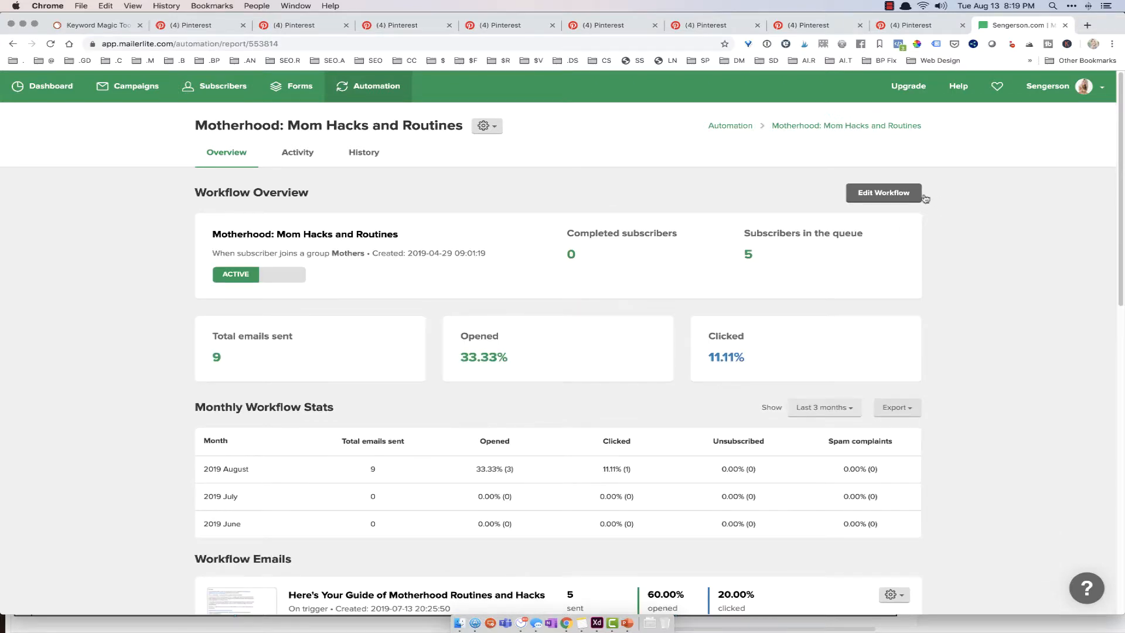
Open the Motherhood workflow in the editor with its trigger, emails and waits.
left_click(883, 192)
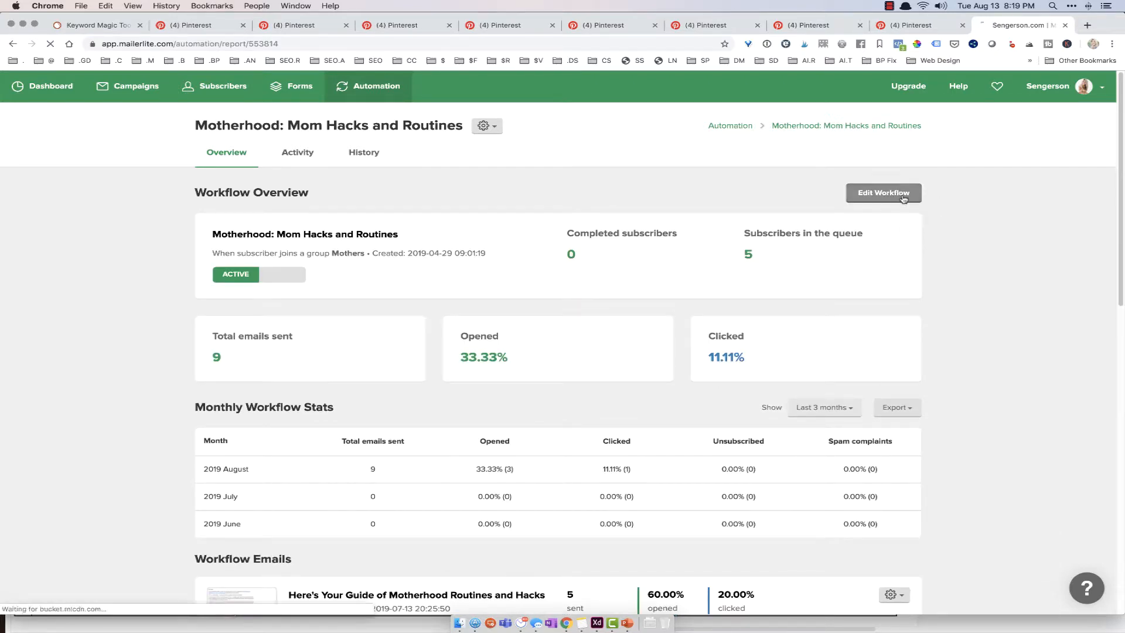
left_click(883, 192)
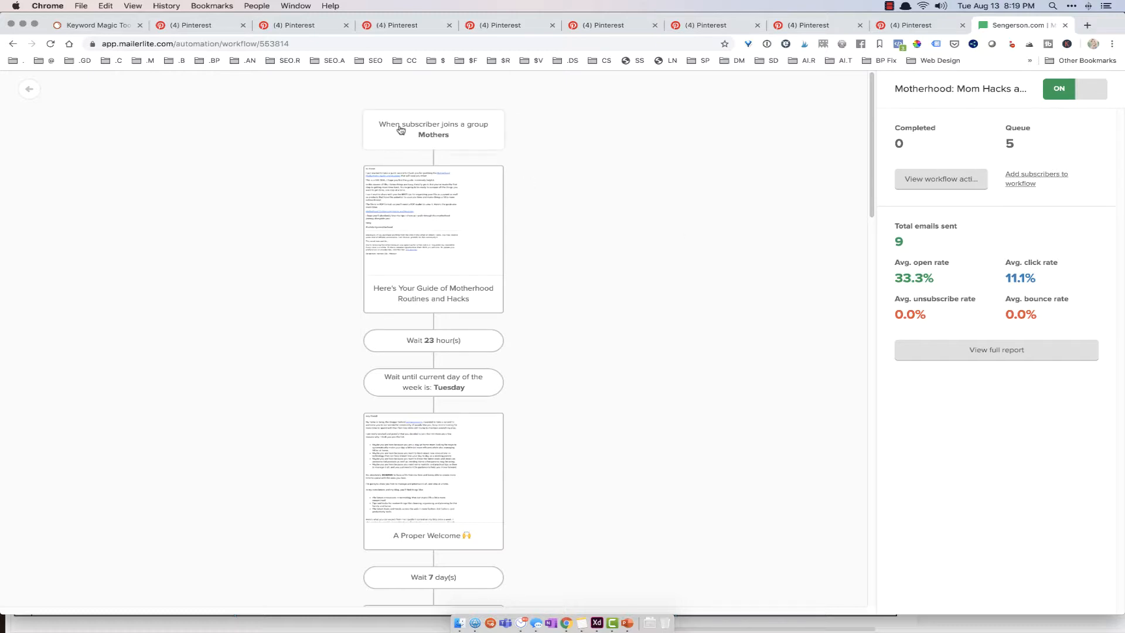
mouse_move(476, 121)
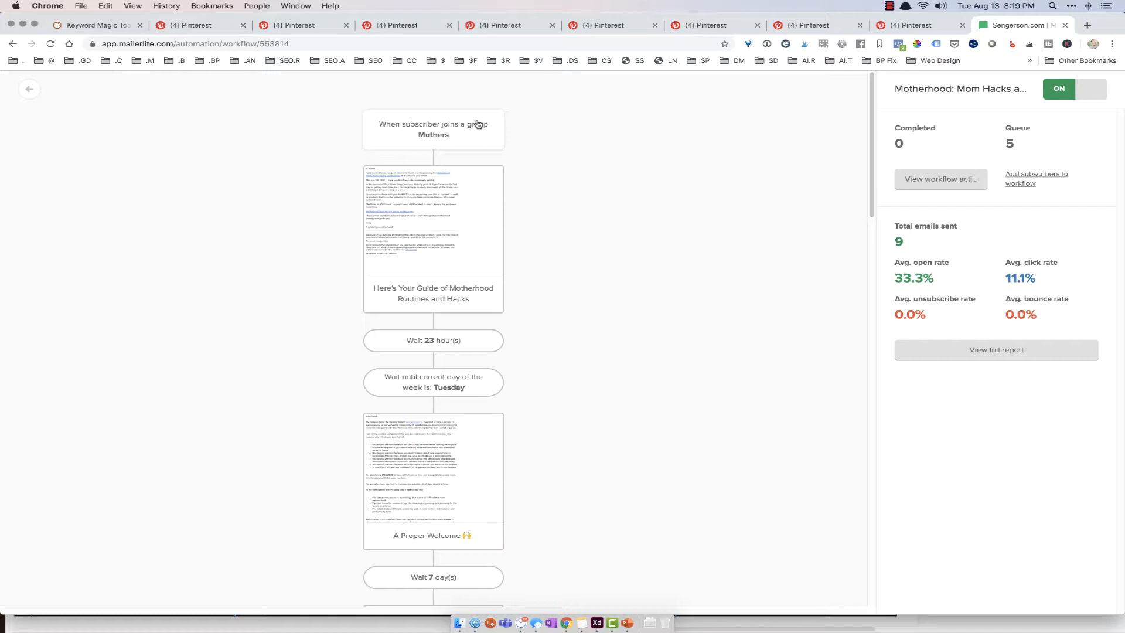
mouse_move(361, 156)
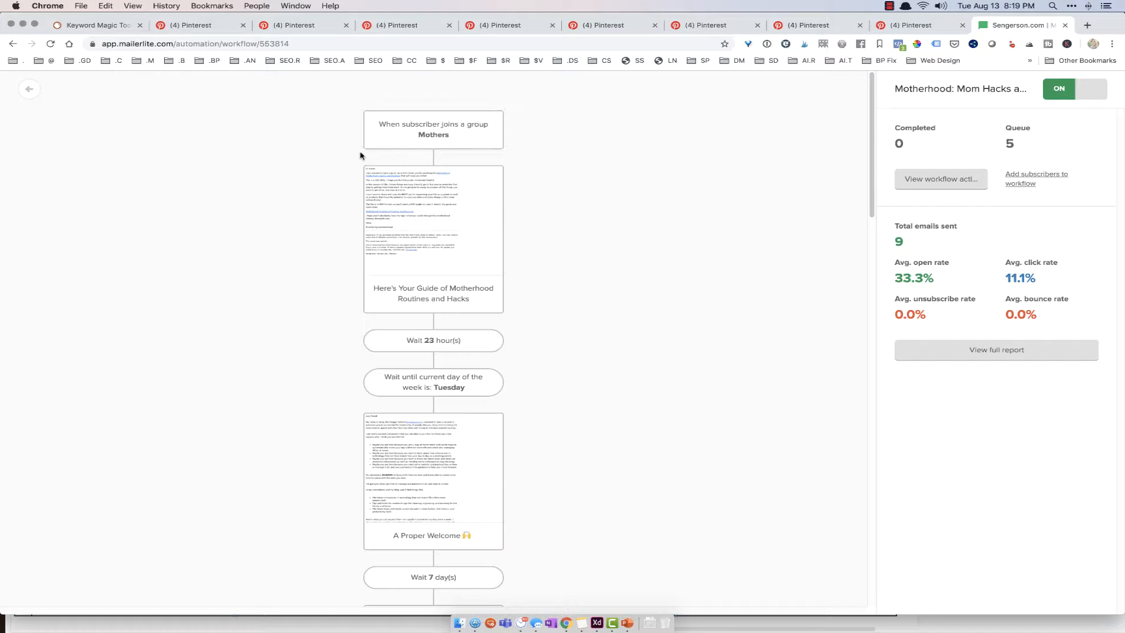
mouse_move(476, 137)
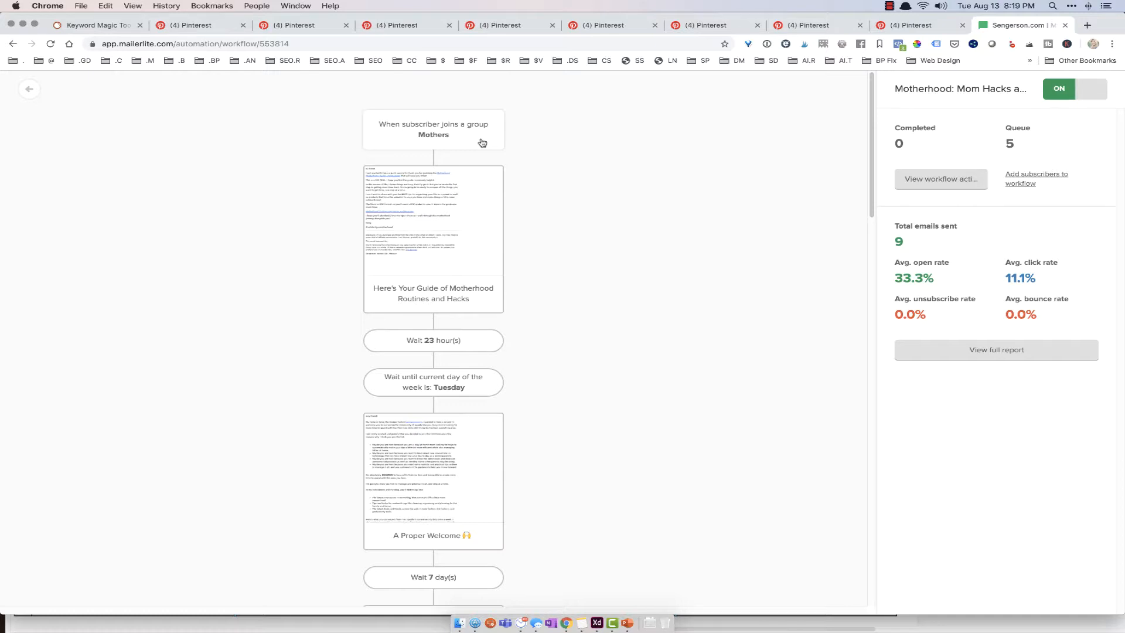
mouse_move(482, 134)
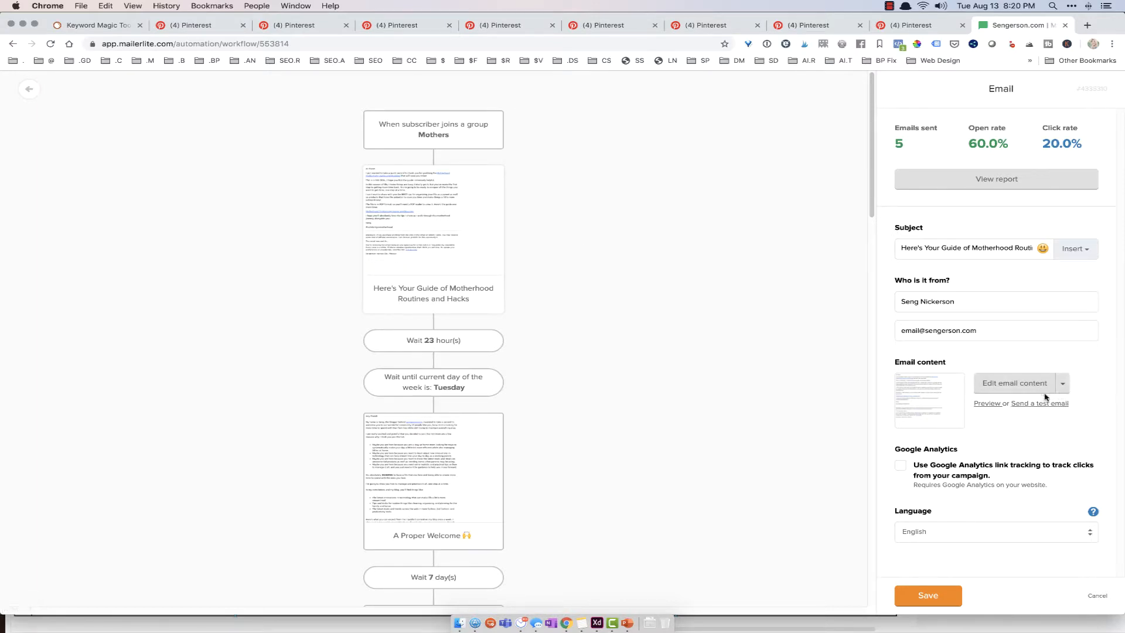
Review the first welcome email's thank-you content, then return to the workflow editor.
left_click(1013, 382)
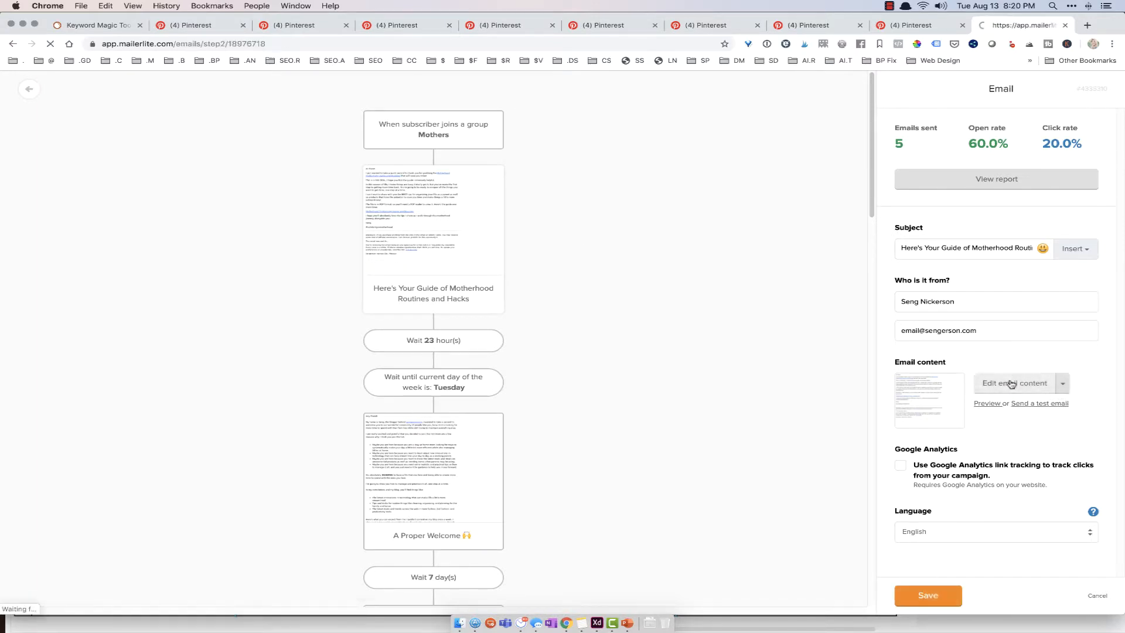
left_click(1013, 382)
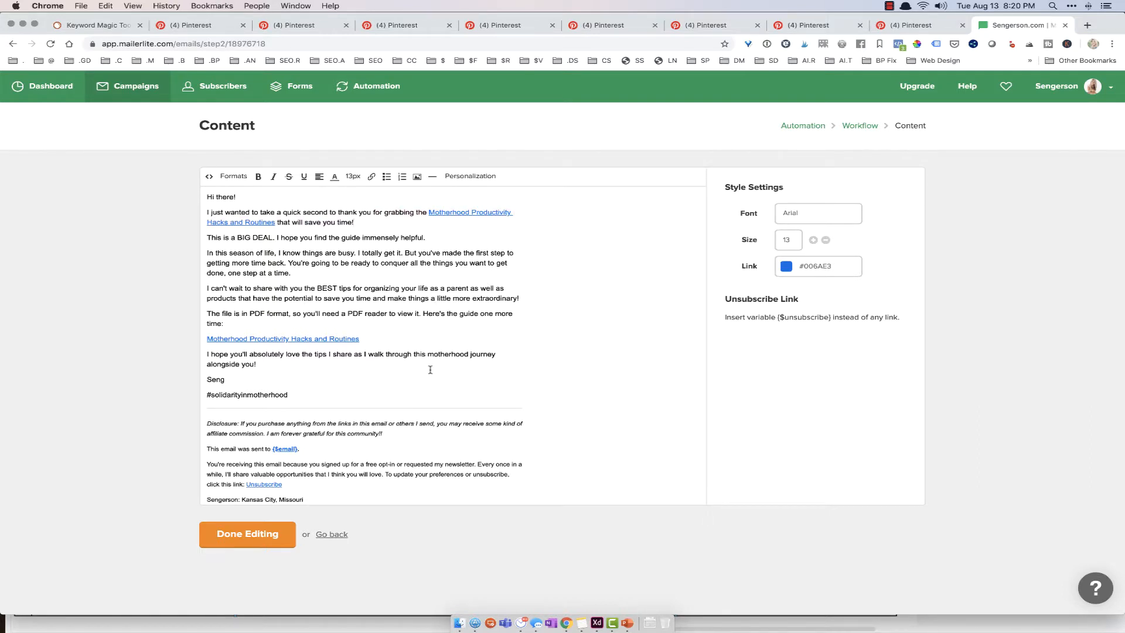
left_click_drag(342, 313, 223, 323)
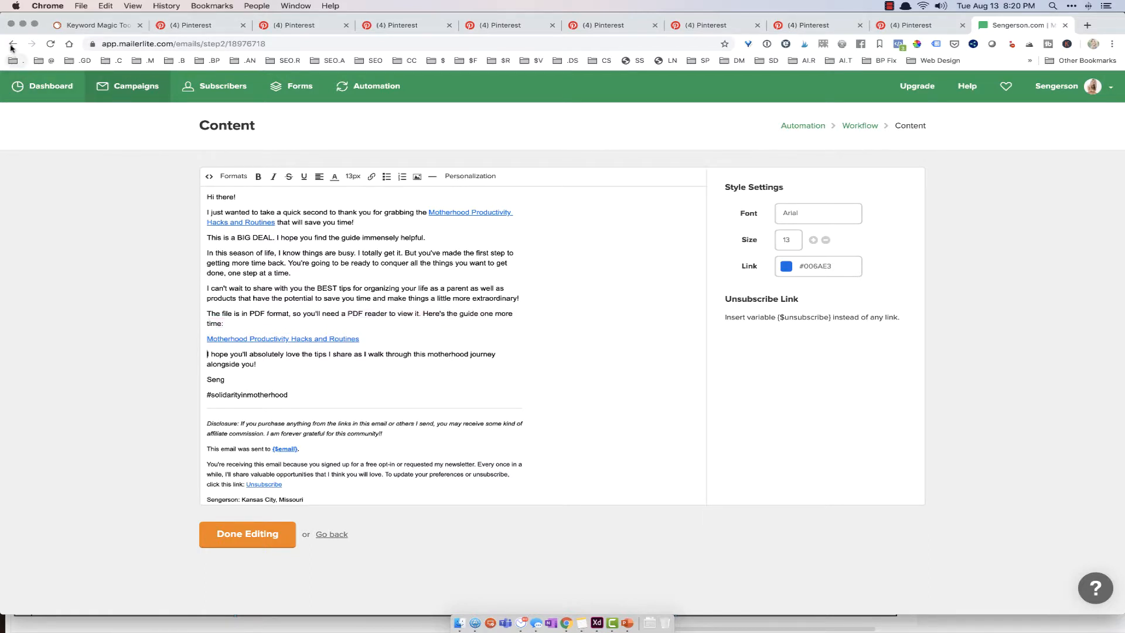
left_click(246, 534)
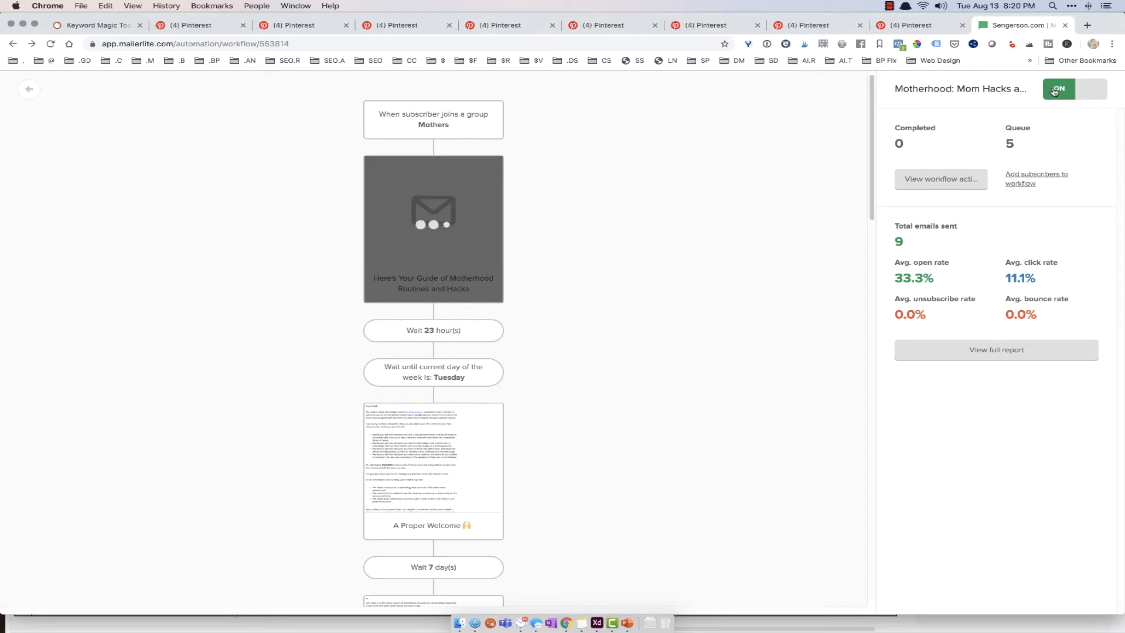
left_click(1091, 88)
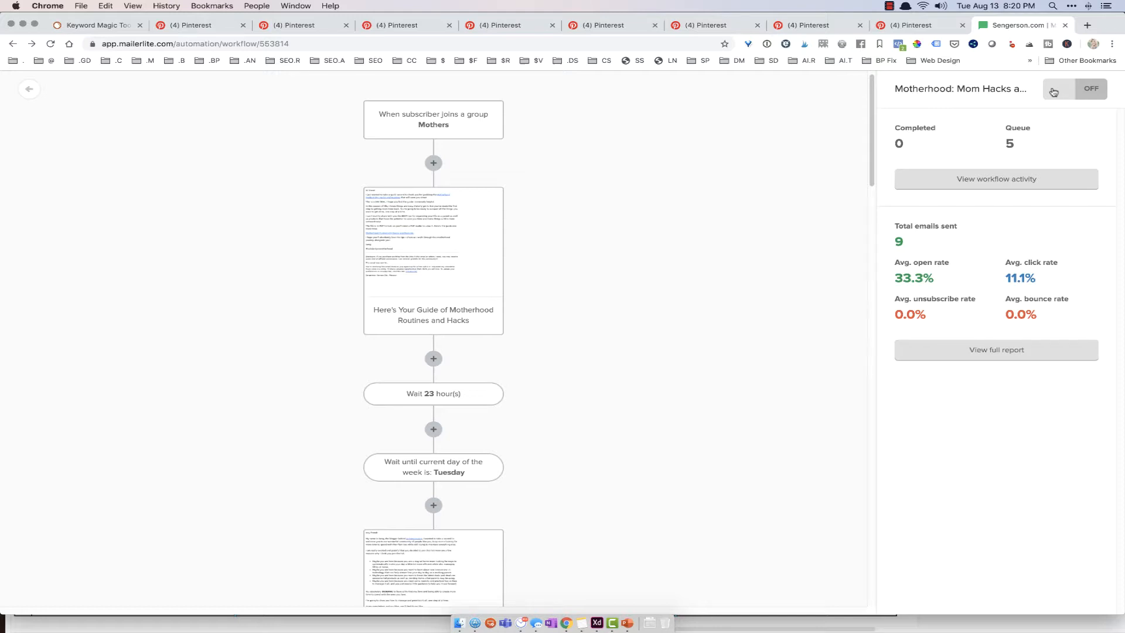
mouse_move(1054, 92)
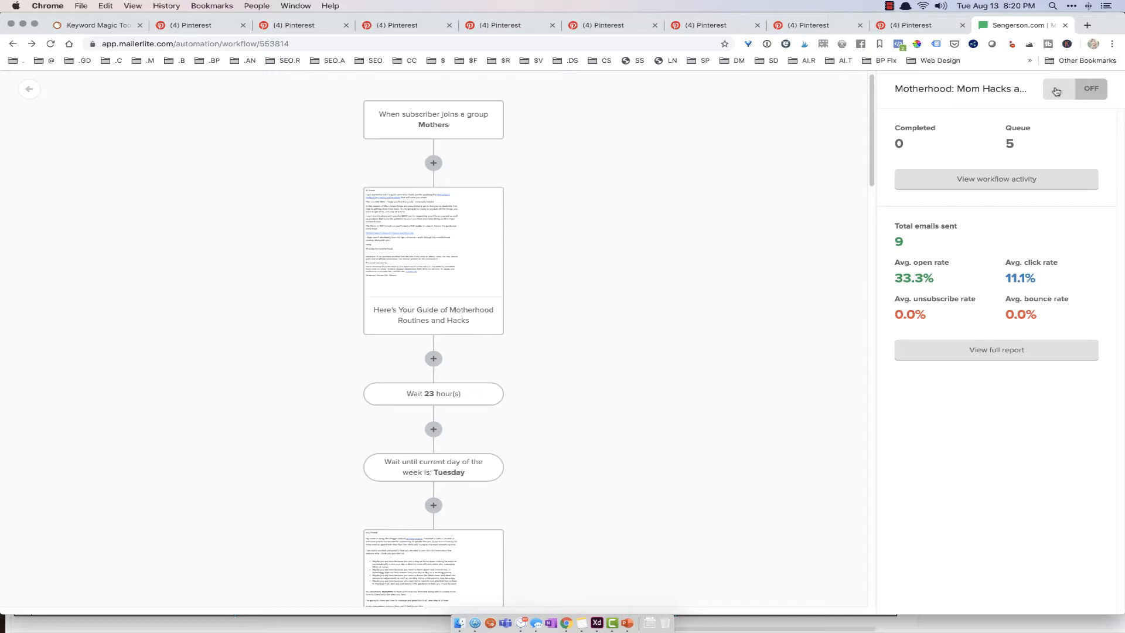
mouse_move(820, 225)
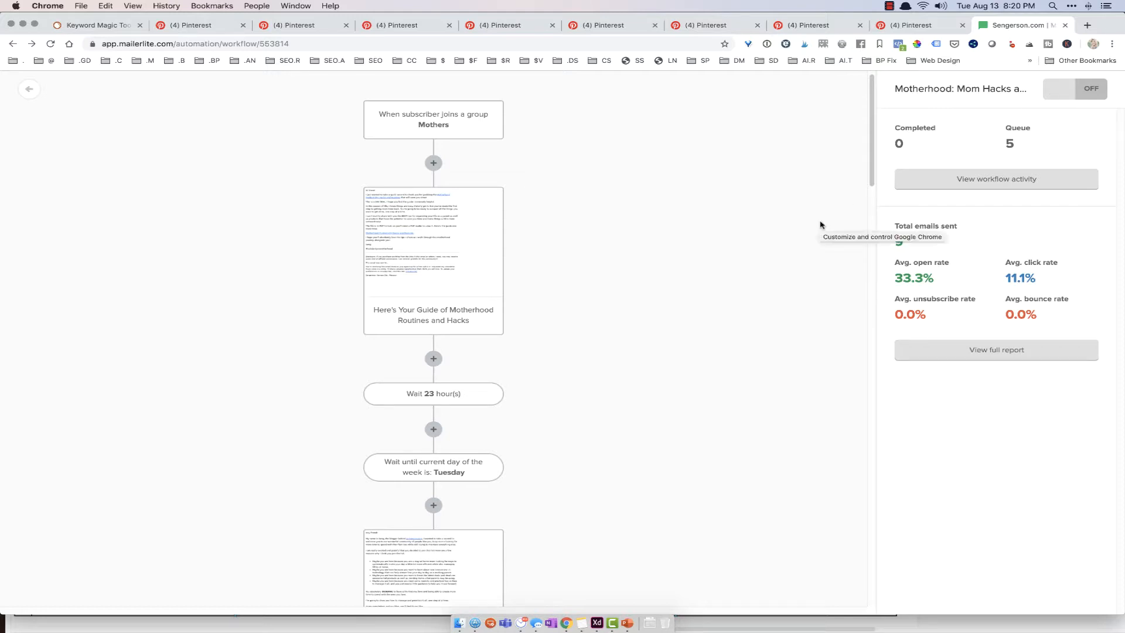
scroll("down", 3)
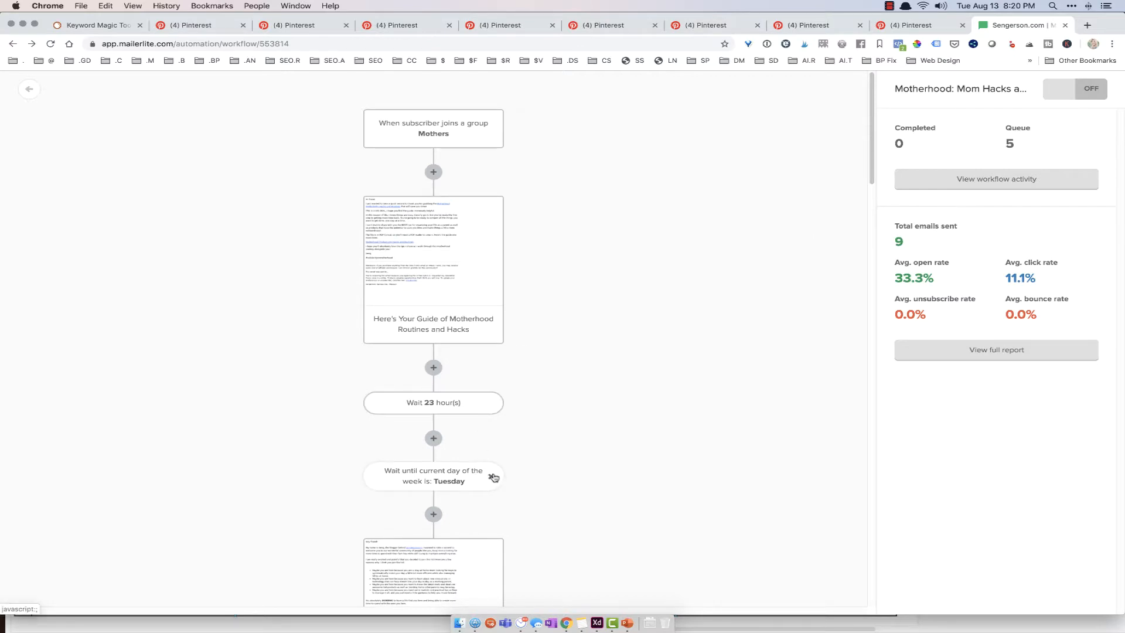
scroll("down", 3)
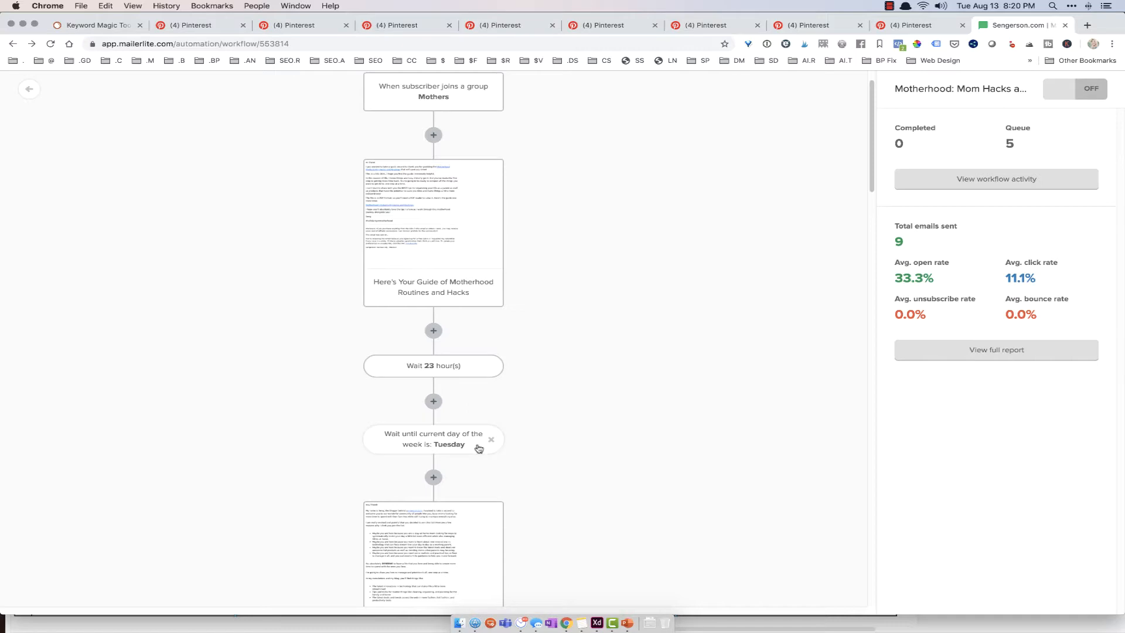
scroll("down", 3)
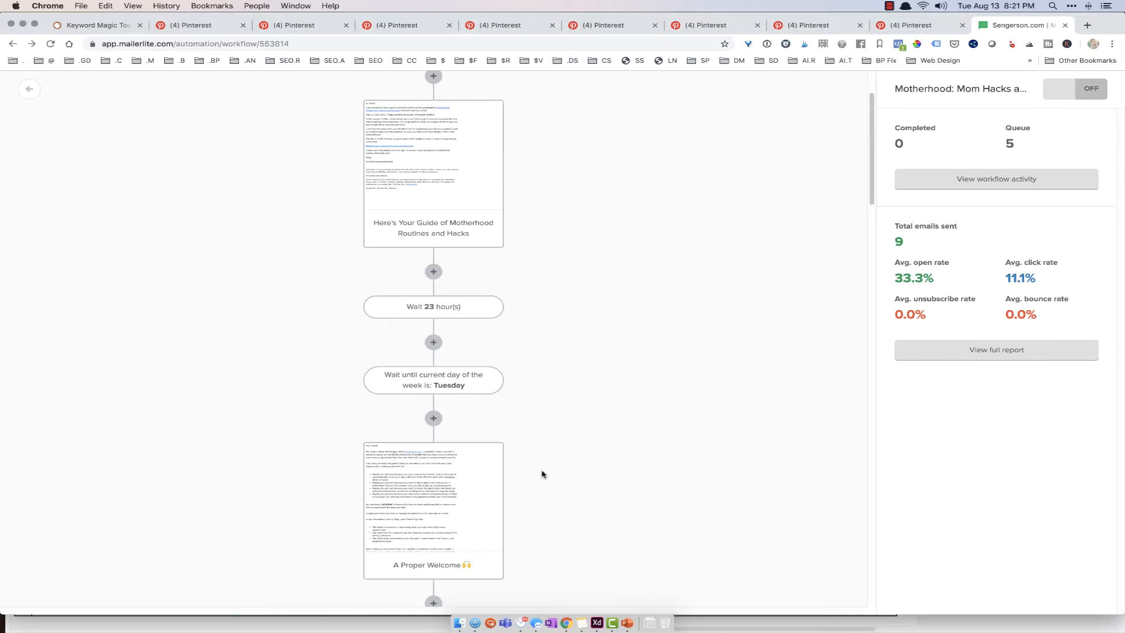
mouse_move(536, 471)
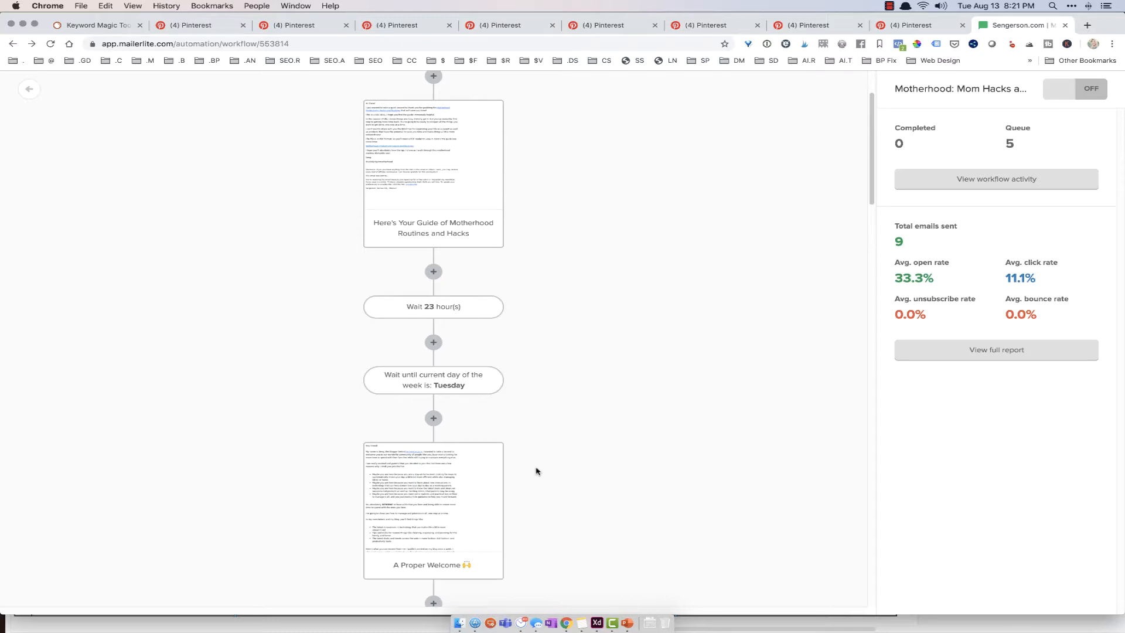
Preview the 'Are you overwhelmed by cleaning?' email with its Monthly Cleaning Guide.
left_click(433, 509)
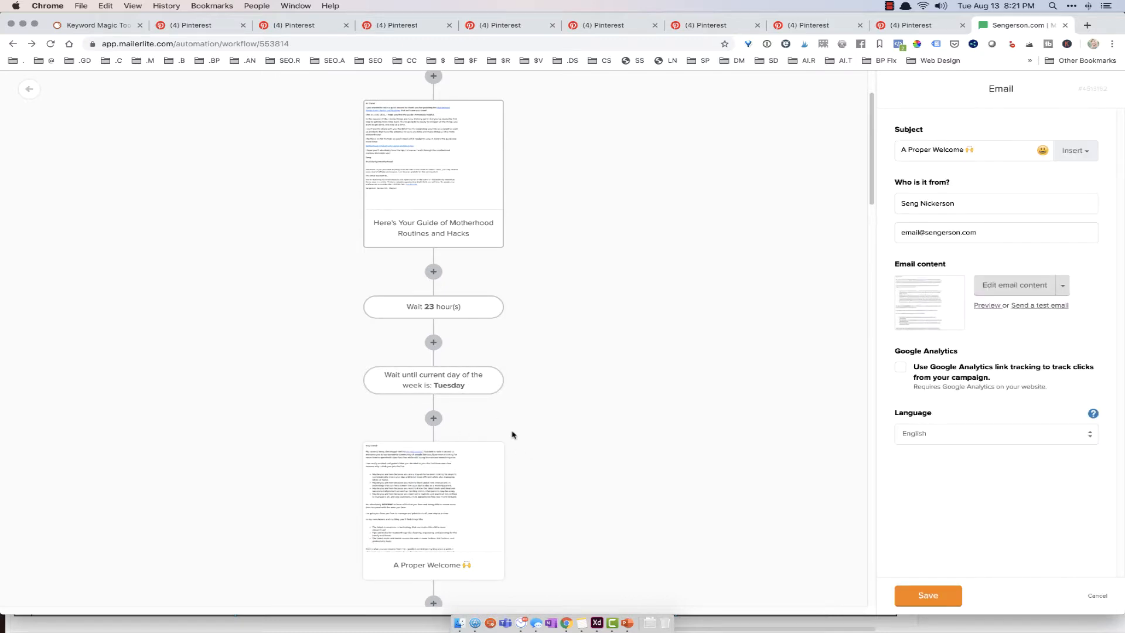
scroll("down", 3)
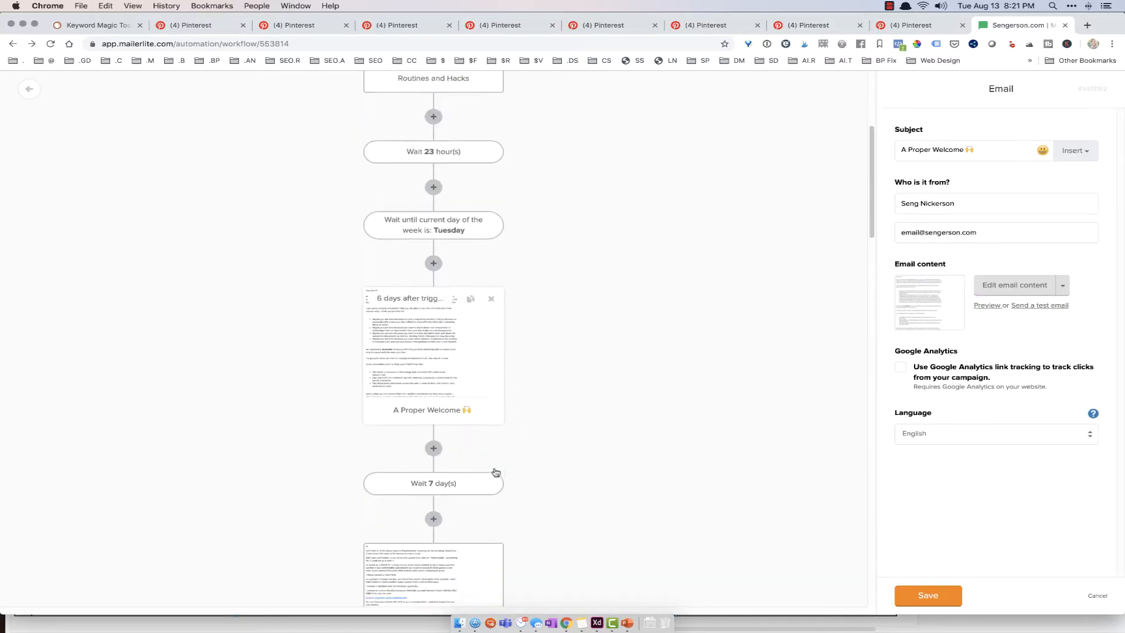
scroll("down", 3)
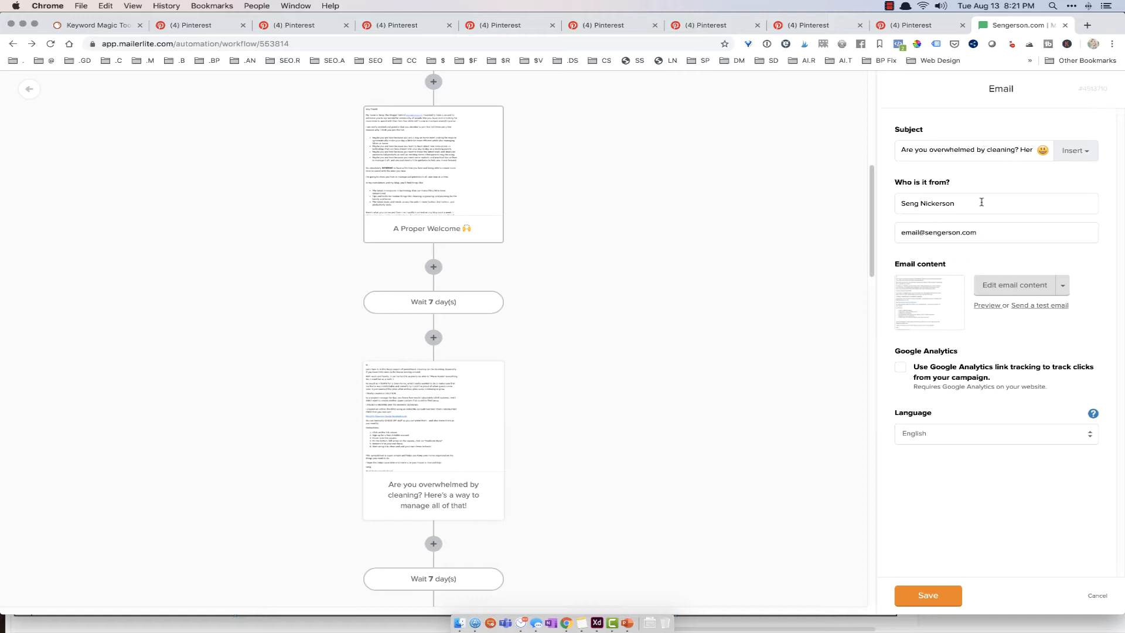
mouse_move(975, 192)
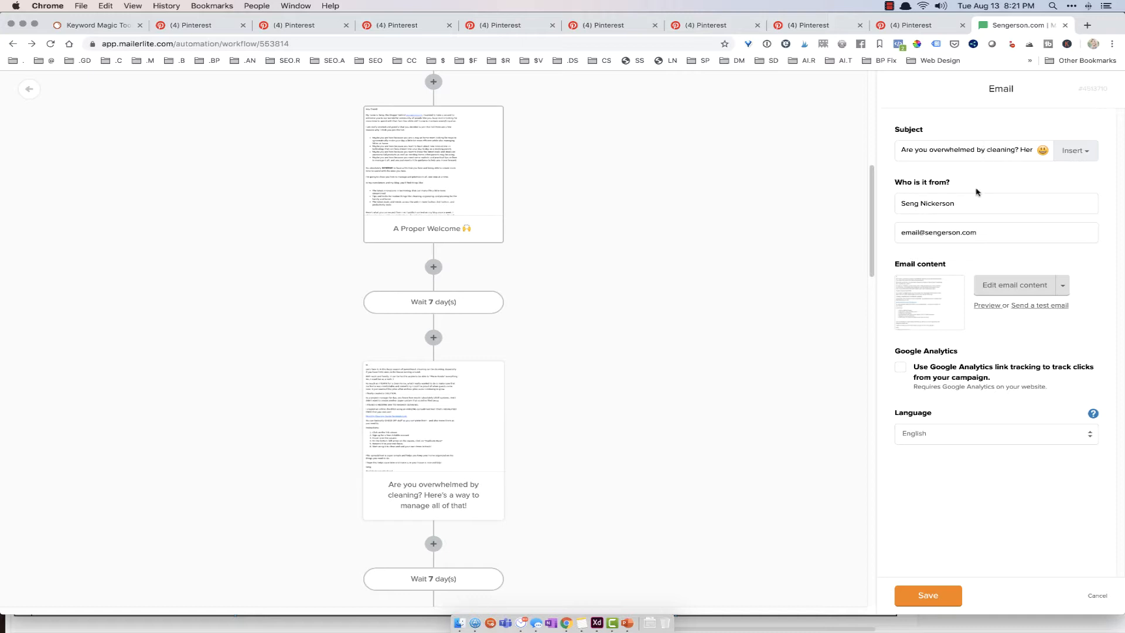
mouse_move(958, 305)
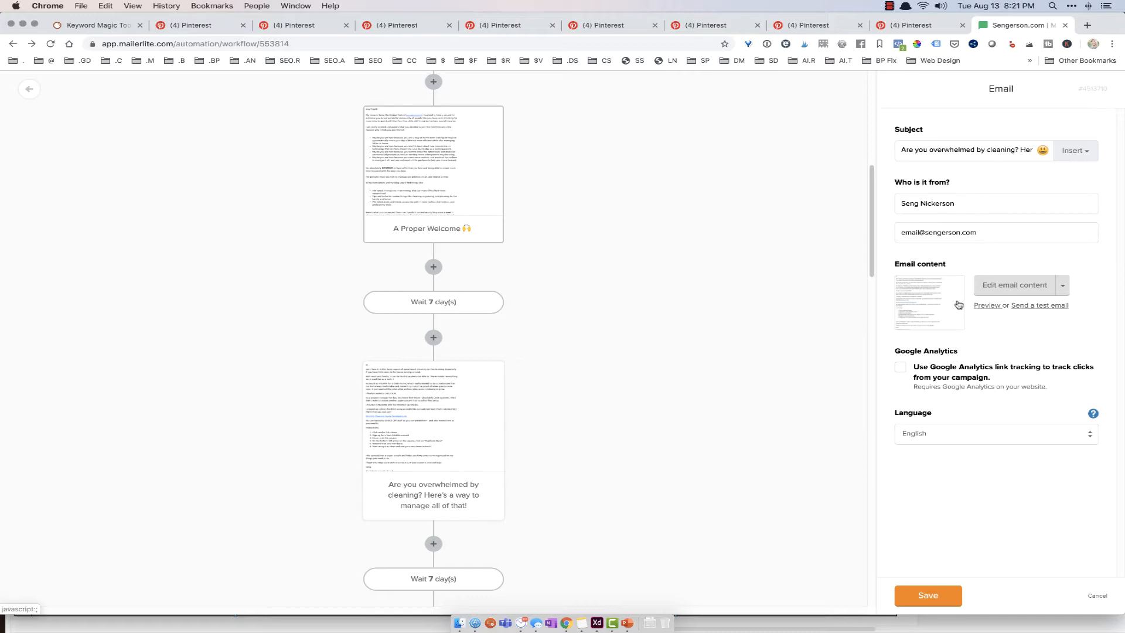
left_click(987, 305)
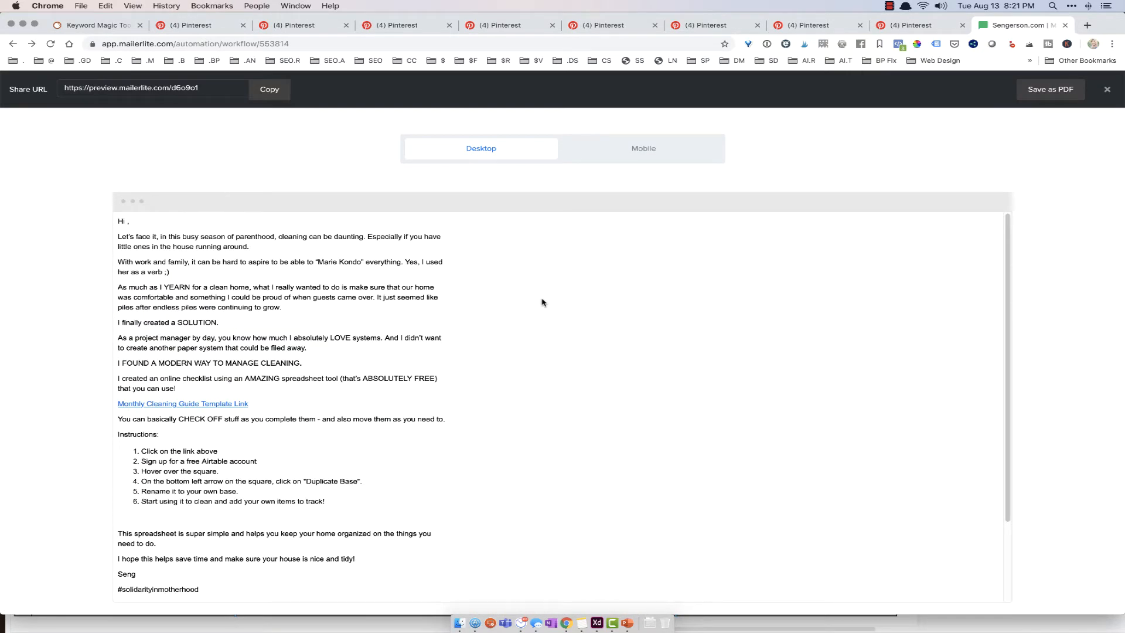
mouse_move(529, 408)
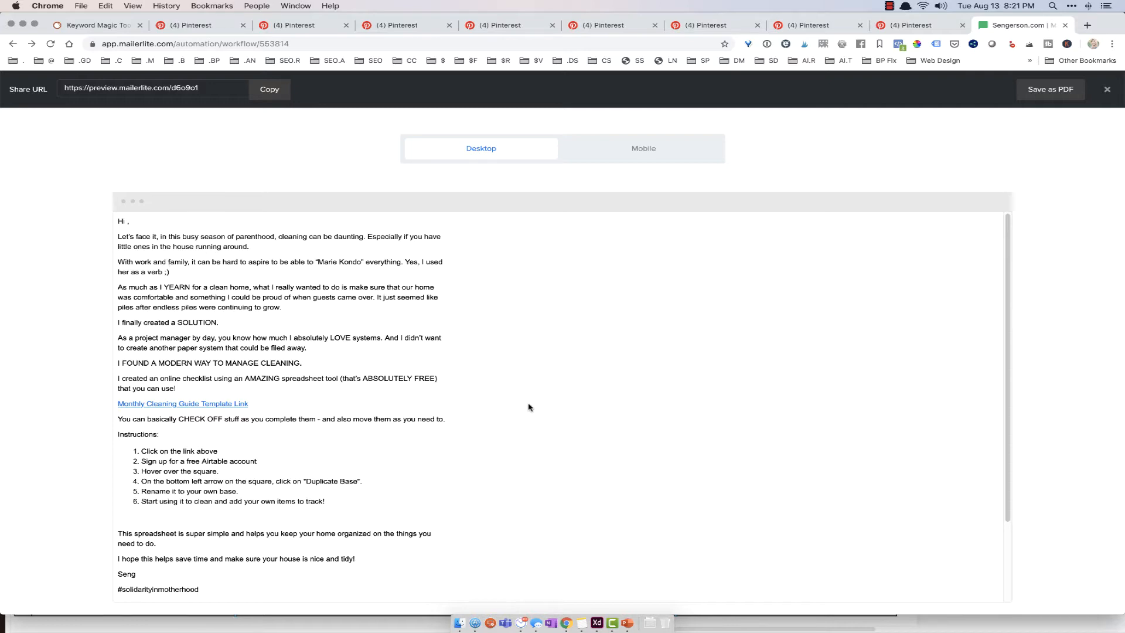
Scroll the paused workflow overview showing 9 emails sent and 33.33% opens.
scroll("down", 3)
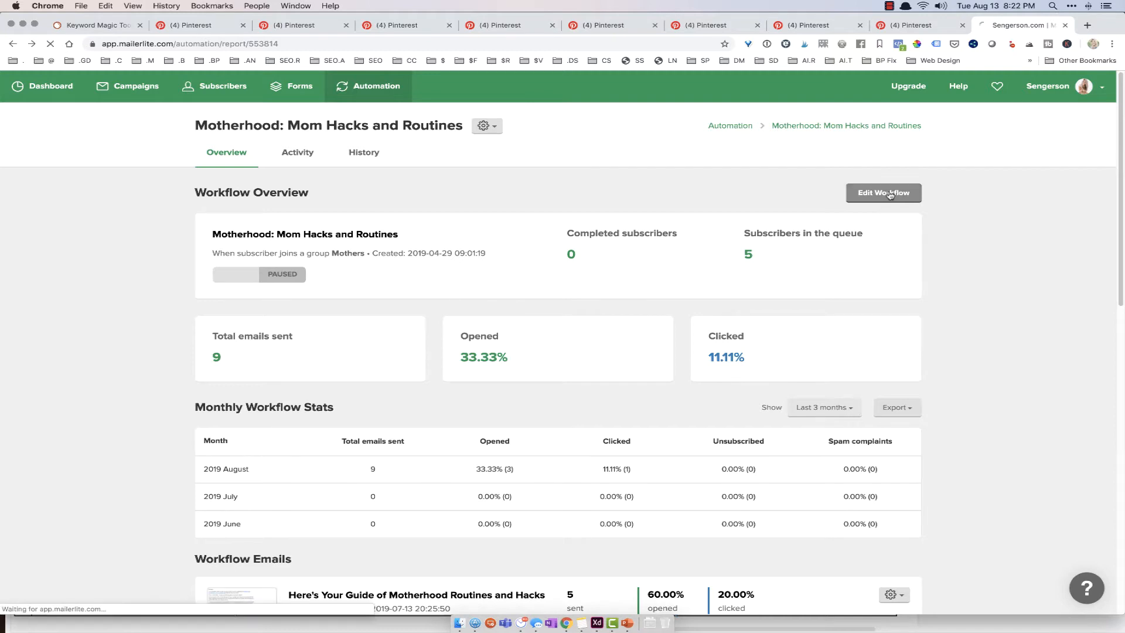
Link the guide email's Unsubscribe text to the {$unsubscribe} variable and finish editing.
left_click(883, 192)
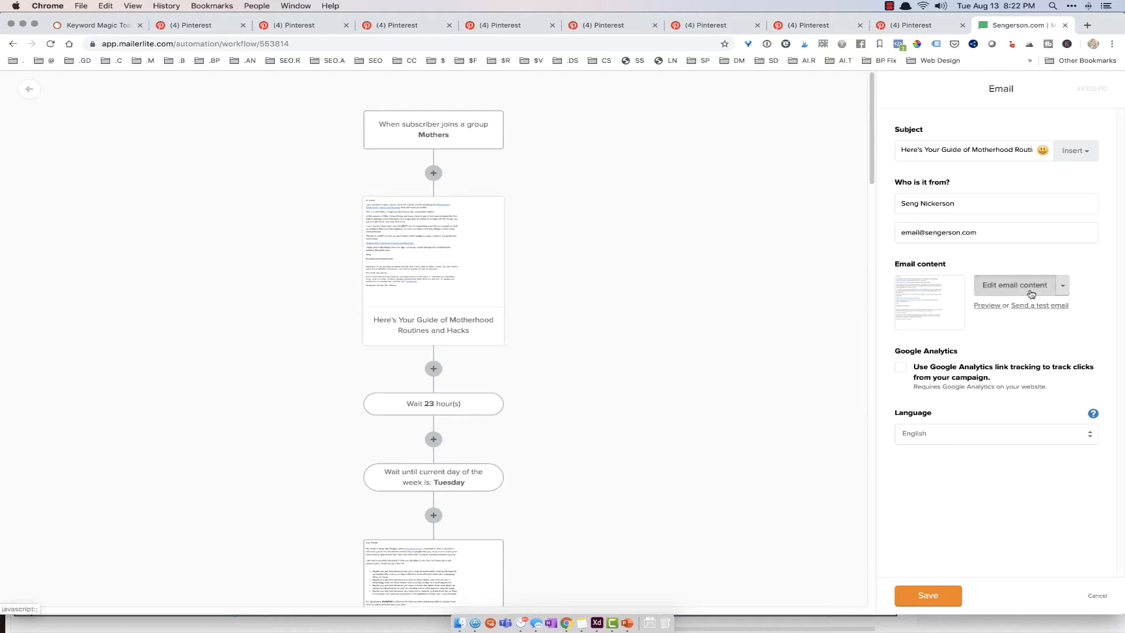
left_click(1014, 285)
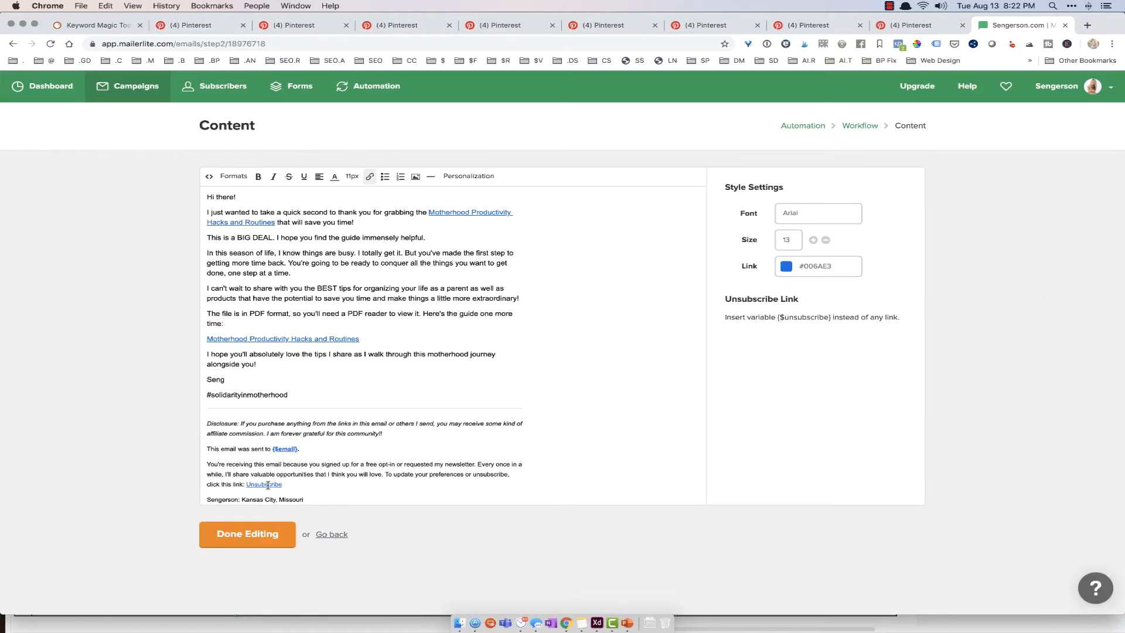
double_click(264, 485)
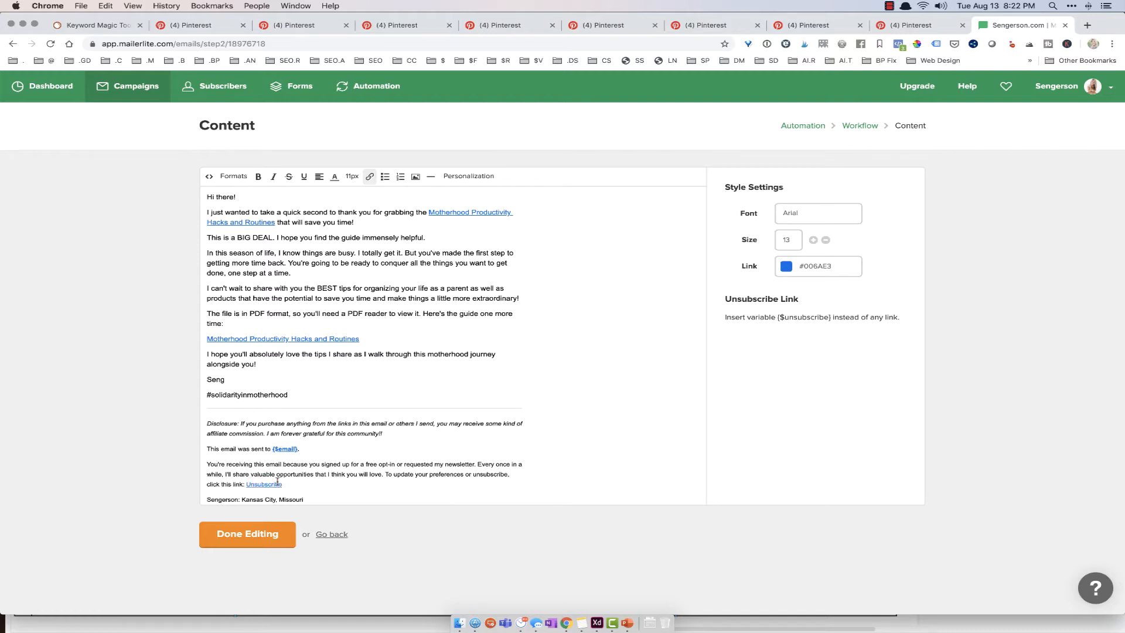
mouse_move(369, 176)
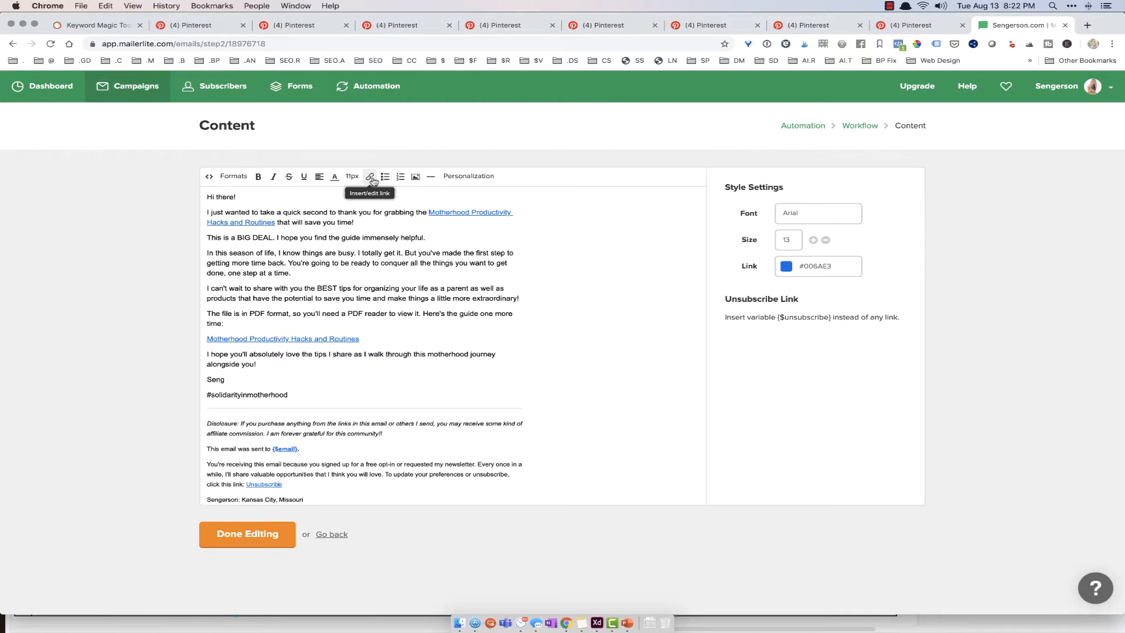
left_click(369, 176)
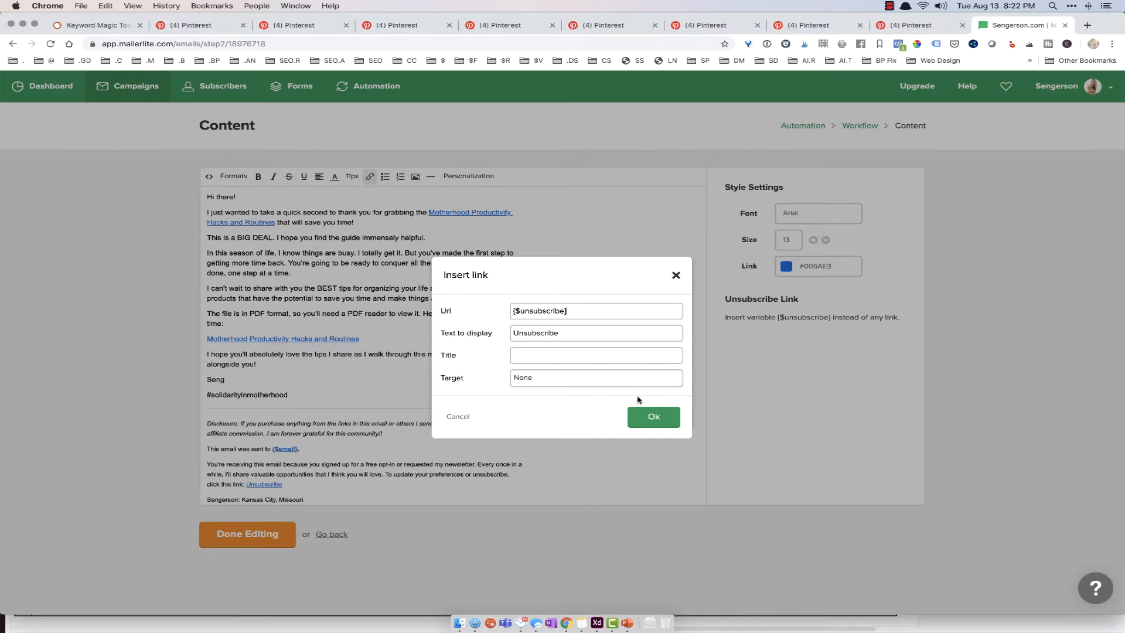
left_click(652, 416)
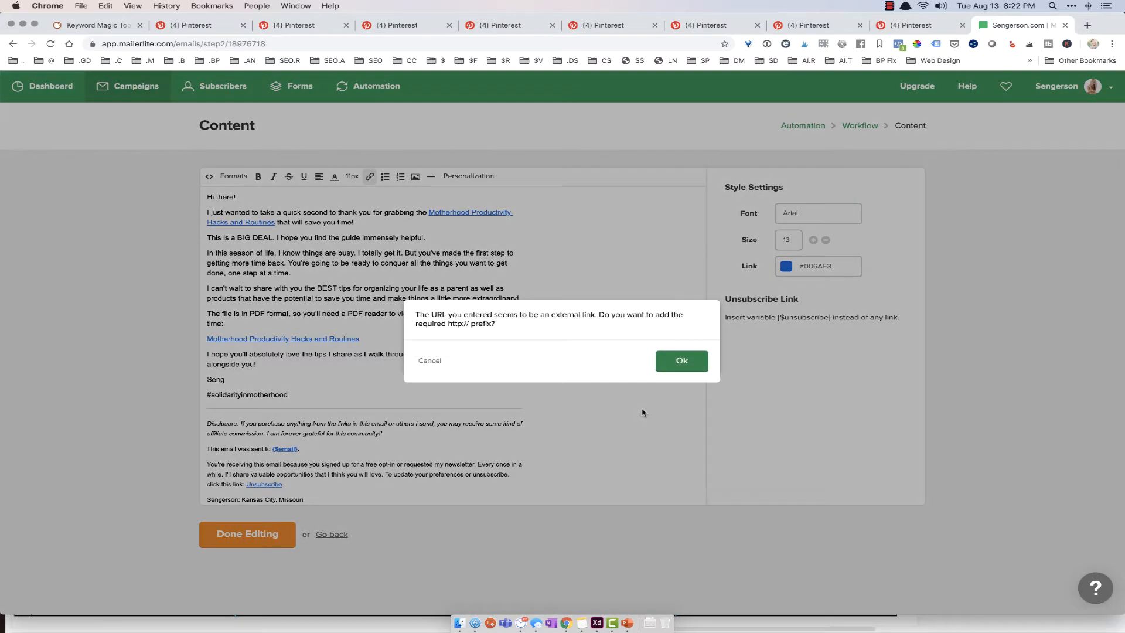
mouse_move(463, 323)
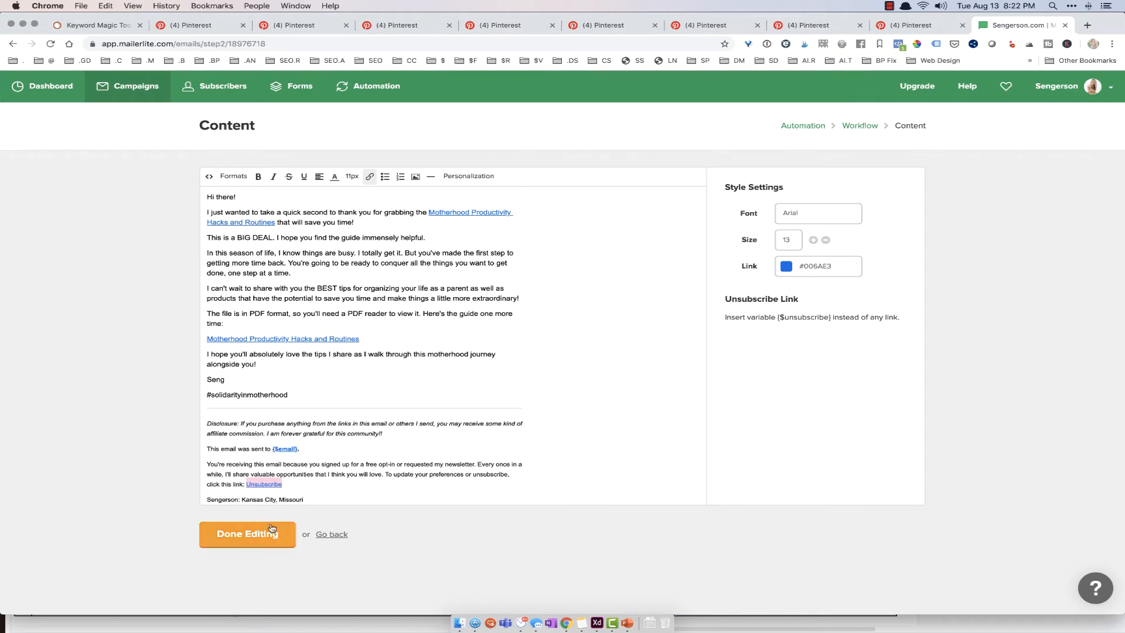
left_click(247, 533)
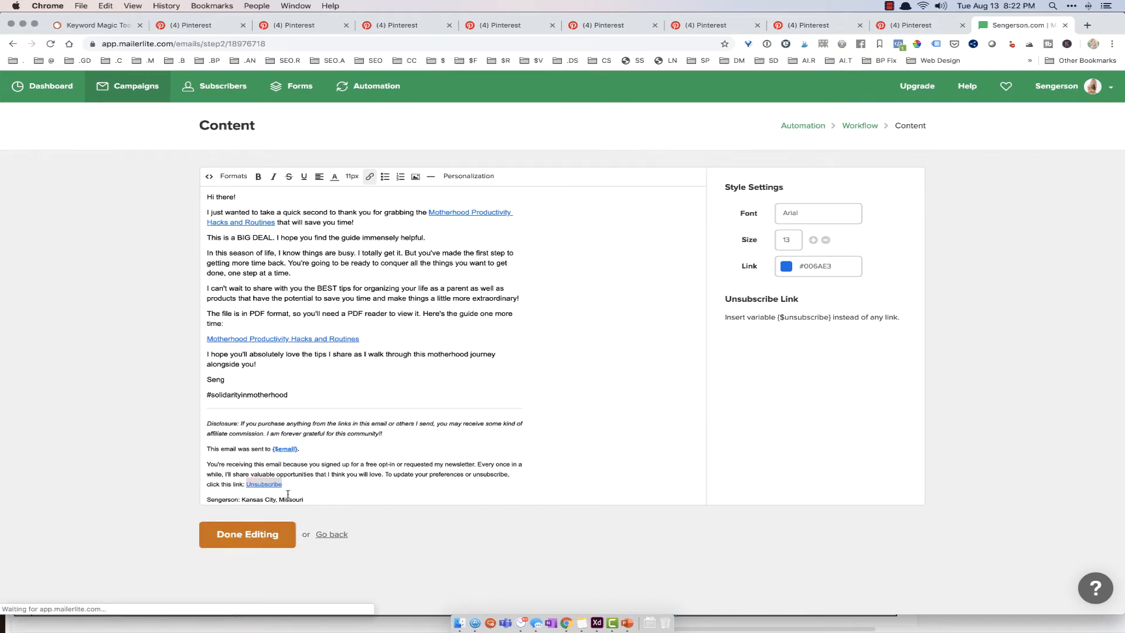
left_click(247, 533)
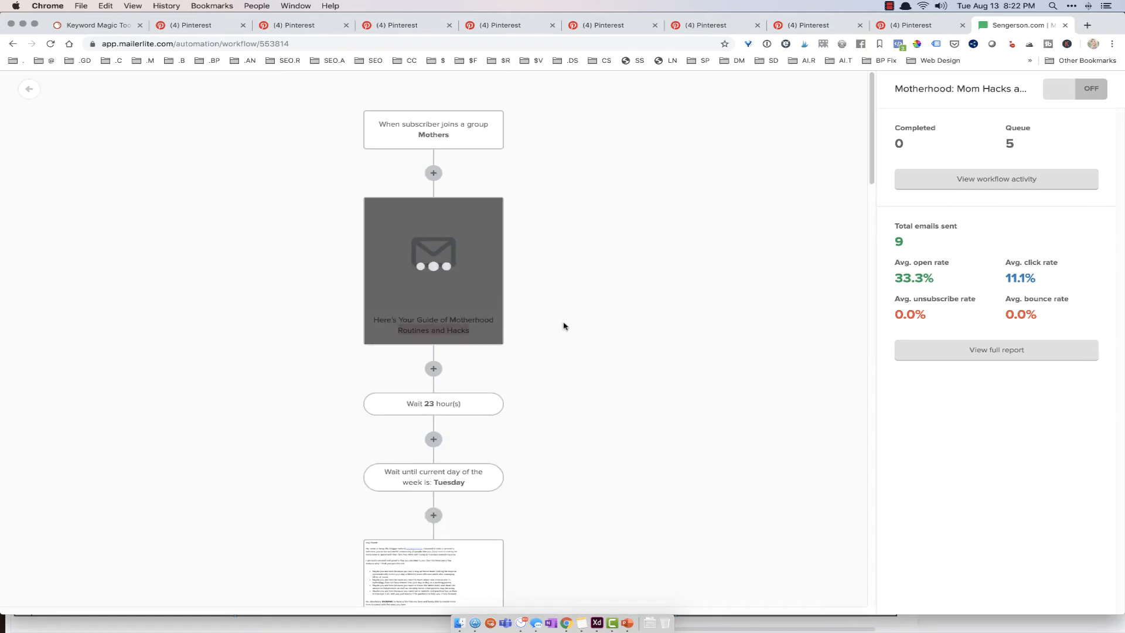
Add a delay step between the photos and paperless emails.
scroll("down", 3)
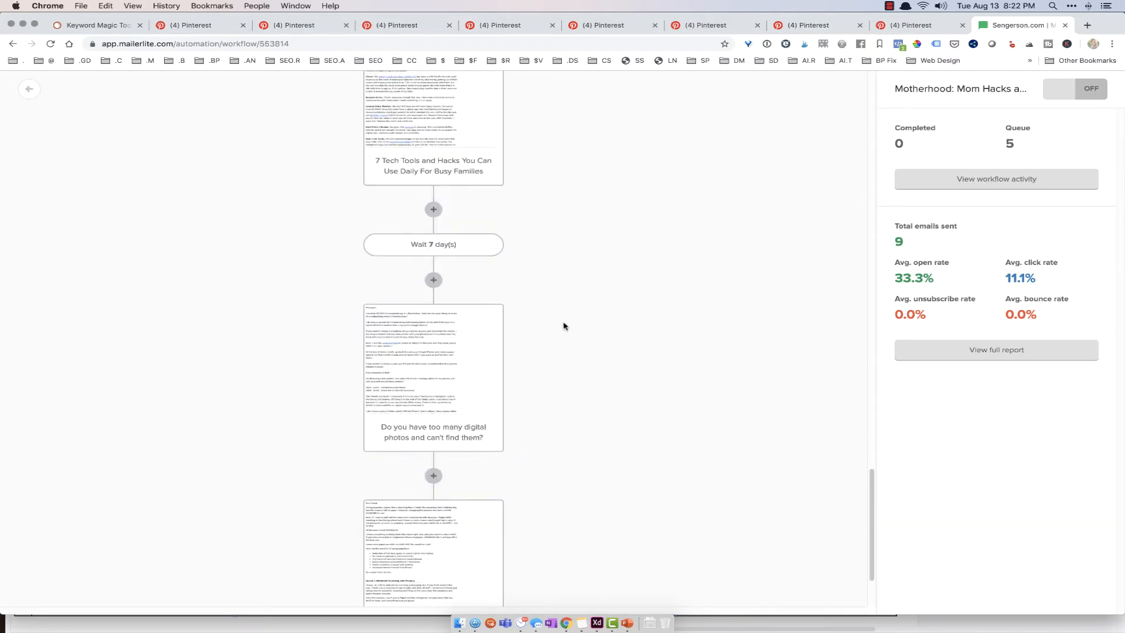
scroll("down", 3)
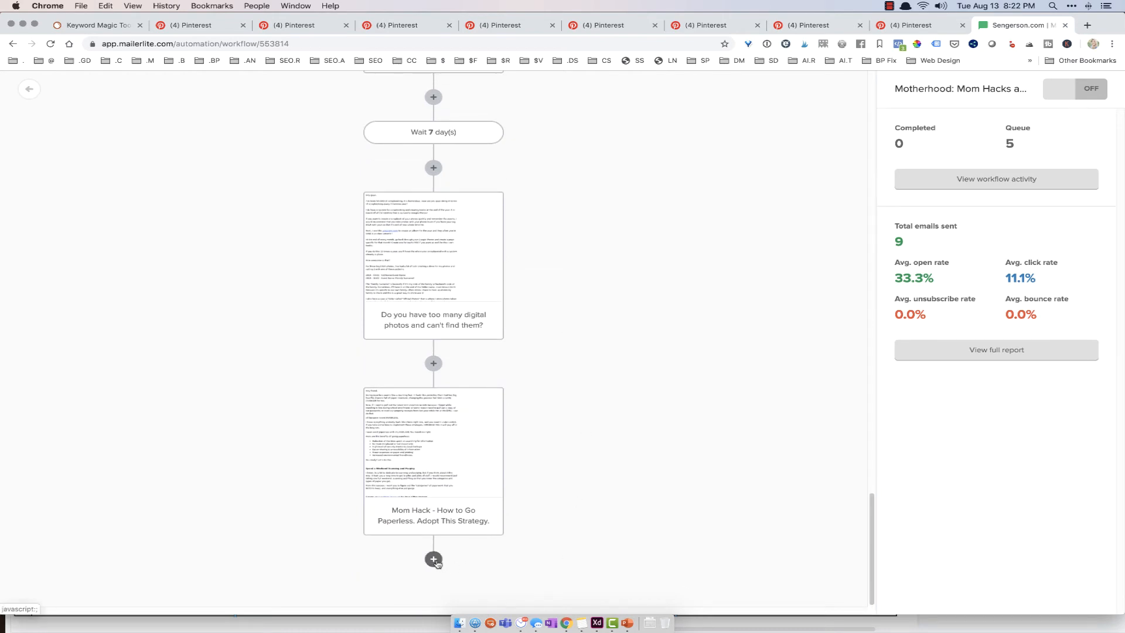
mouse_move(567, 529)
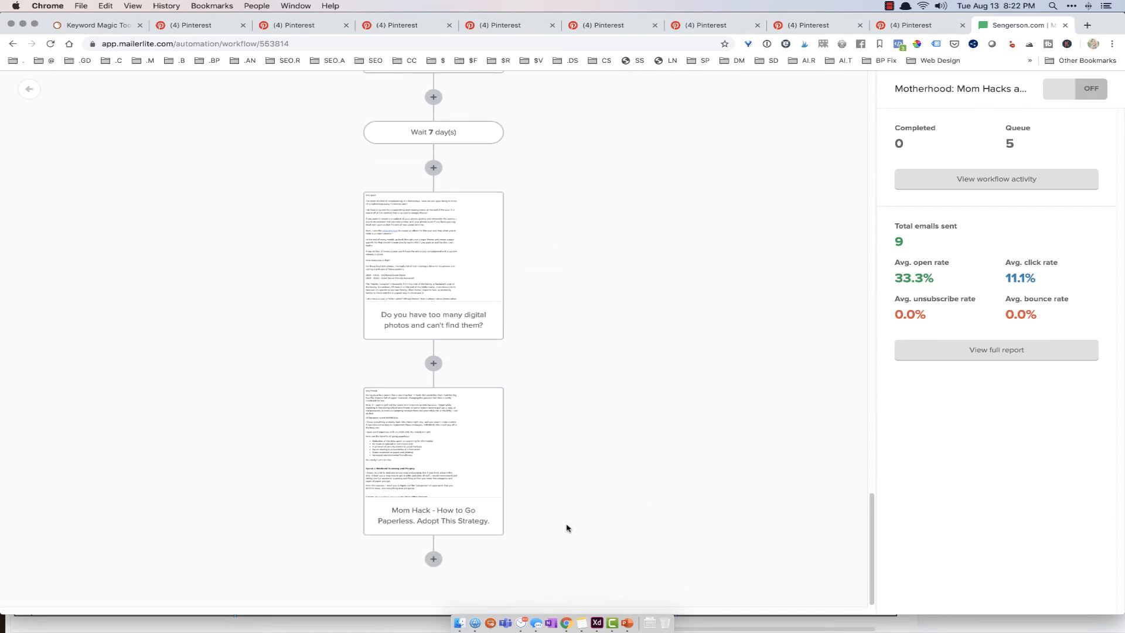
mouse_move(444, 348)
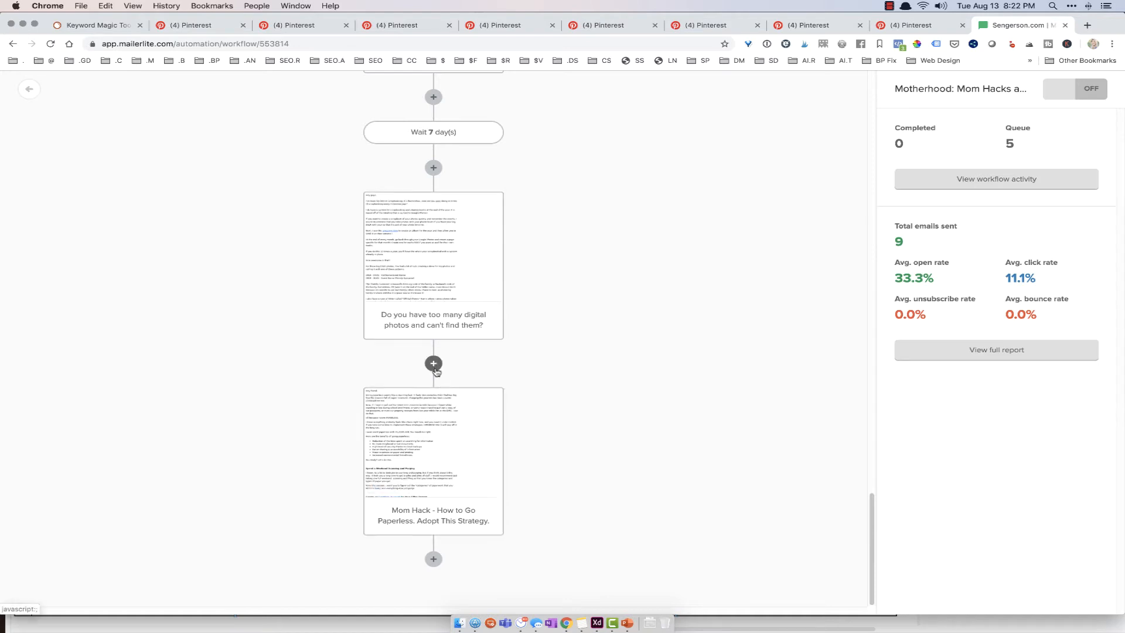
left_click(432, 364)
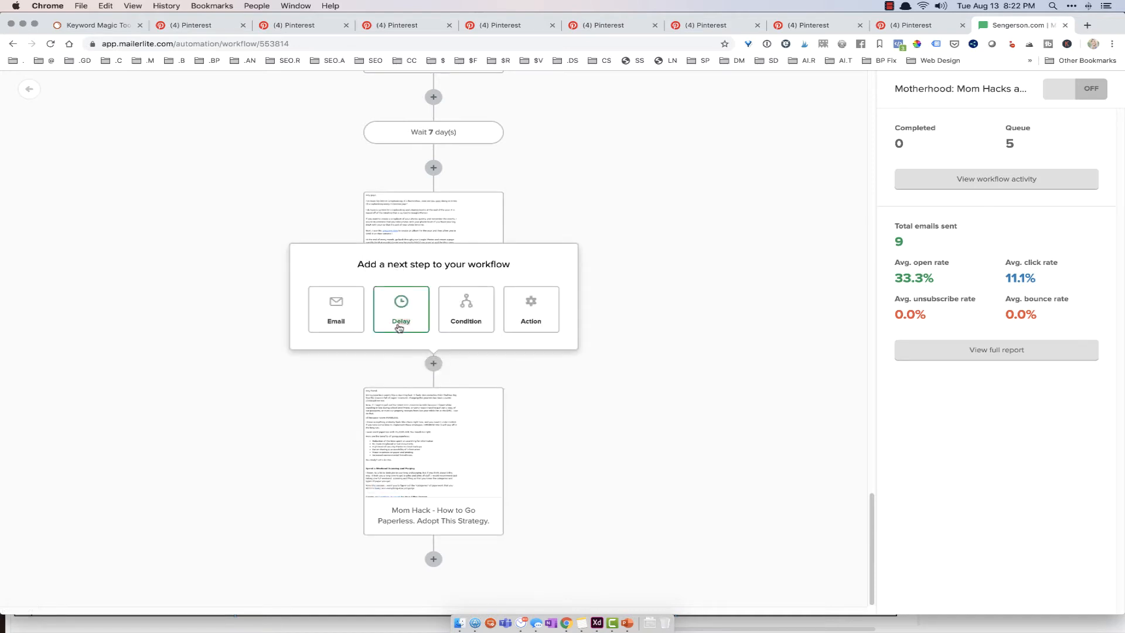
left_click(400, 309)
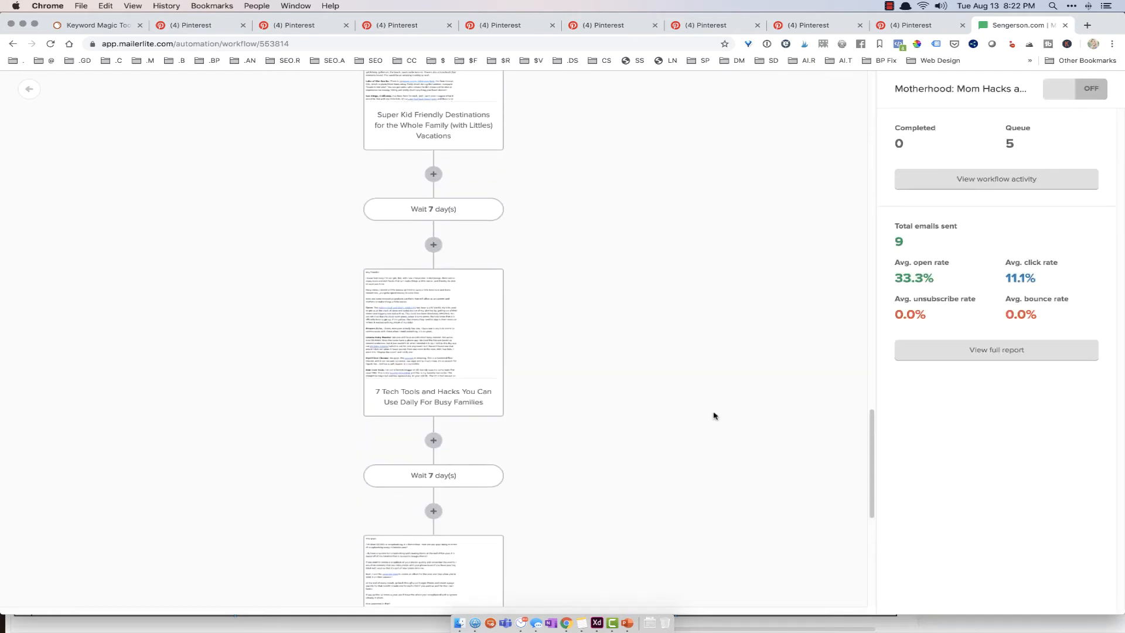
scroll("down", 3)
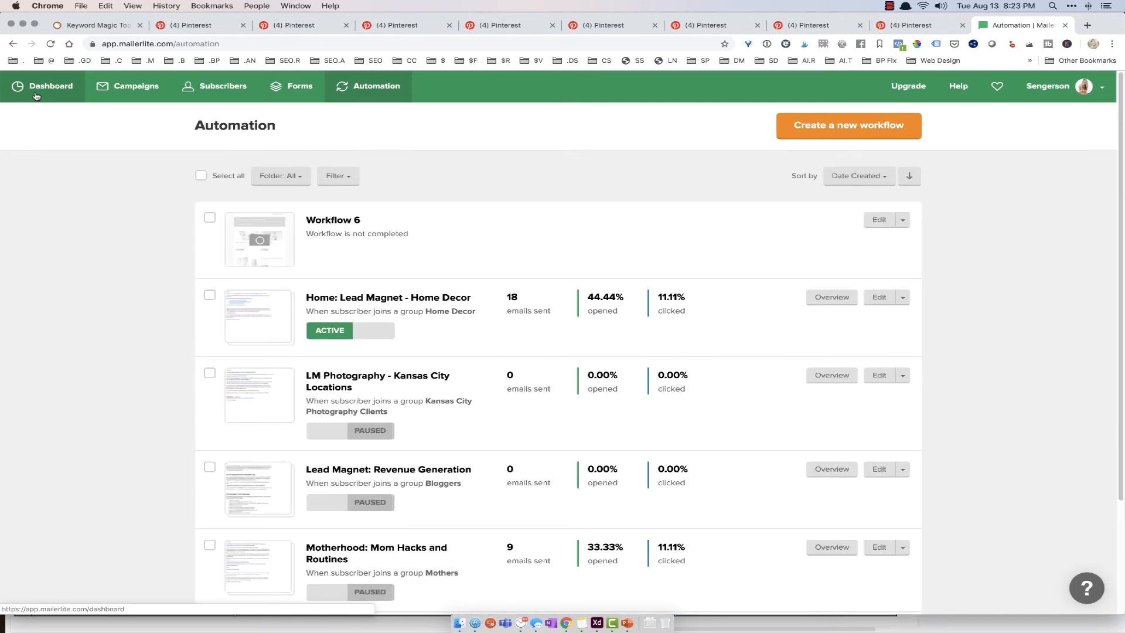
mouse_move(222, 86)
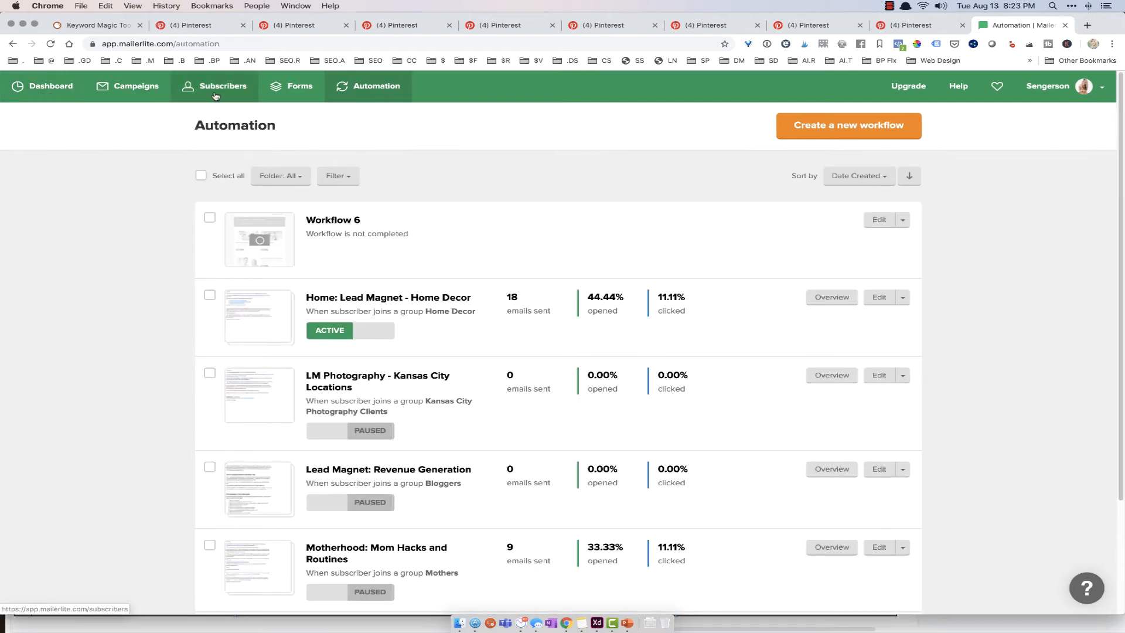
Check subscriber groups, then open the Motherhood workflow's overview report from Automation.
left_click(222, 86)
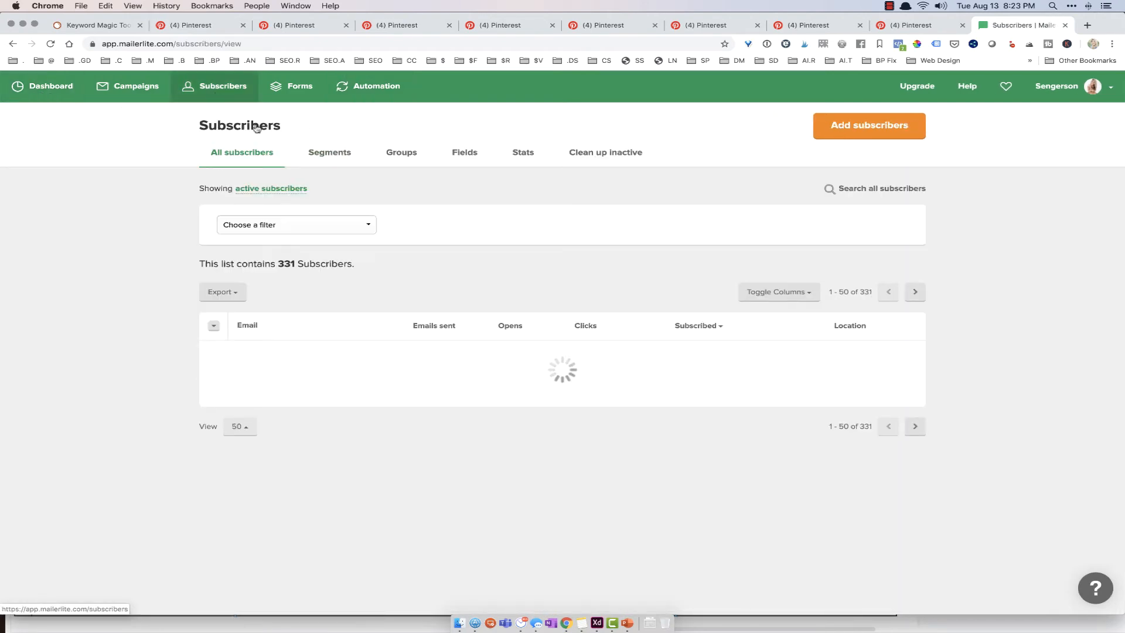
left_click(397, 152)
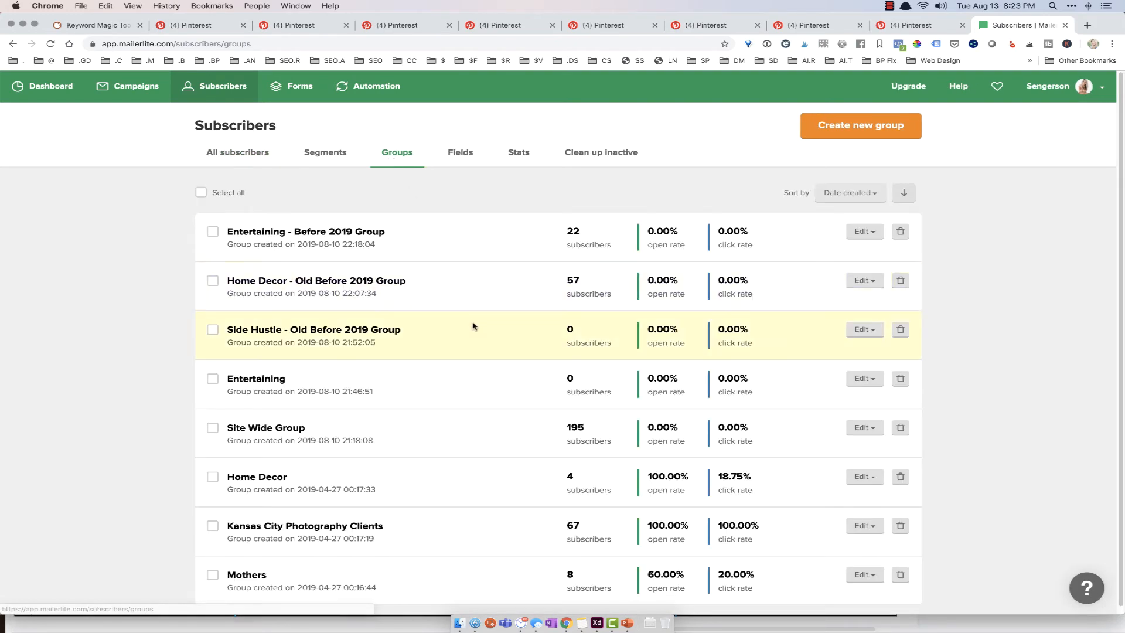
left_click(376, 85)
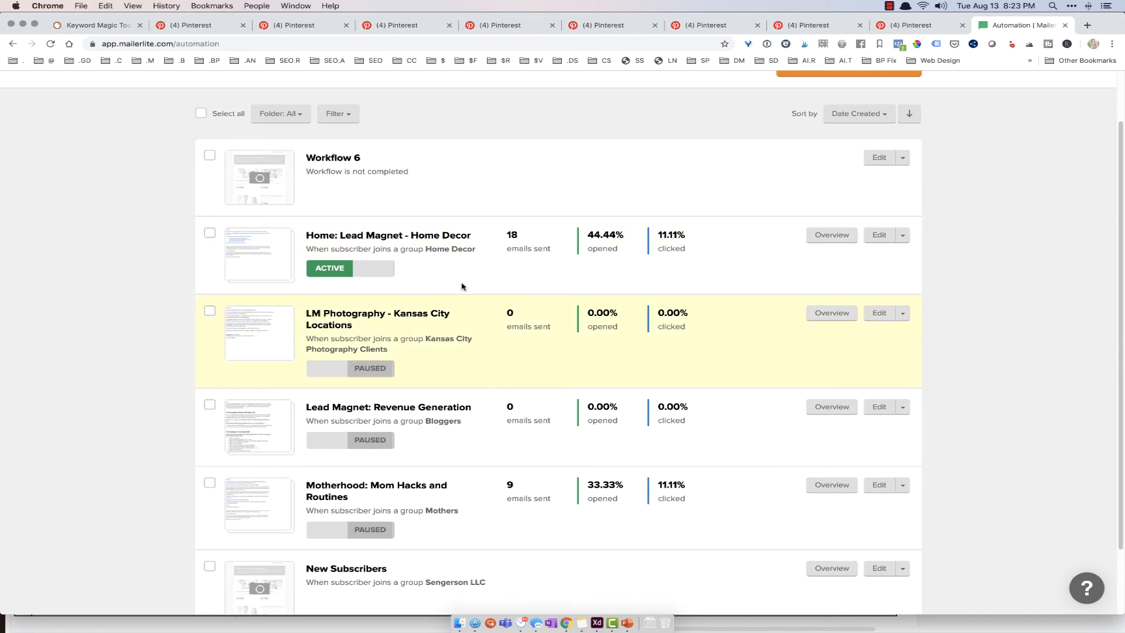
scroll("down", 3)
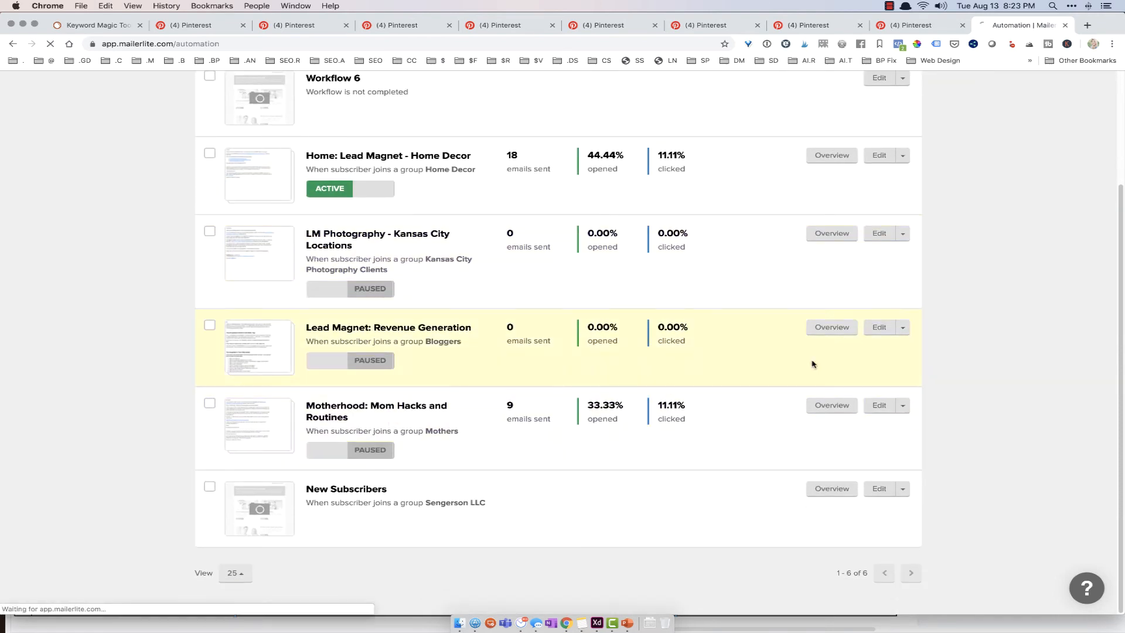
left_click(830, 326)
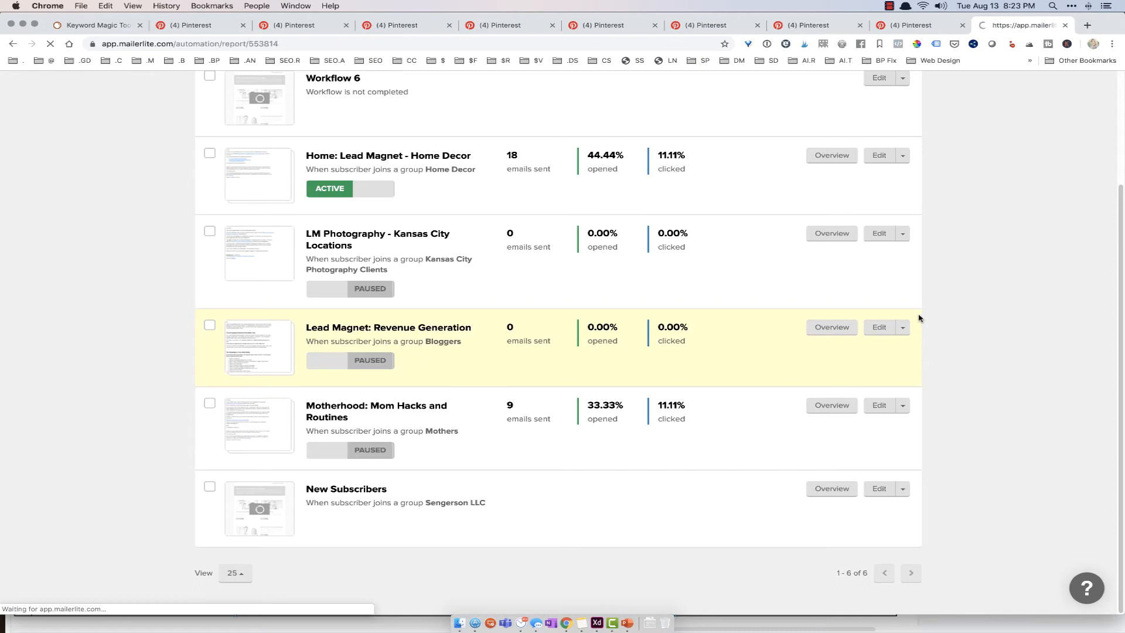
left_click(829, 404)
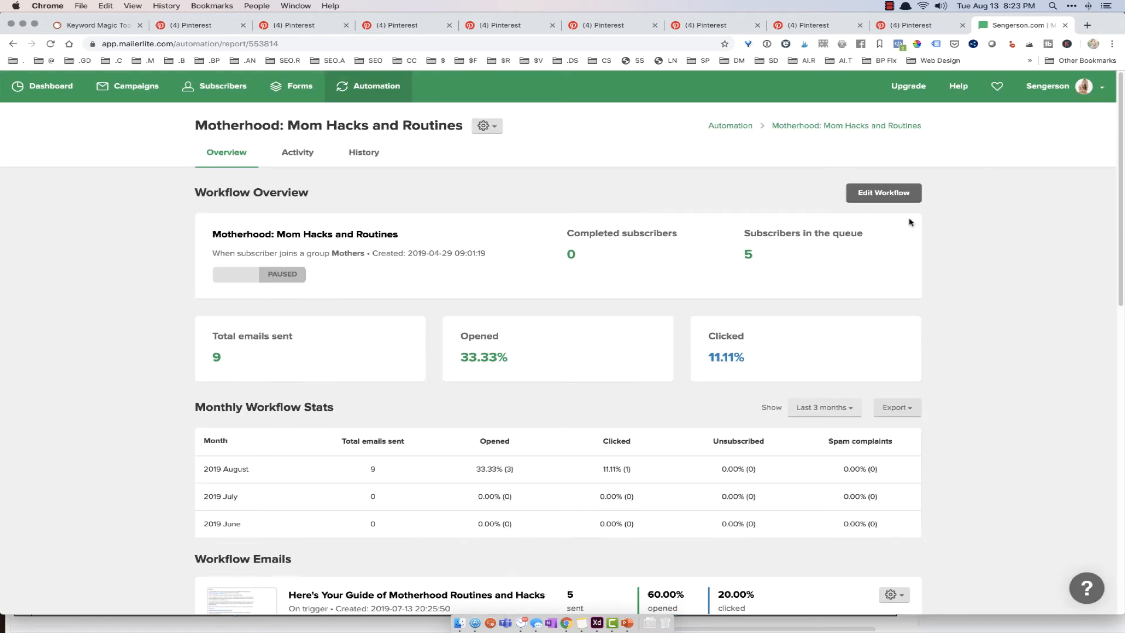
Edit the Motherhood workflow and add an unconfigured 'Move to a group' action after the paperless email.
left_click(883, 192)
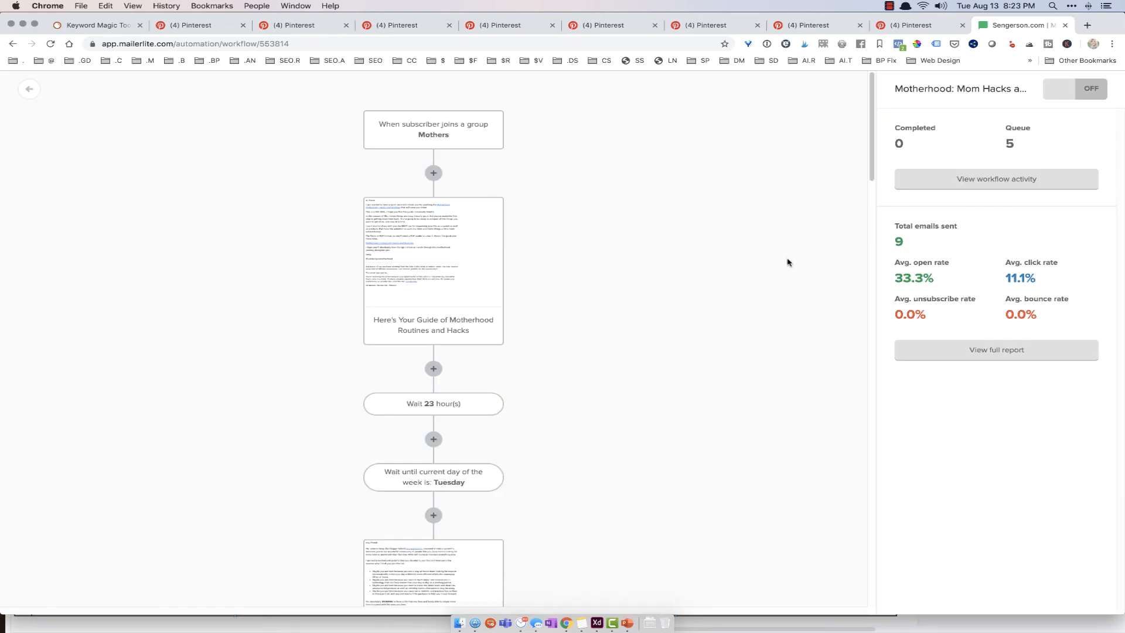
scroll("down", 3)
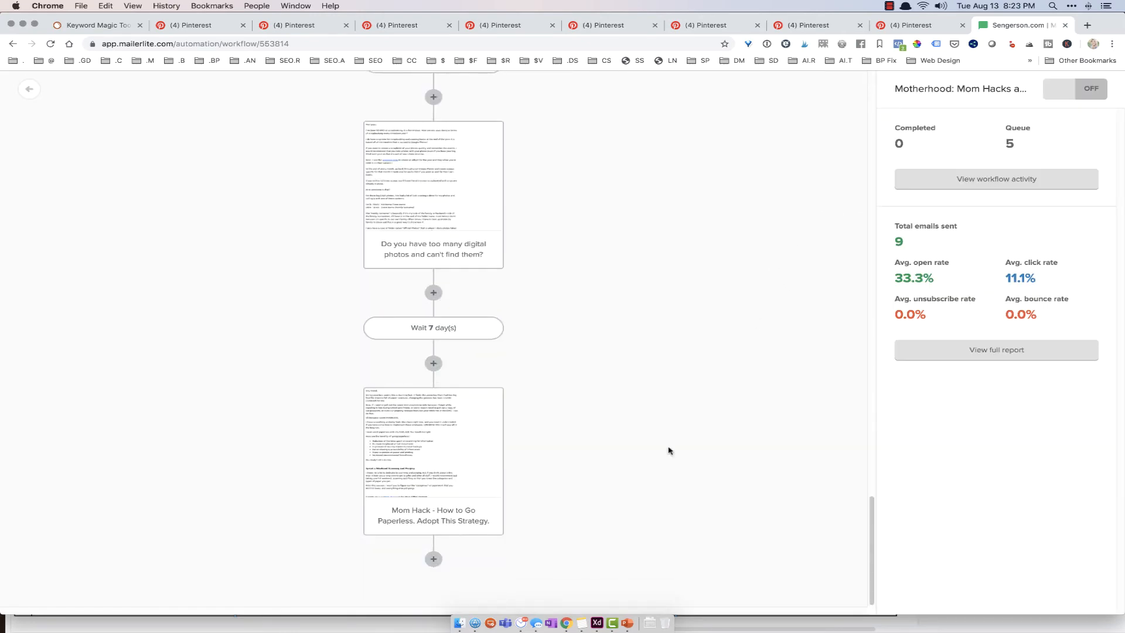
left_click(434, 558)
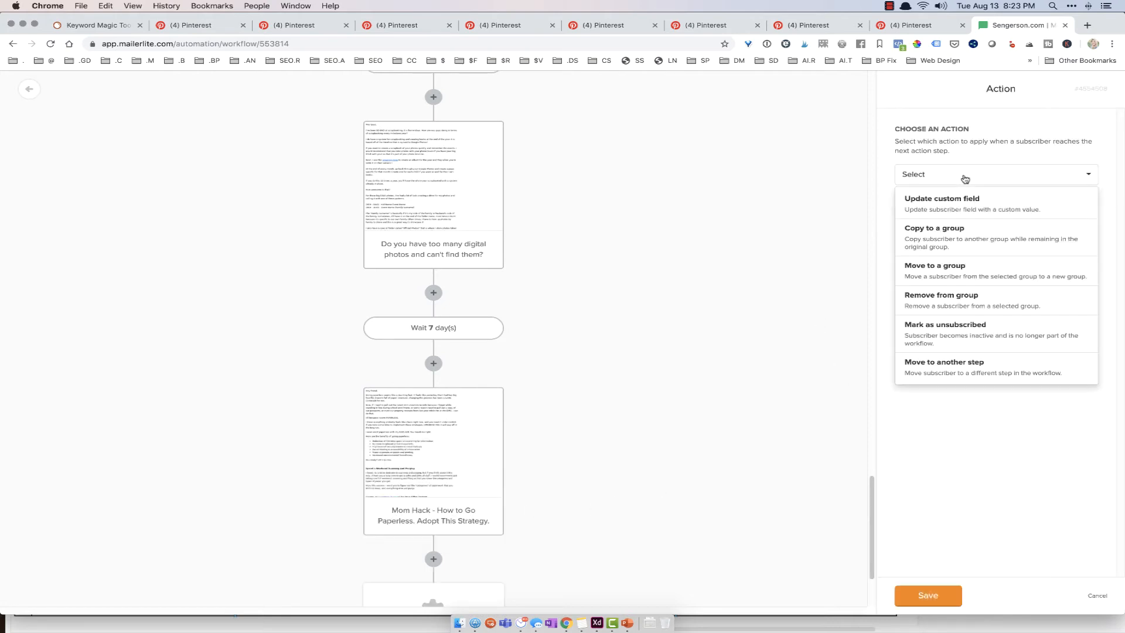
left_click(935, 270)
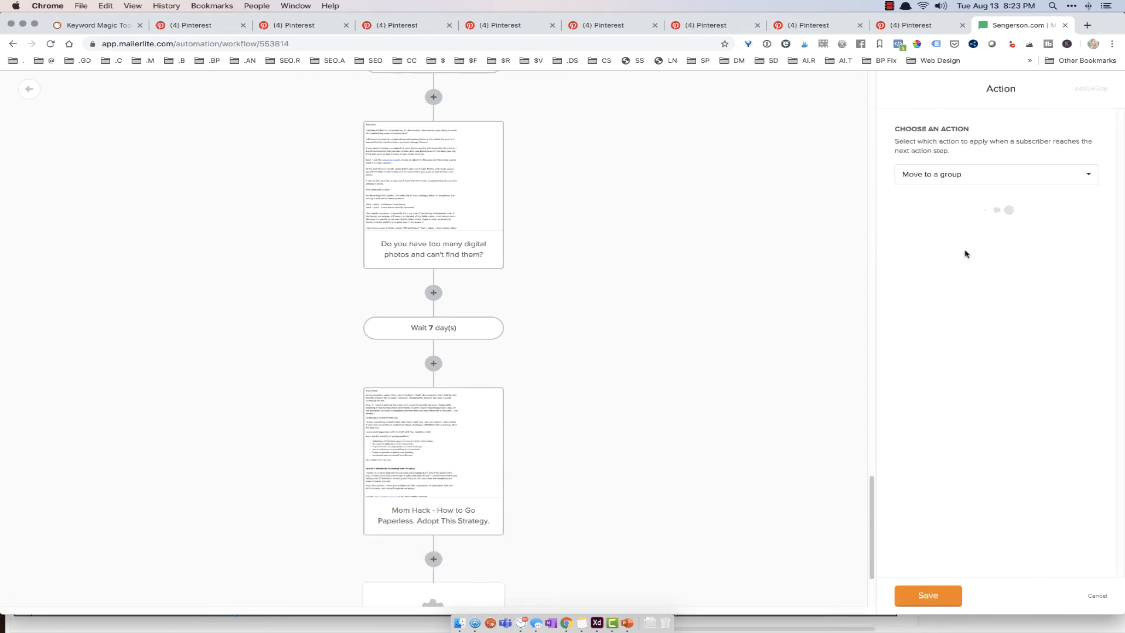
left_click(994, 227)
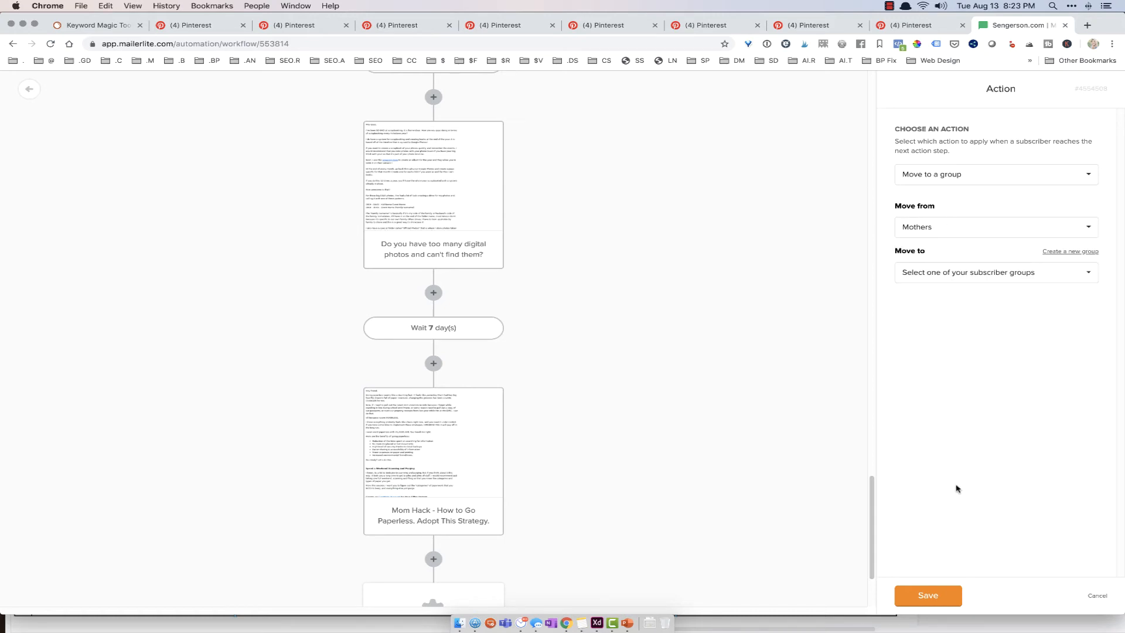
mouse_move(945, 438)
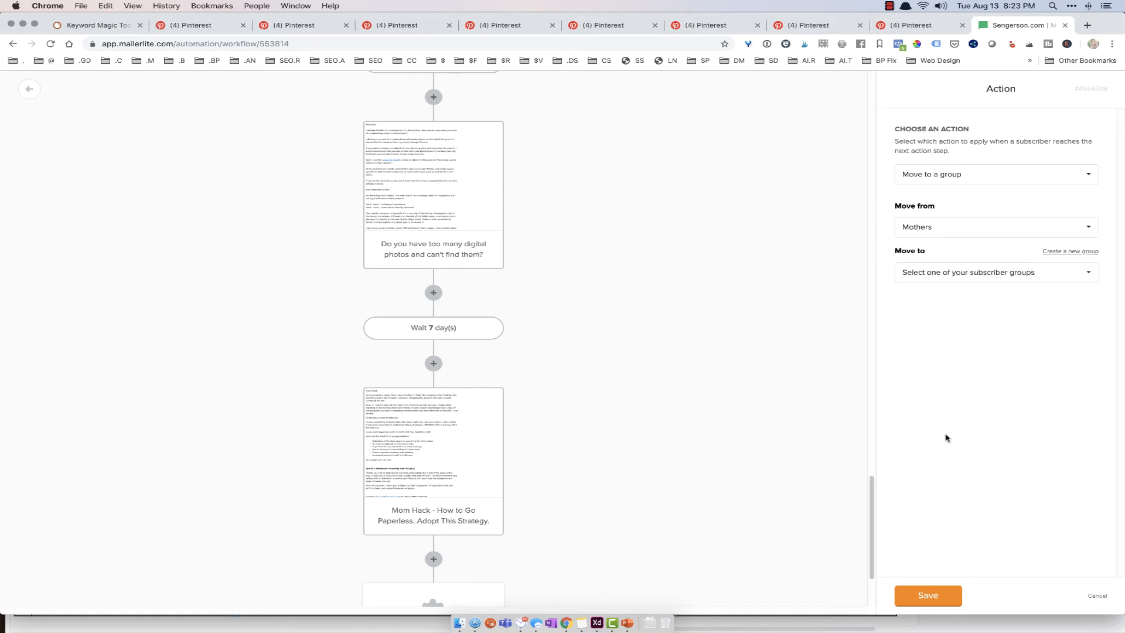
mouse_move(940, 429)
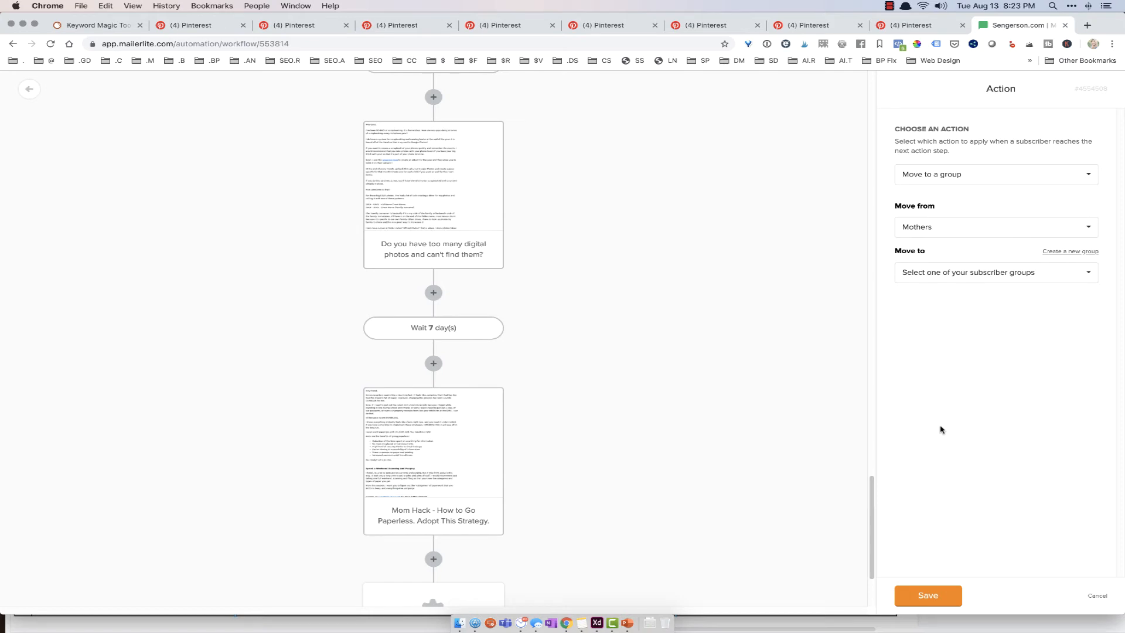
mouse_move(937, 425)
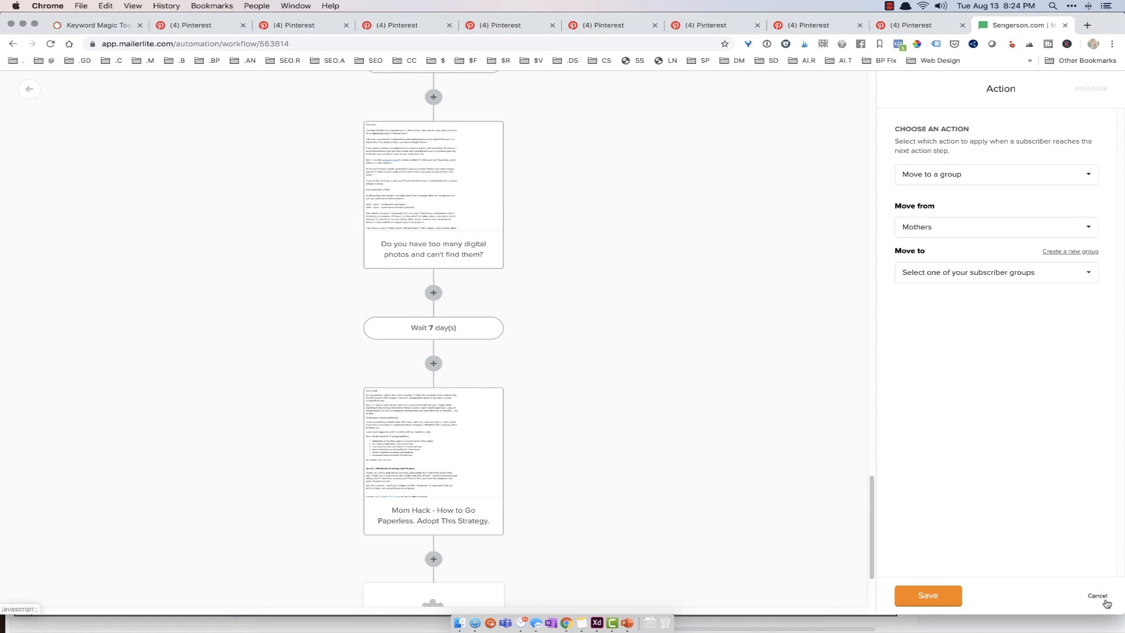
left_click(1097, 594)
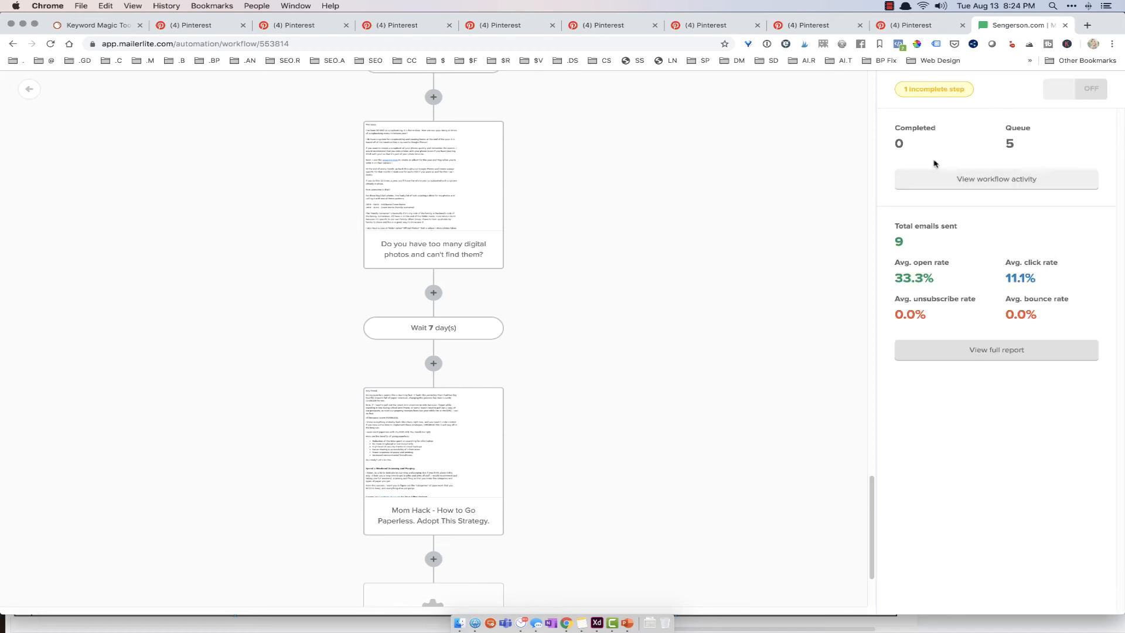
Return to the Automation list, where Motherhood: Mom Hacks and Routines shows as active.
scroll("down", 3)
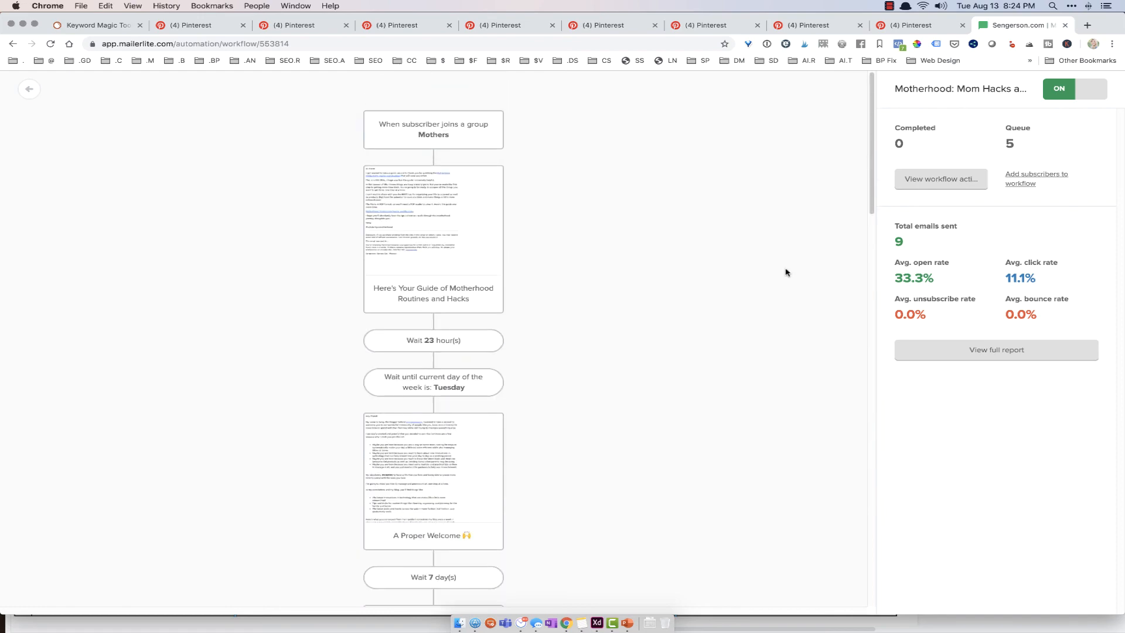
left_click(30, 89)
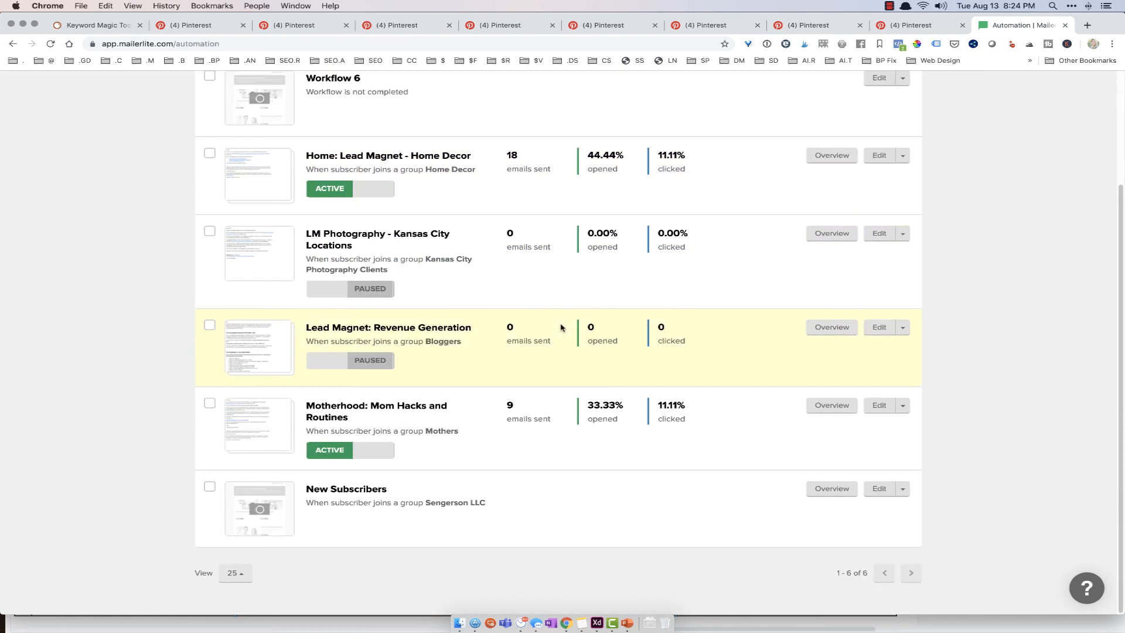
mouse_move(623, 418)
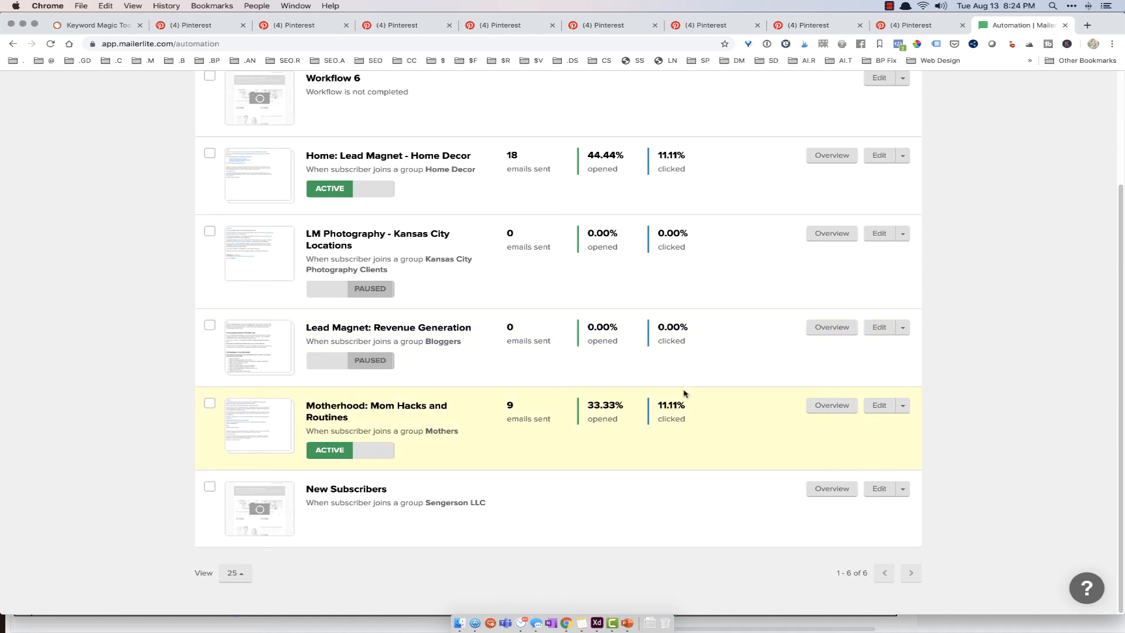
mouse_move(870, 434)
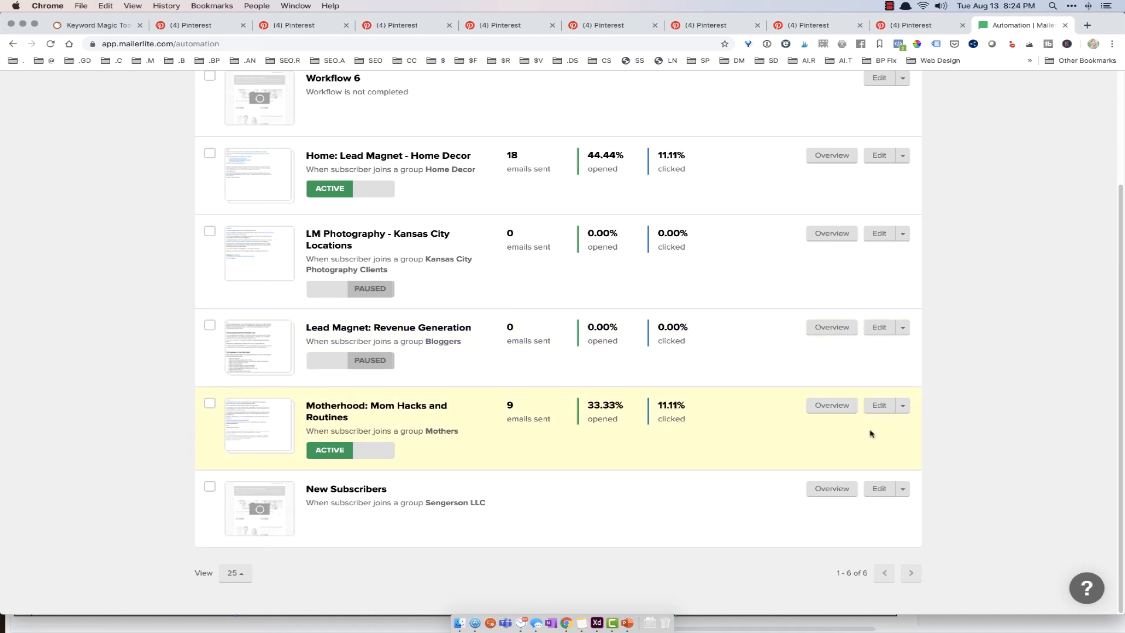
mouse_move(947, 415)
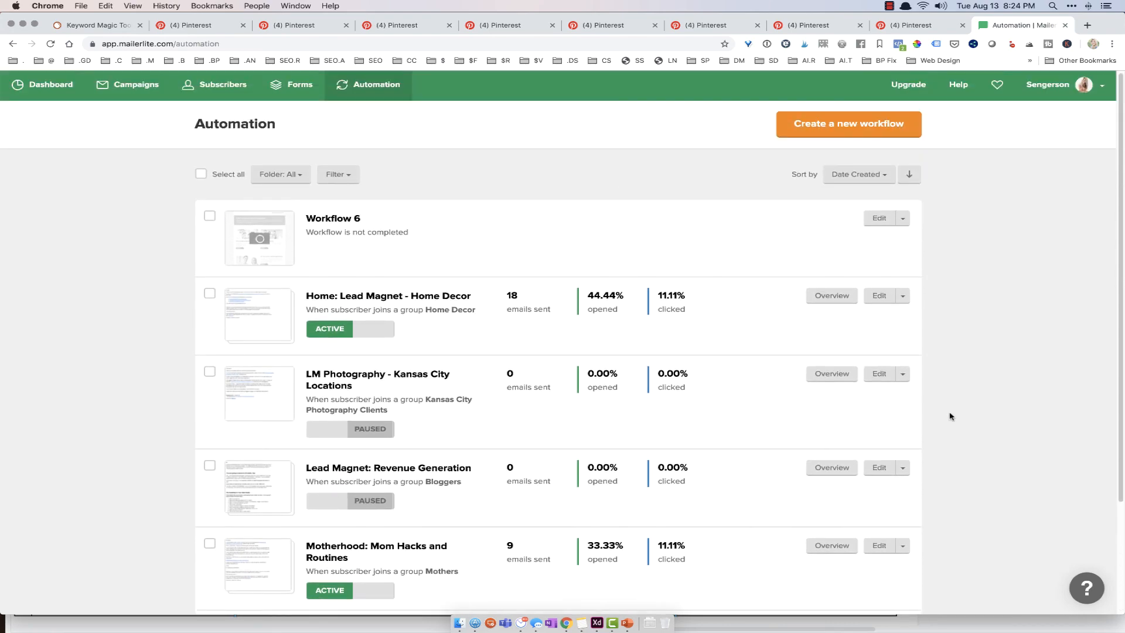
scroll("down", 3)
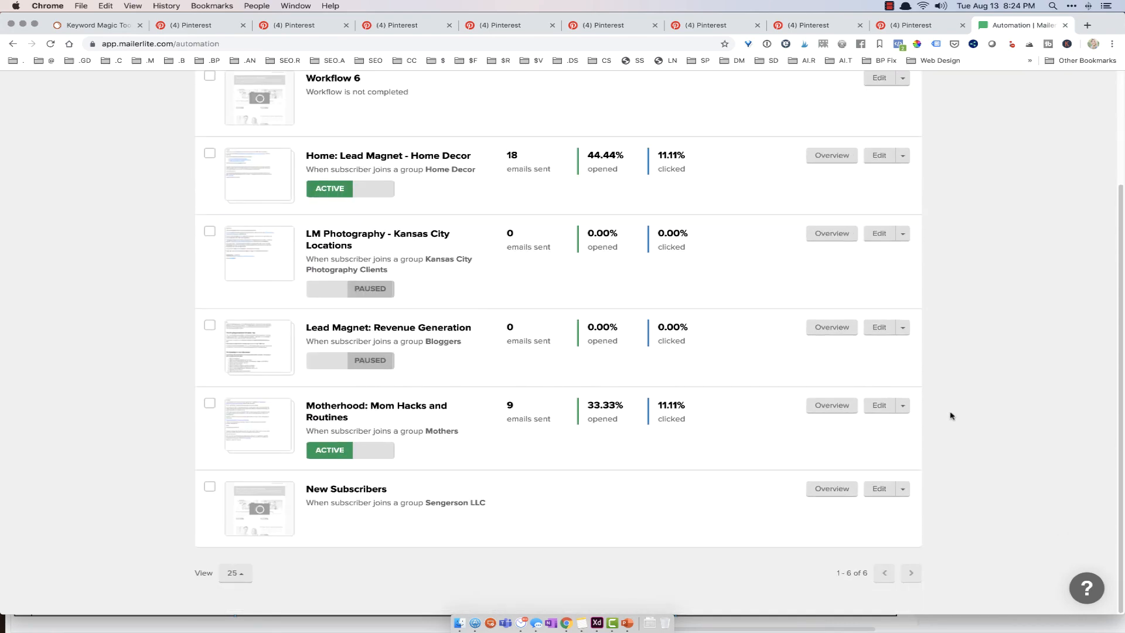